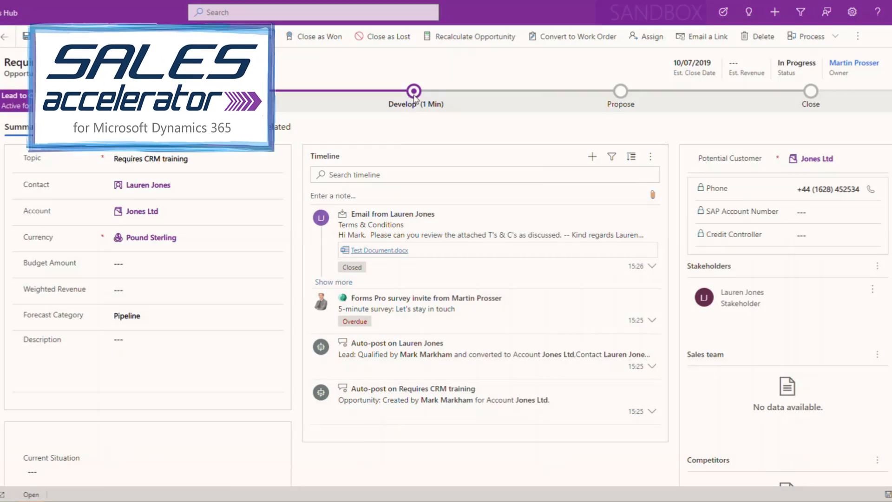
- Leave the opportunity and show the Preact Sales Template dashboard via Dashboards
click(43, 166)
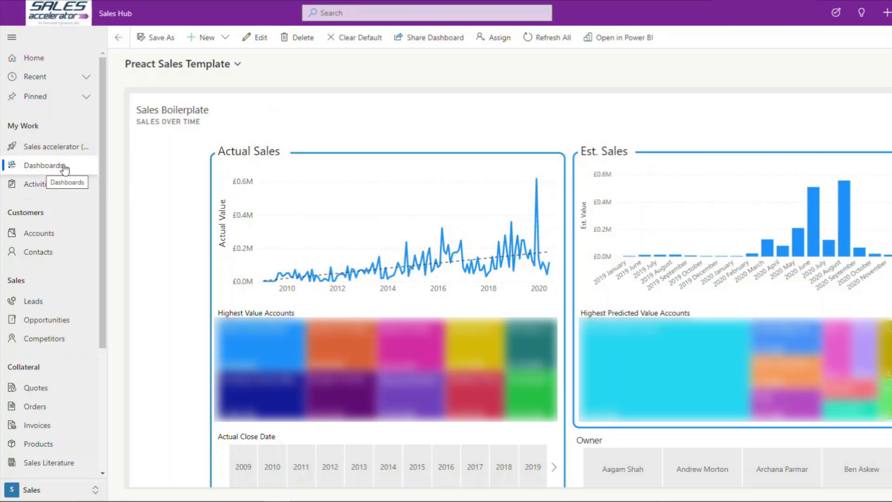
mouse_move(54, 171)
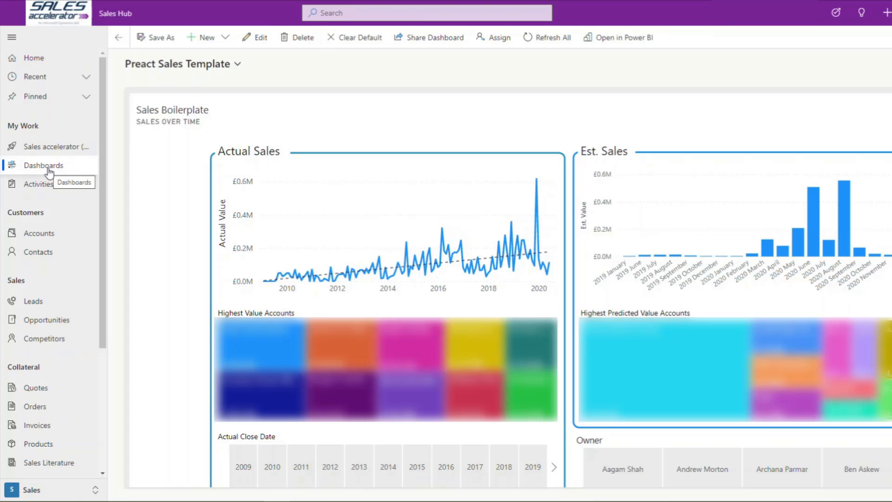
- Filter Actual Sales and Highest Value Accounts to 2019 using the Actual Close Date slicer
click(12, 37)
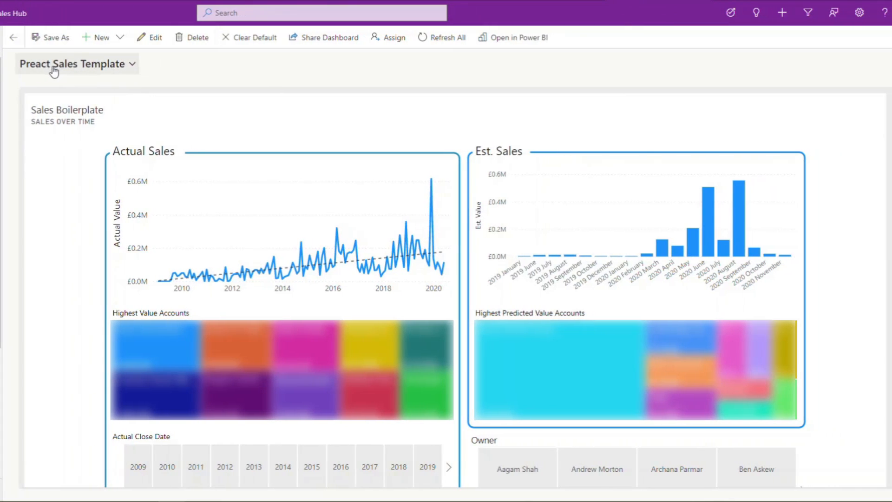
mouse_move(404, 222)
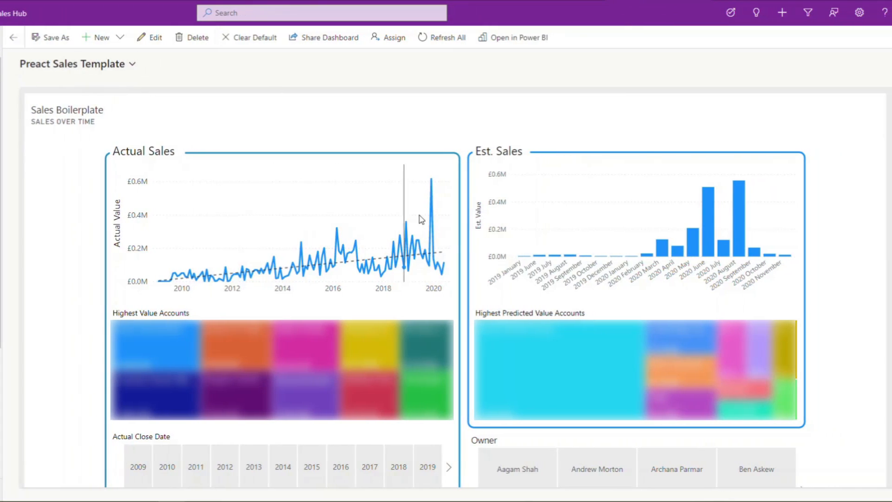
mouse_move(465, 150)
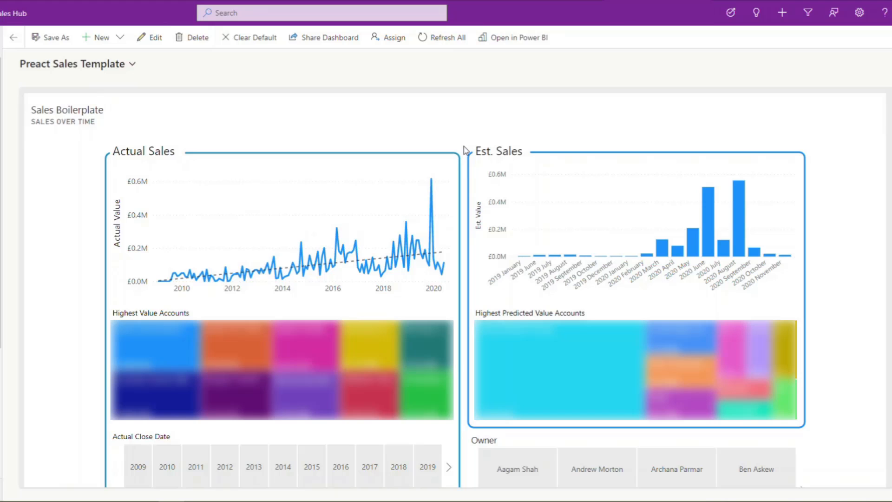
mouse_move(62, 135)
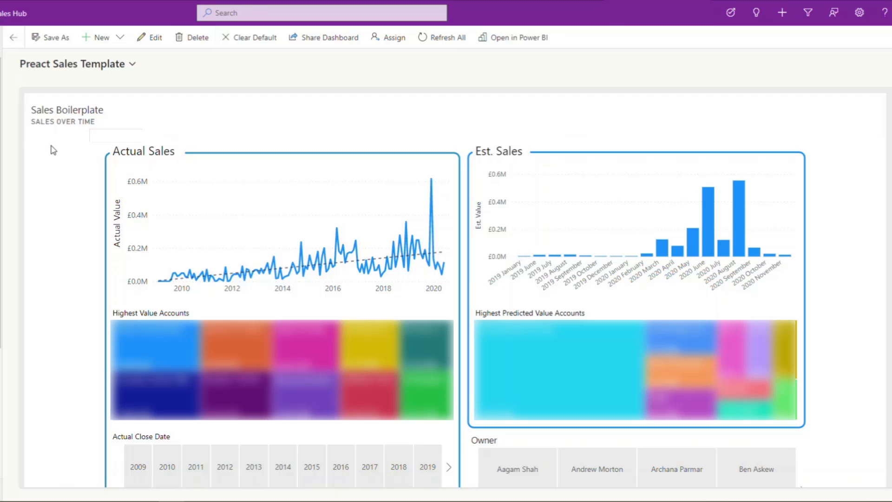
scroll(down, 3)
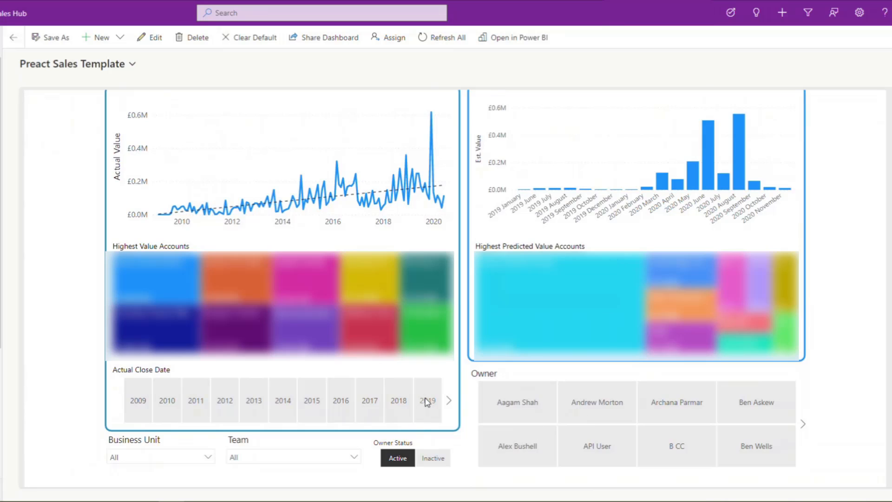
click(427, 399)
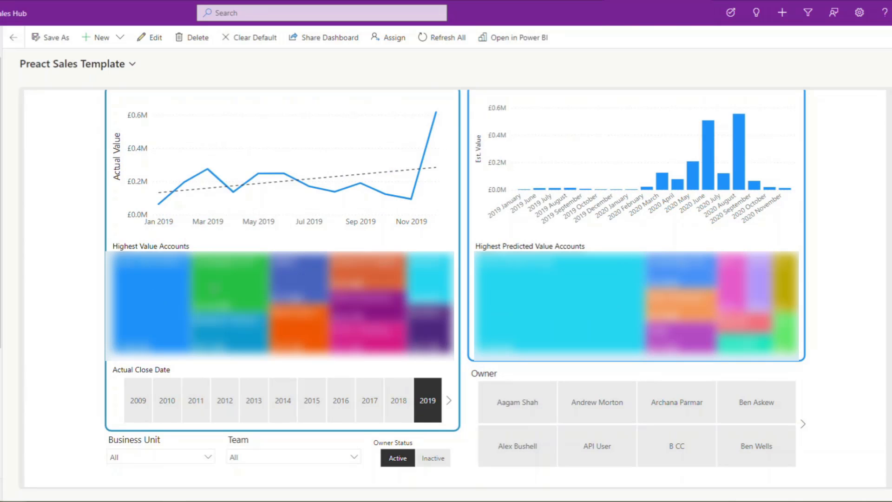
mouse_move(460, 330)
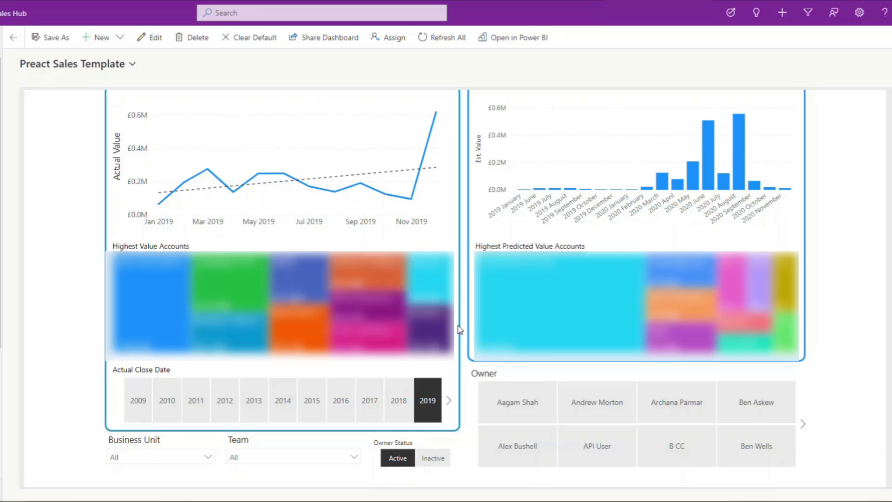
mouse_move(250, 205)
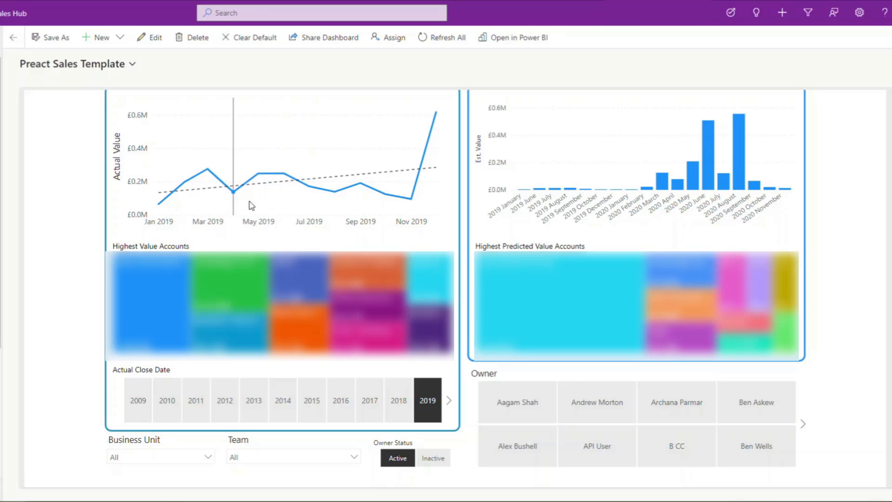
- Set the Year on Year Sales section to 2019 and reveal Lead Velocity below
scroll(down, 3)
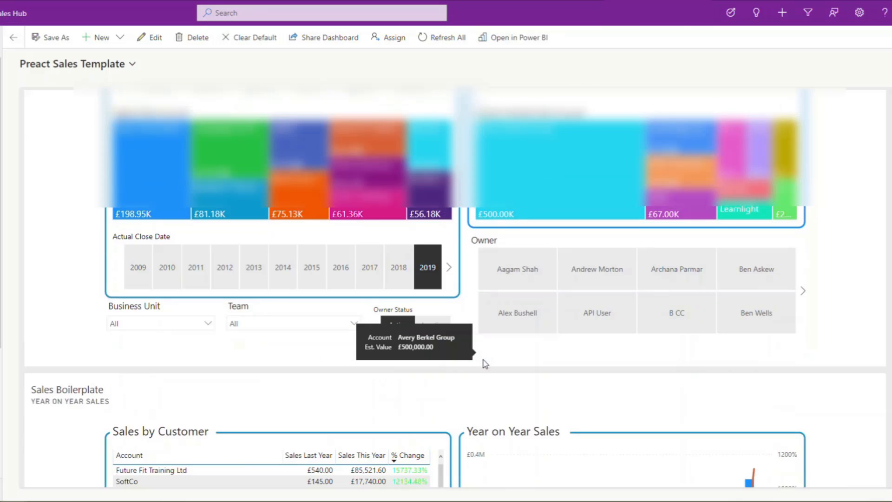
scroll(down, 3)
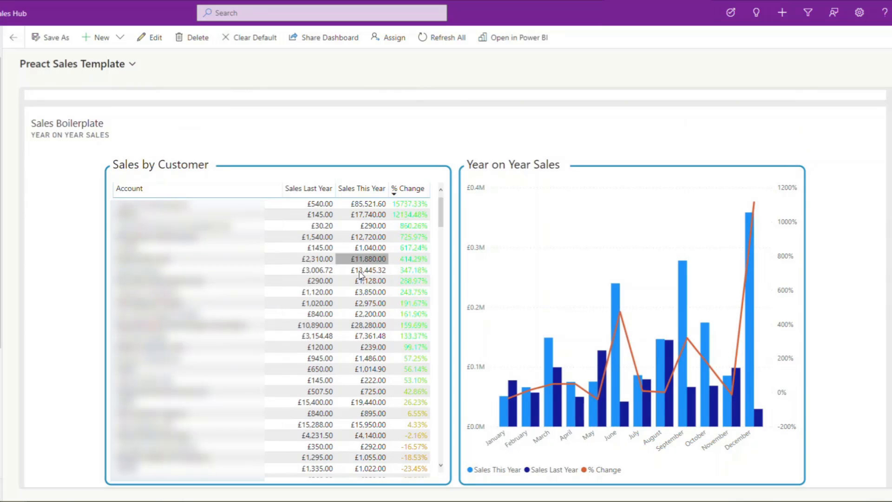
scroll(down, 3)
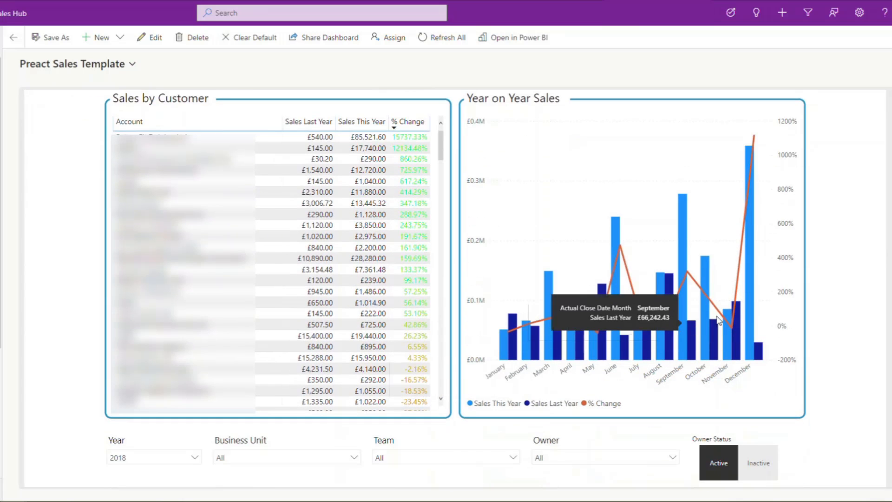
mouse_move(689, 327)
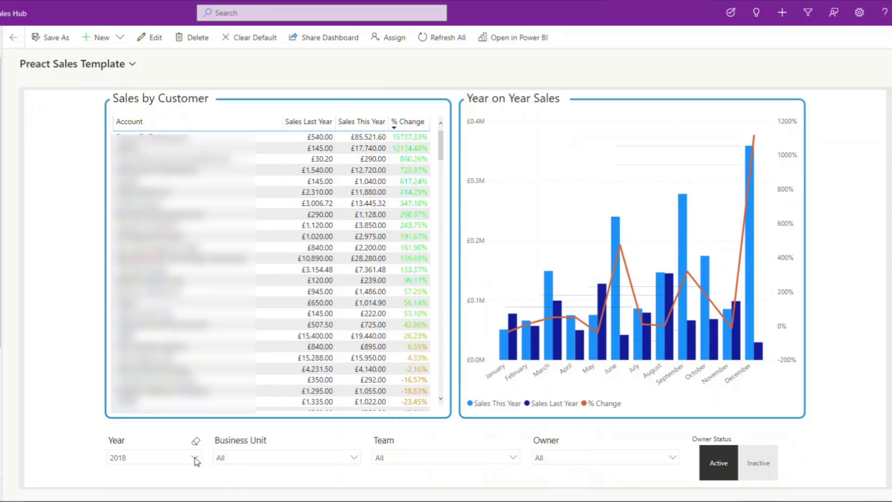
click(194, 457)
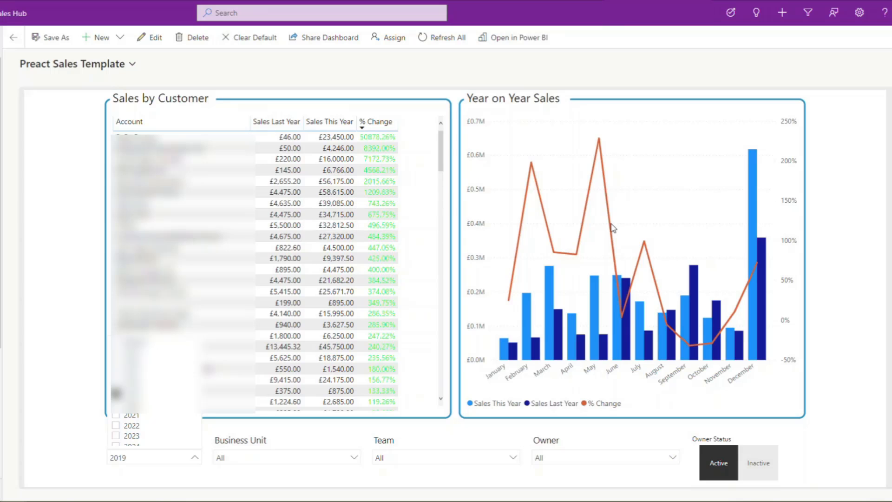
scroll(down, 3)
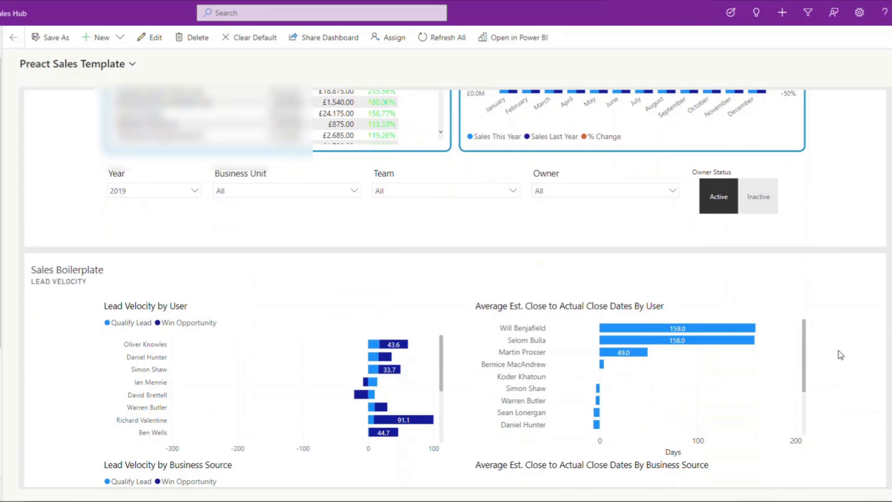
mouse_move(556, 197)
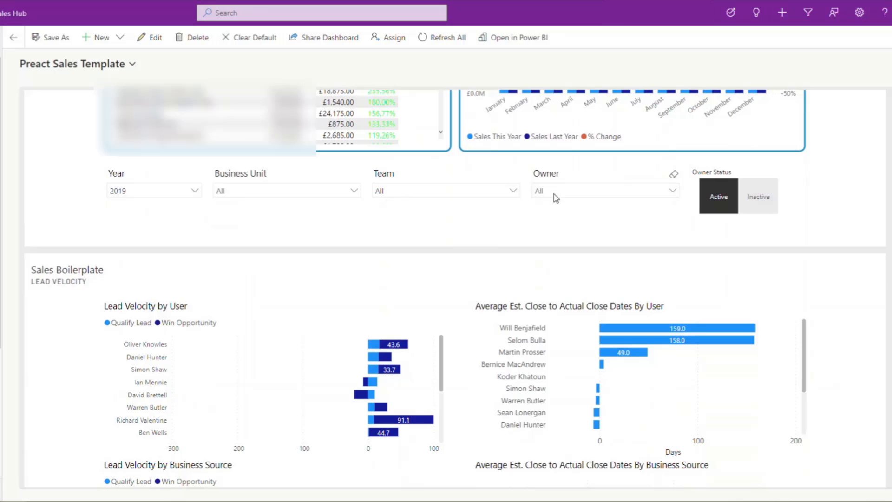
mouse_move(786, 337)
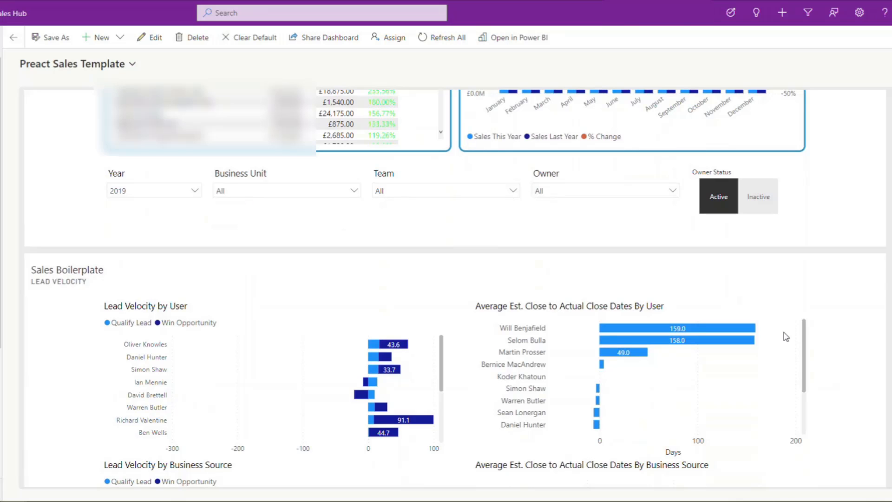
scroll(down, 3)
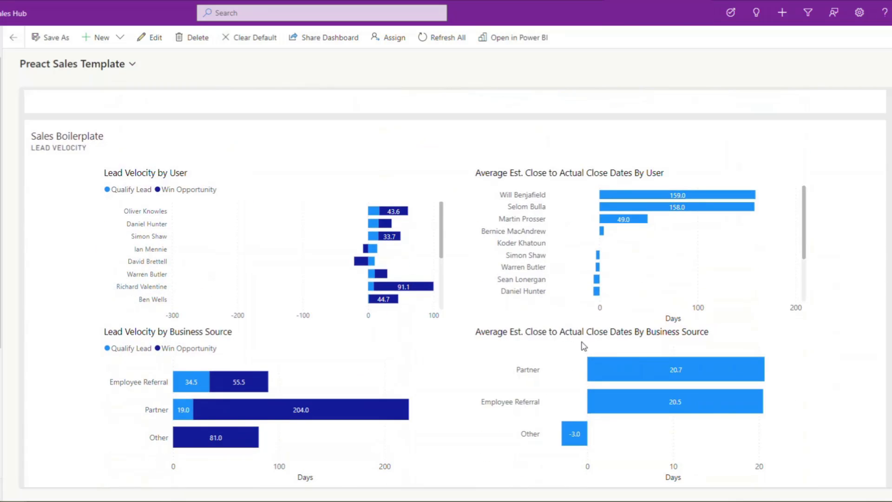
scroll(down, 3)
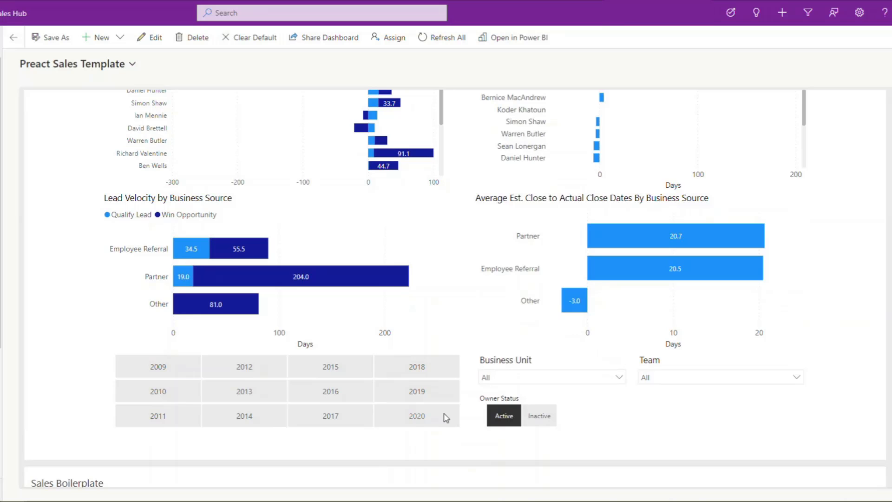
mouse_move(700, 382)
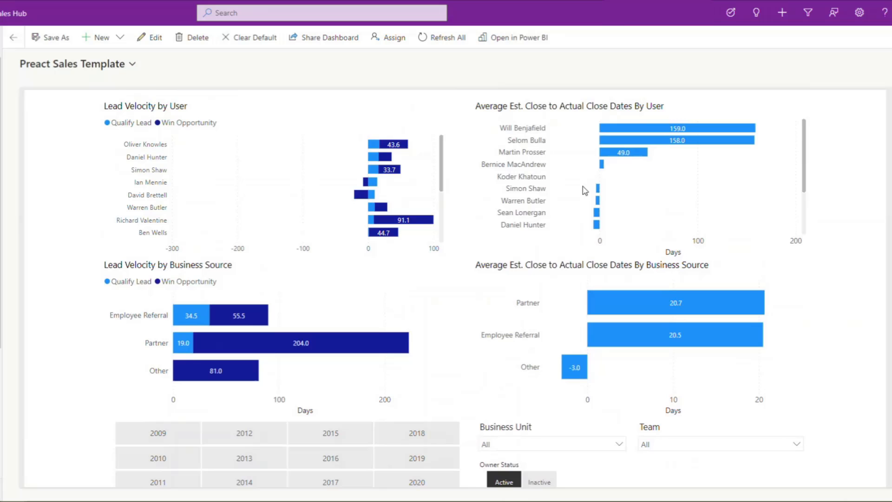
mouse_move(675, 371)
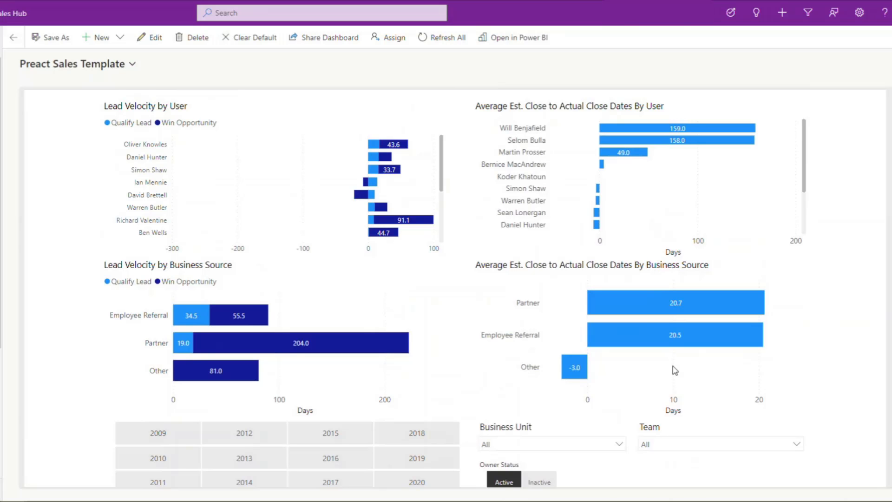
mouse_move(634, 367)
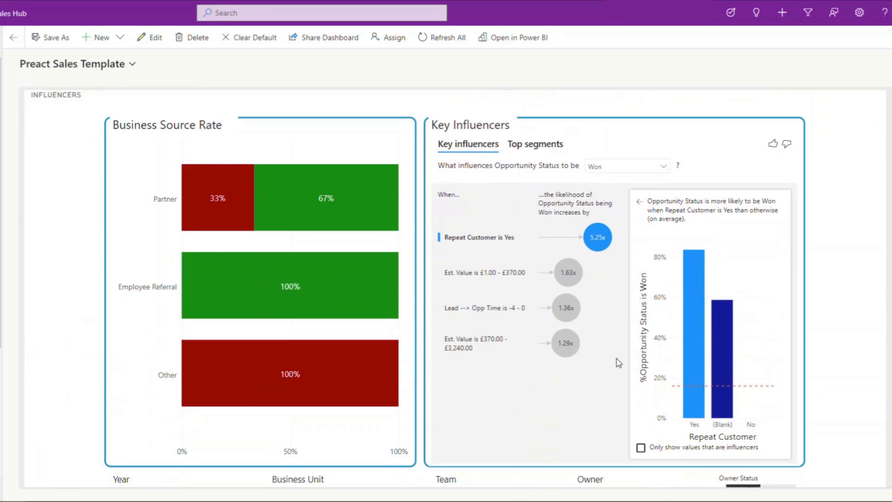
mouse_move(493, 359)
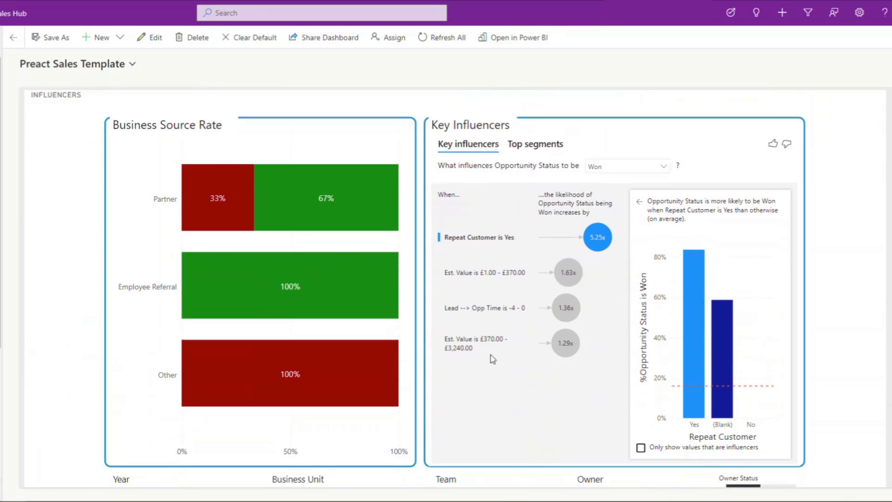
mouse_move(473, 249)
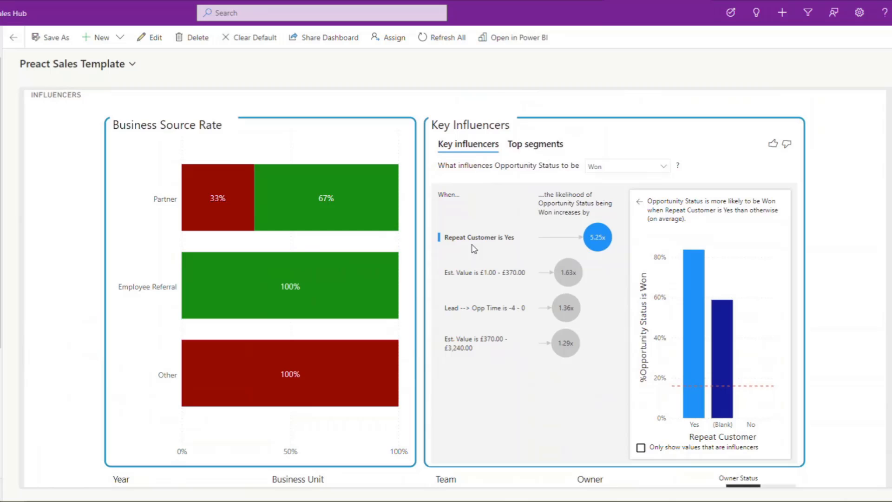
mouse_move(561, 246)
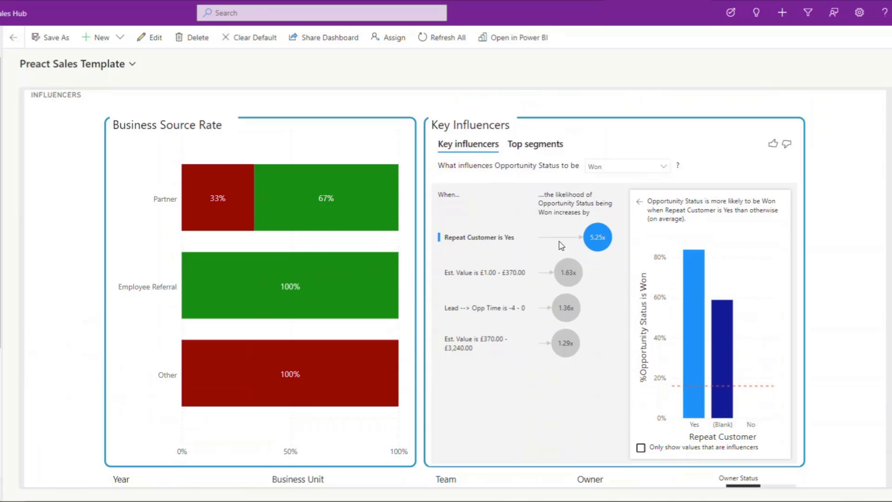
mouse_move(598, 245)
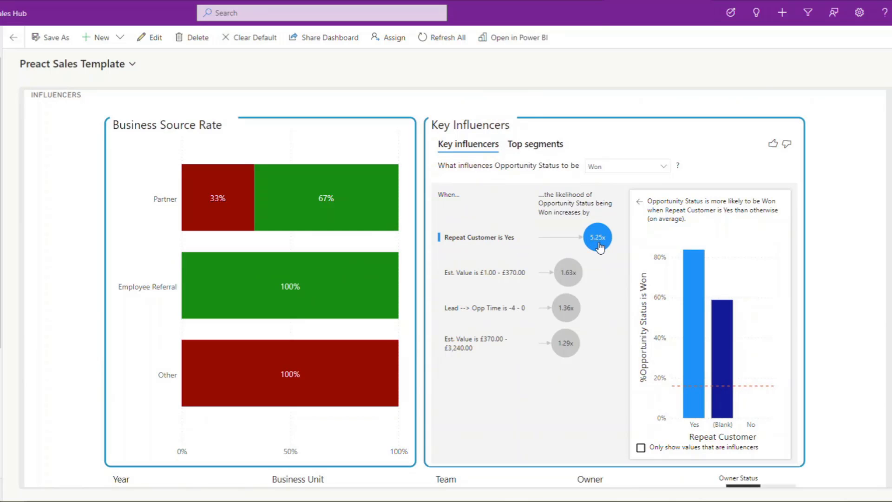
mouse_move(498, 253)
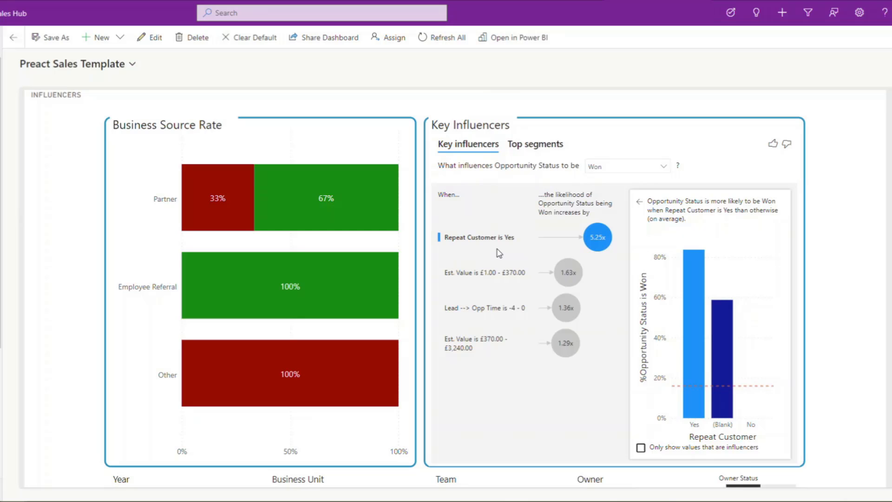
mouse_move(562, 382)
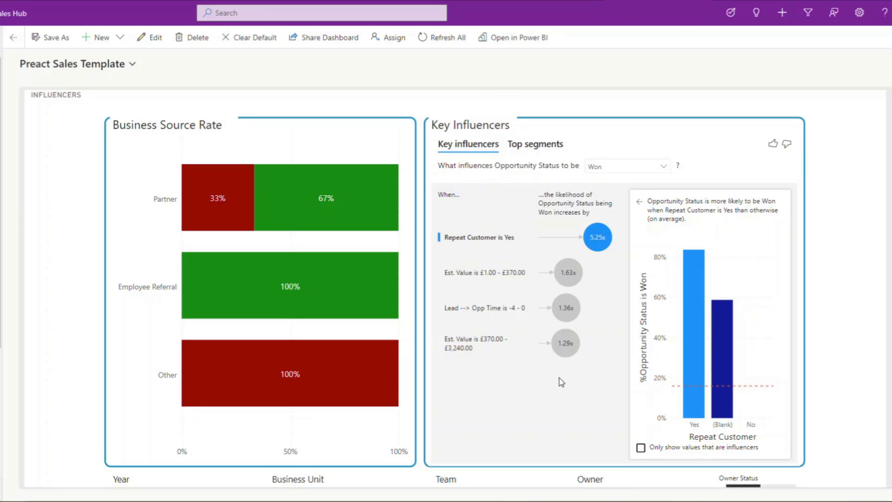
mouse_move(491, 247)
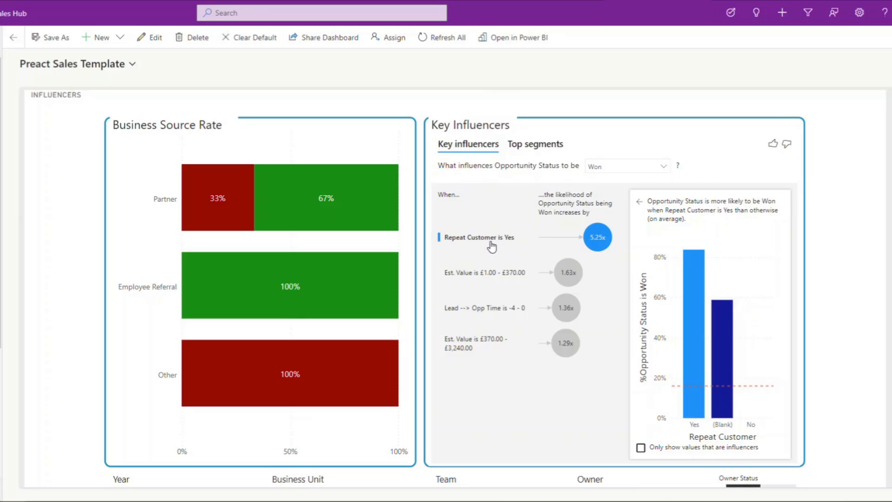
- Zoom the Sales Territories map in on southern England, then return to Influencers
scroll(down, 3)
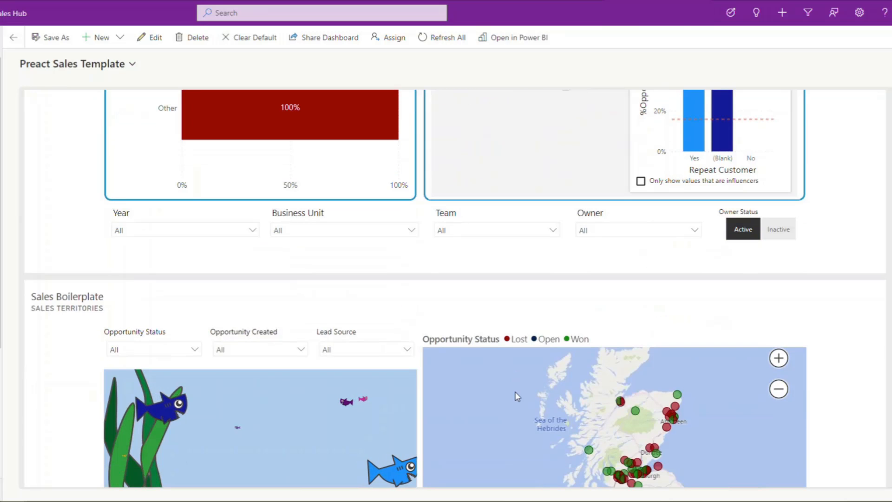
scroll(down, 3)
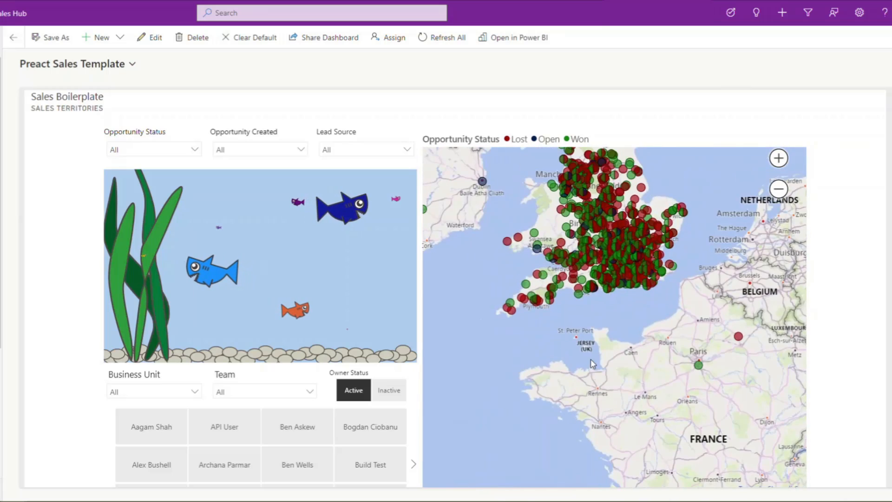
click(779, 158)
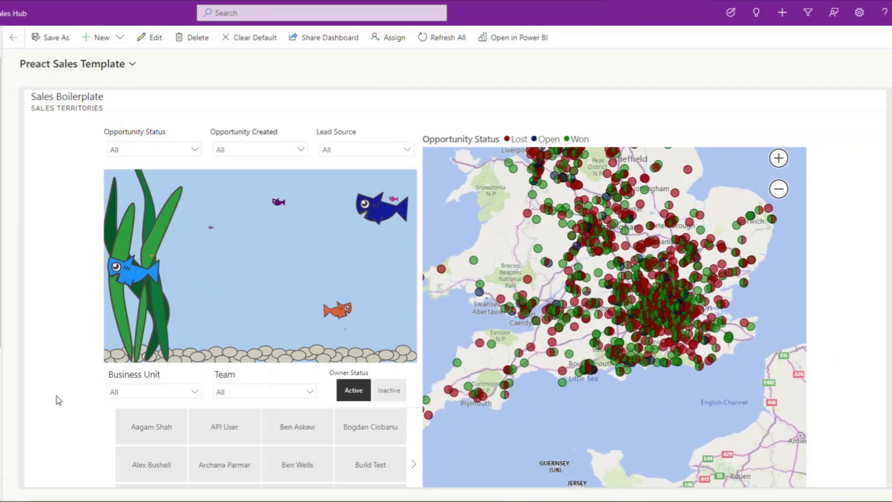
scroll(up, 3)
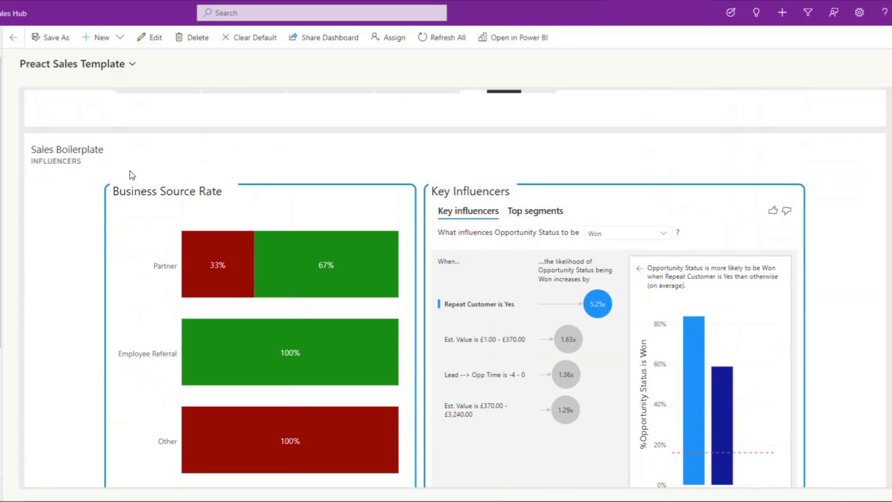
mouse_move(133, 74)
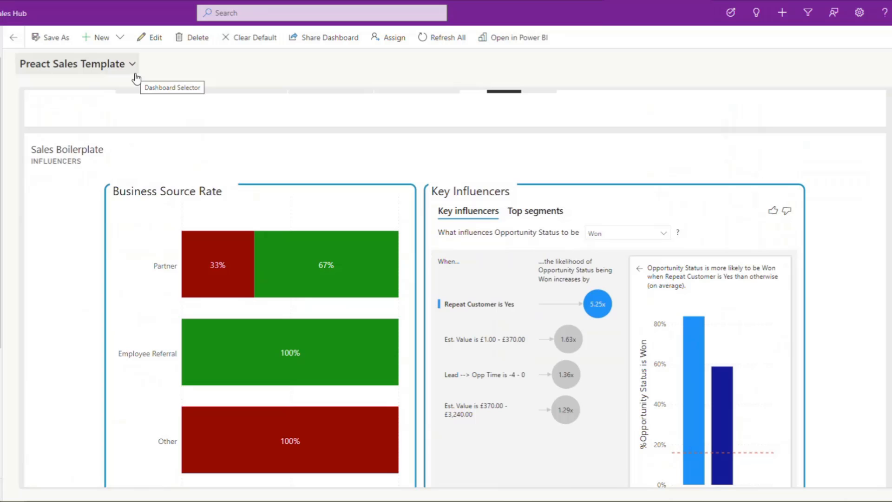
mouse_move(156, 85)
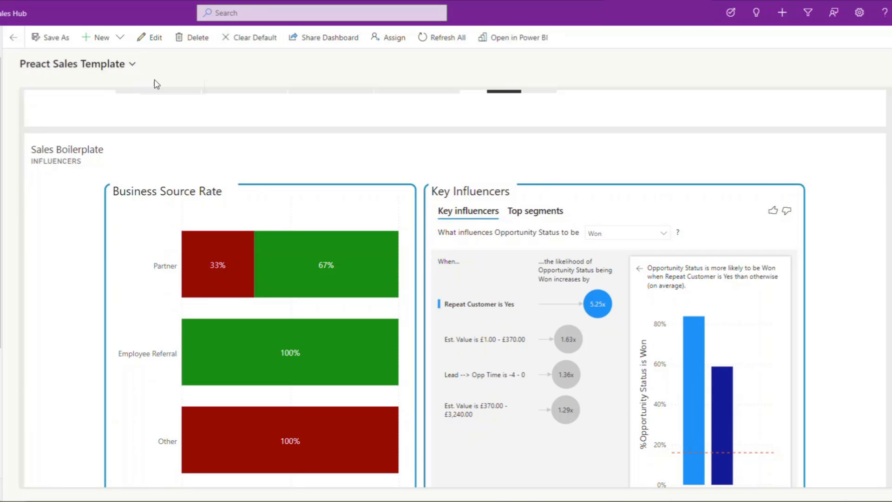
- Switch from Preact Sales Template to the Sales Activity Dashboard and review its charts and lists
click(132, 64)
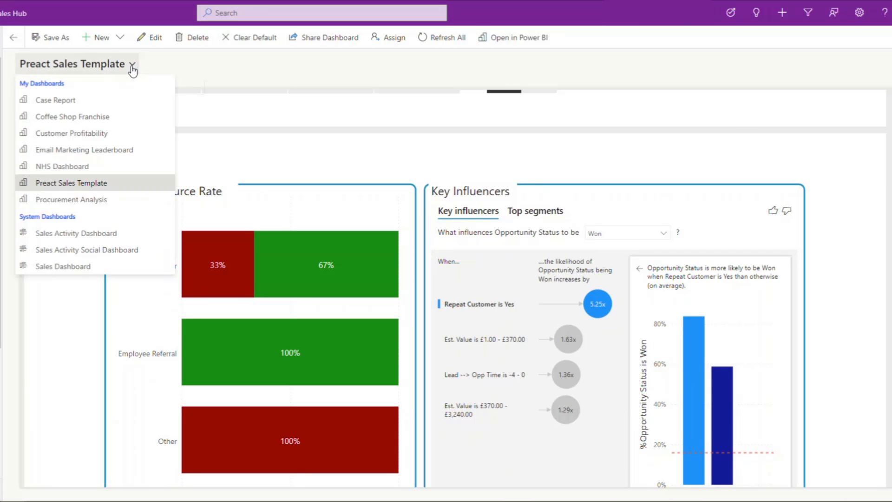
mouse_move(75, 232)
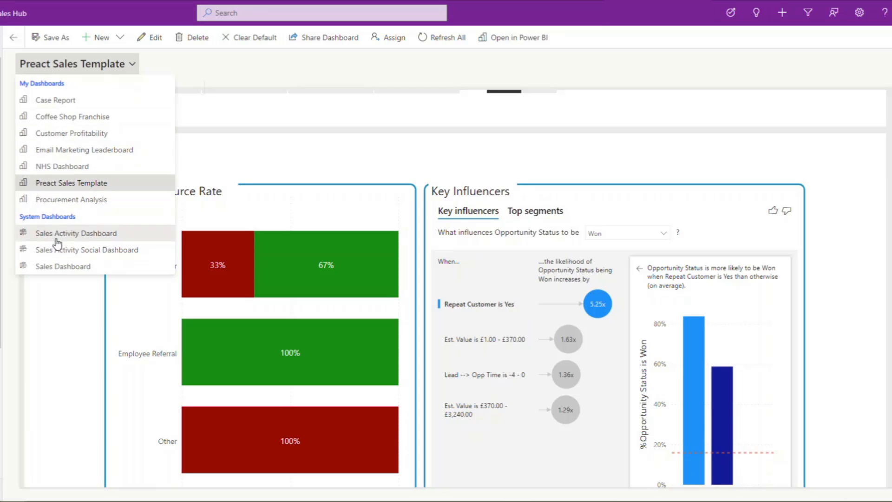
mouse_move(64, 255)
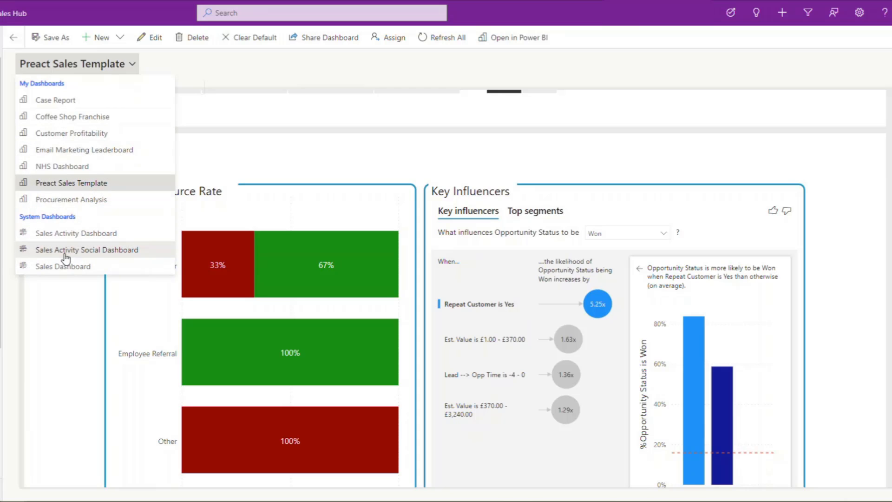
mouse_move(75, 232)
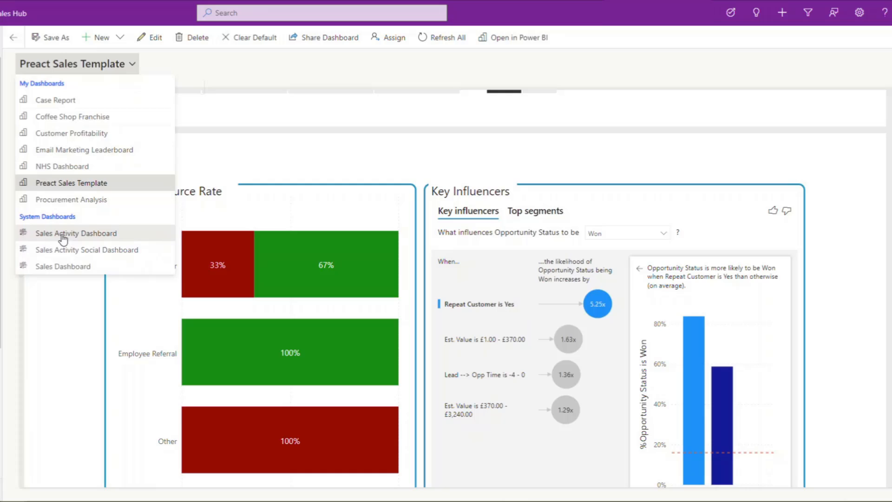
click(75, 232)
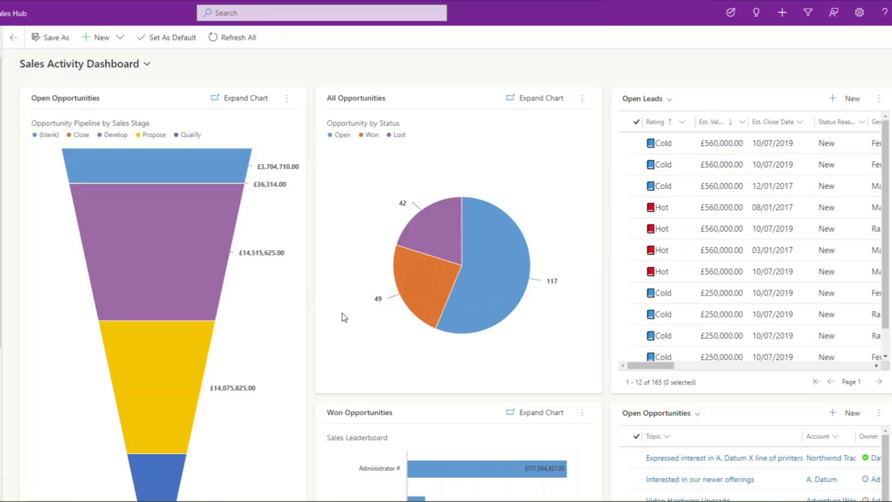
scroll(down, 3)
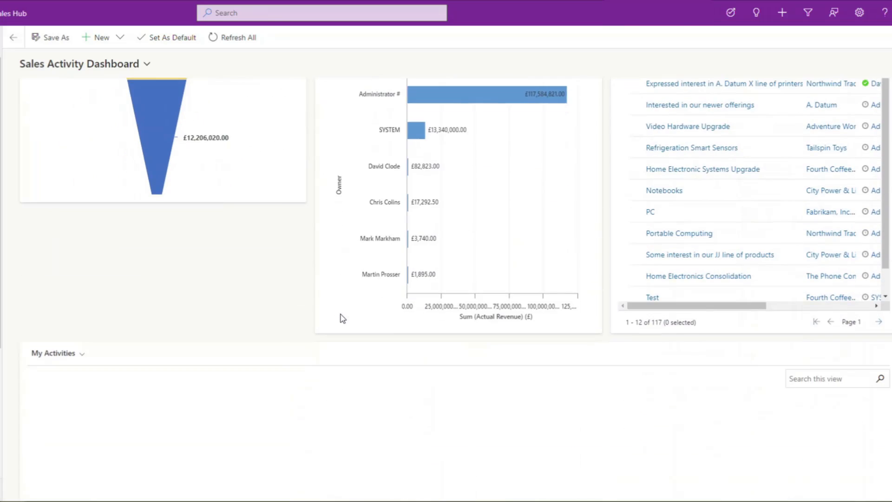
scroll(down, 3)
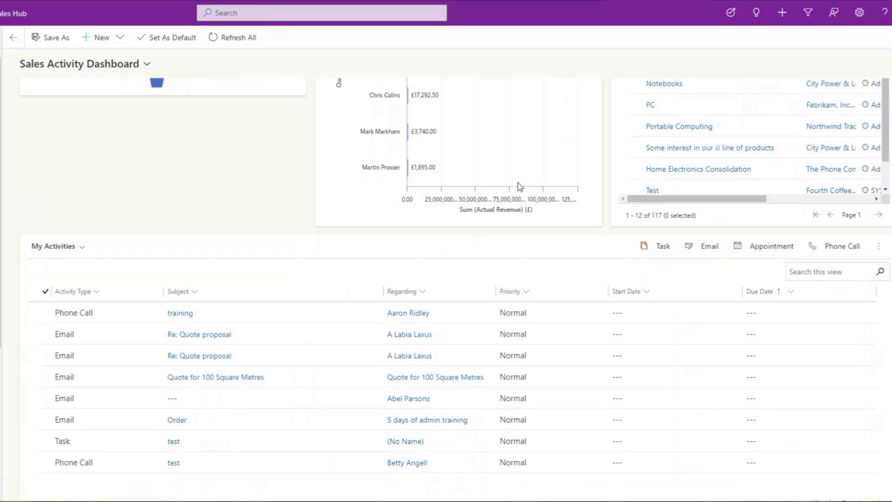
mouse_move(271, 231)
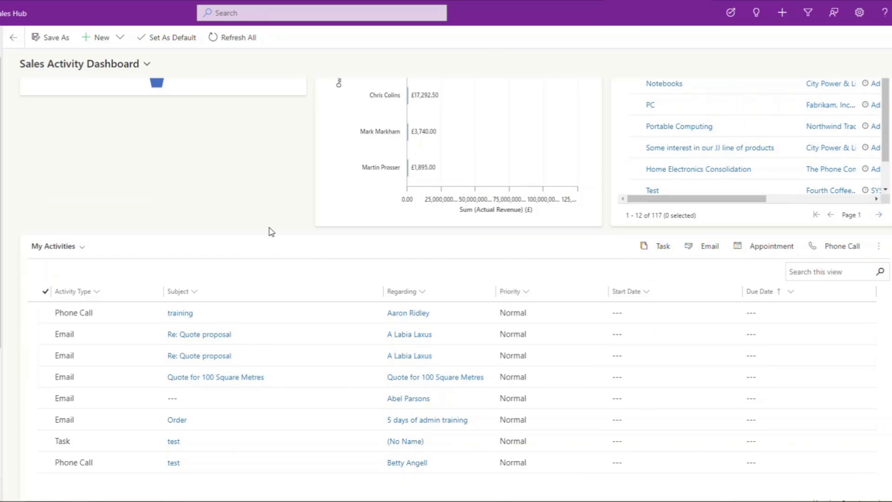
mouse_move(112, 87)
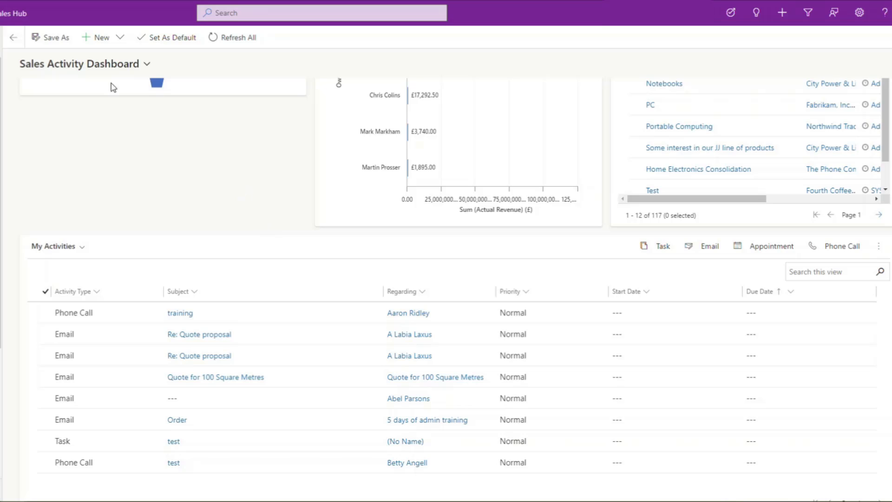
scroll(down, 3)
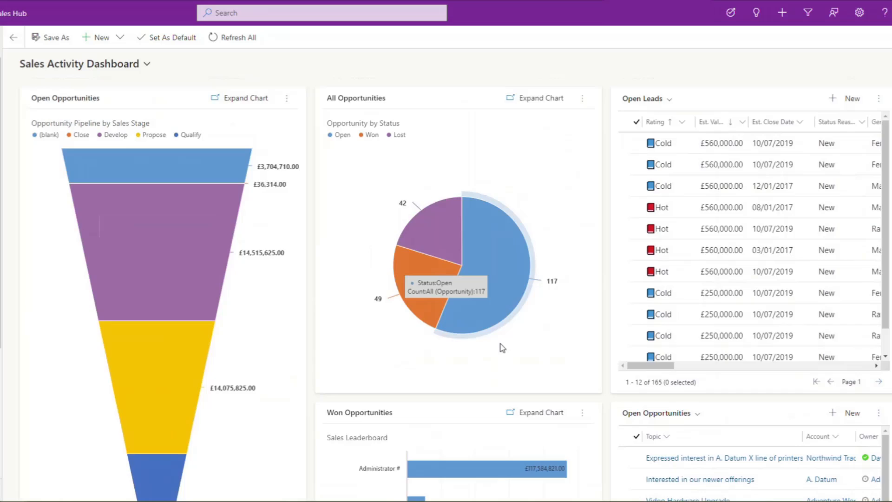
scroll(down, 3)
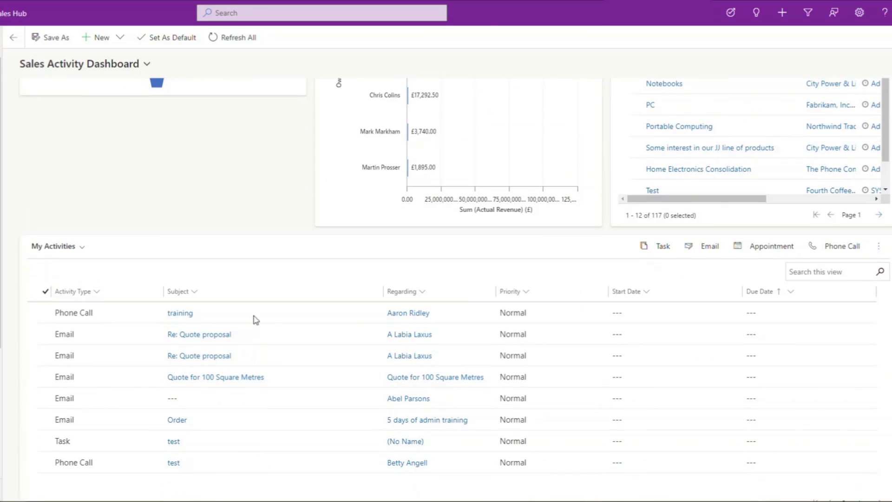
mouse_move(138, 71)
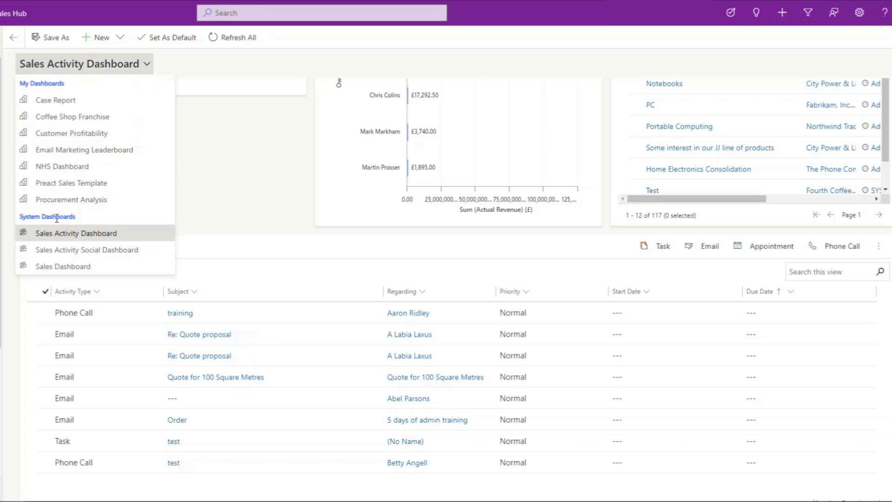
mouse_move(62, 265)
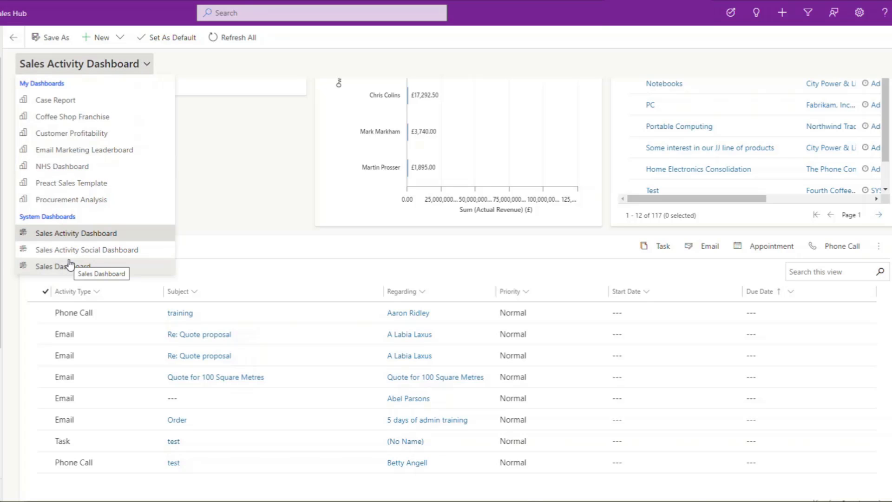
mouse_move(184, 212)
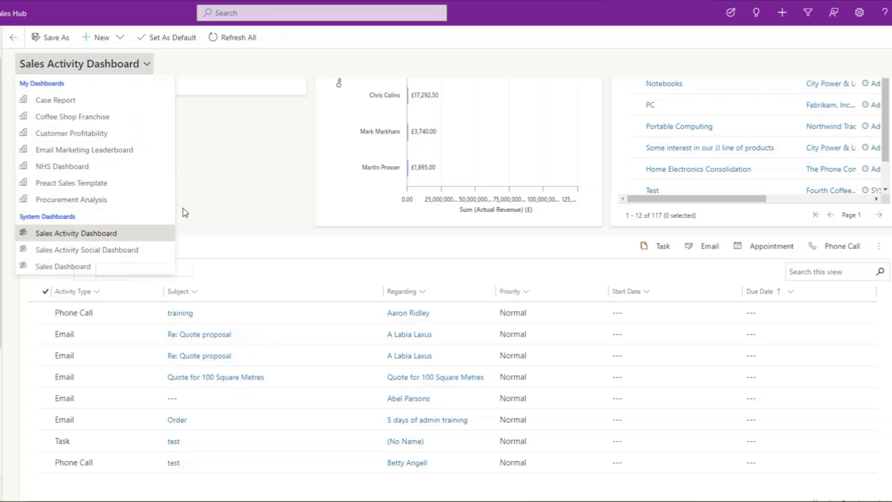
click(75, 232)
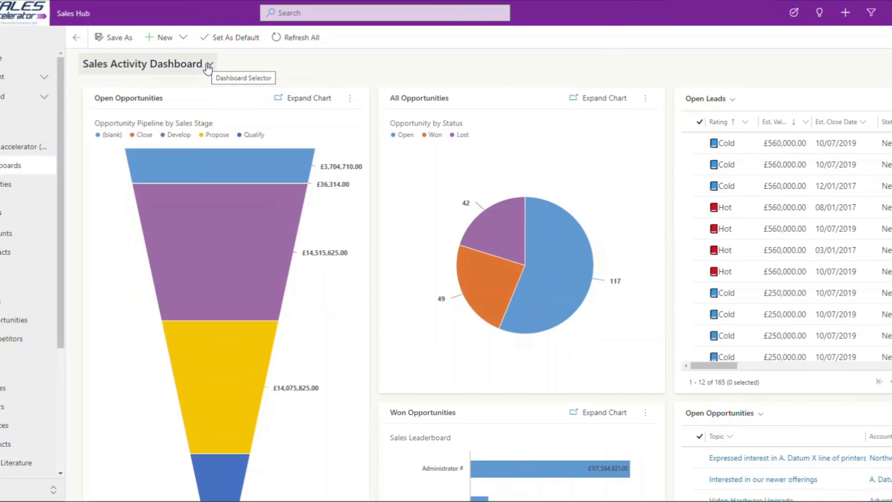
- Go to the Accounts list and switch its view to Active Partners
click(9, 37)
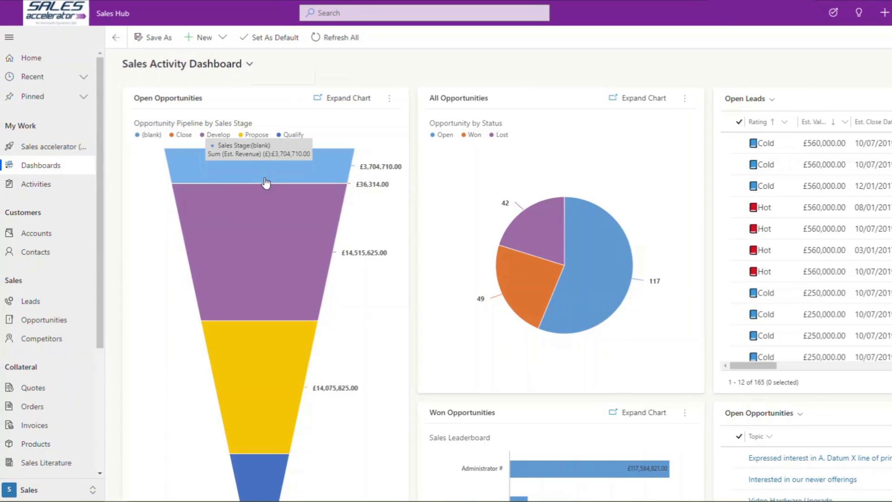
click(39, 233)
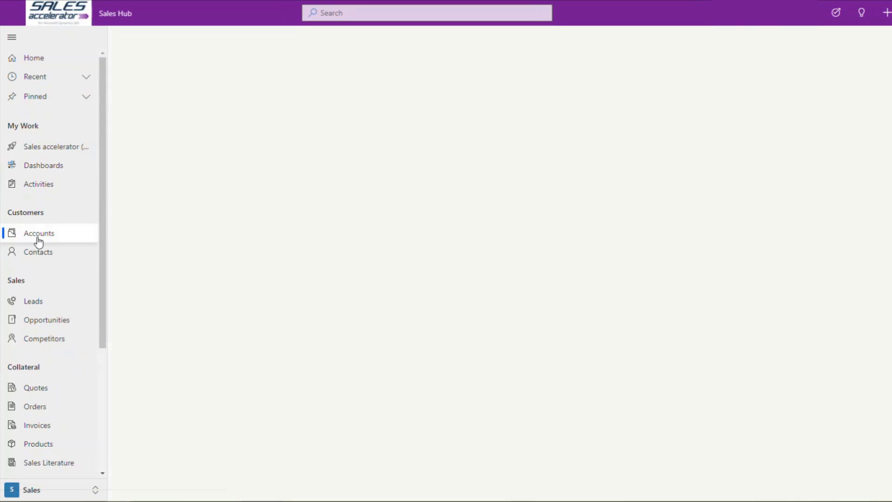
click(39, 233)
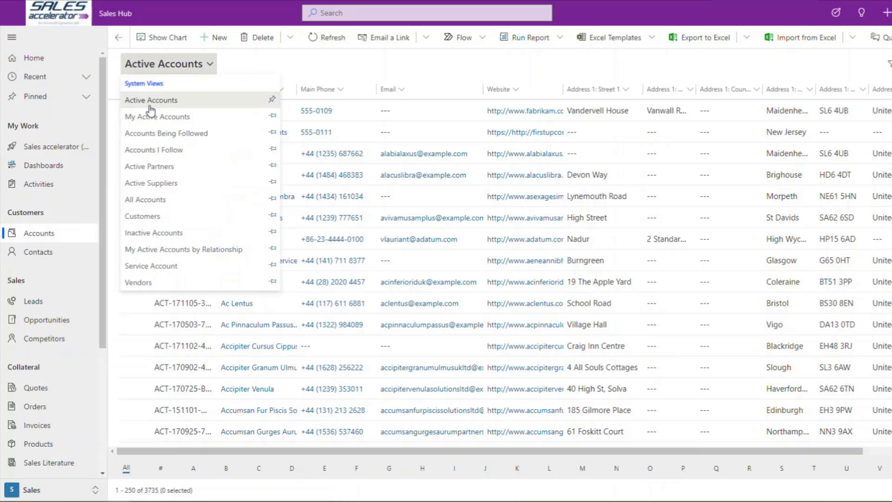
mouse_move(151, 265)
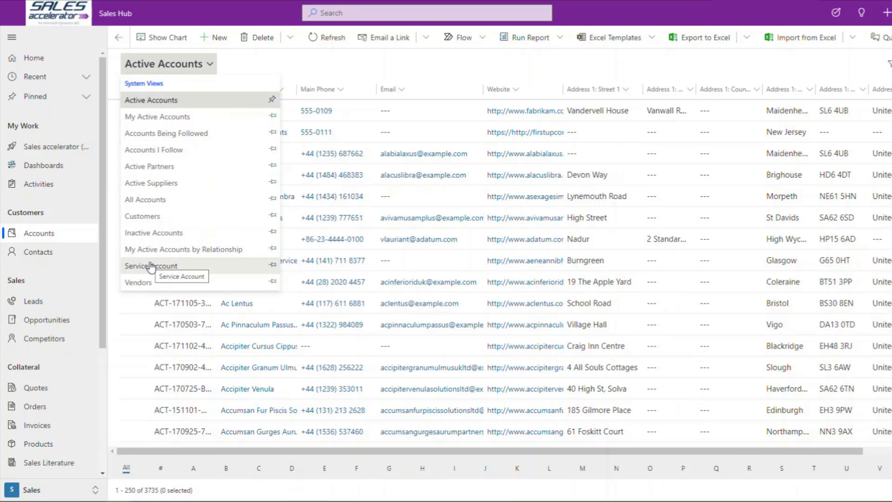
mouse_move(279, 73)
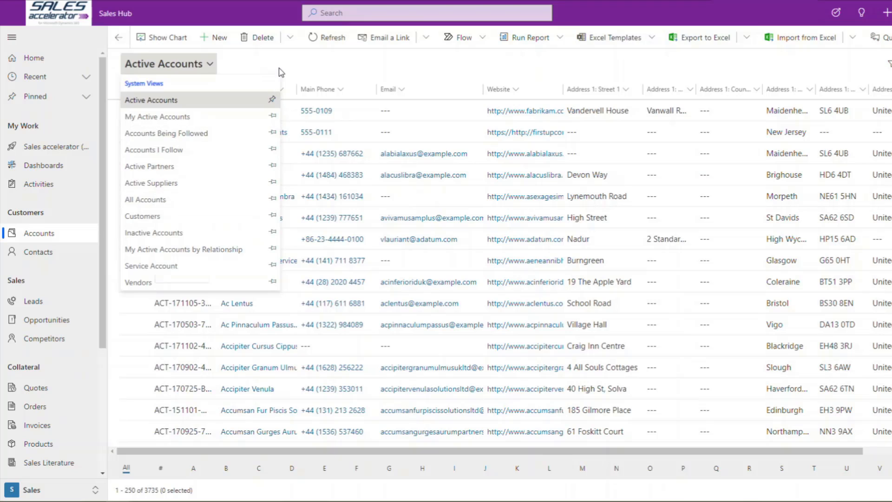
mouse_move(278, 64)
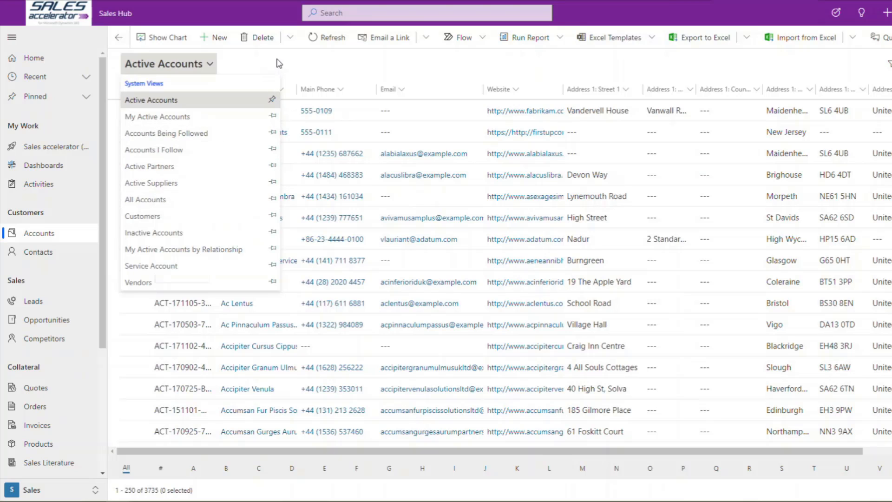
mouse_move(174, 117)
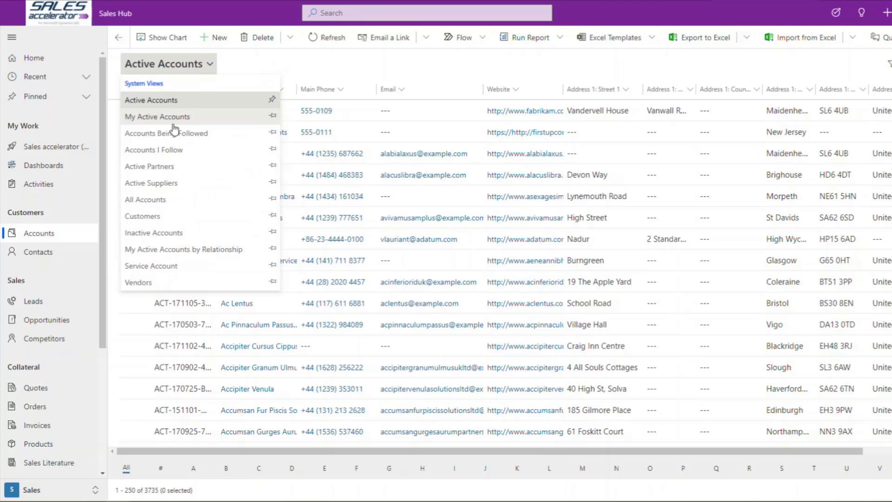
mouse_move(44, 343)
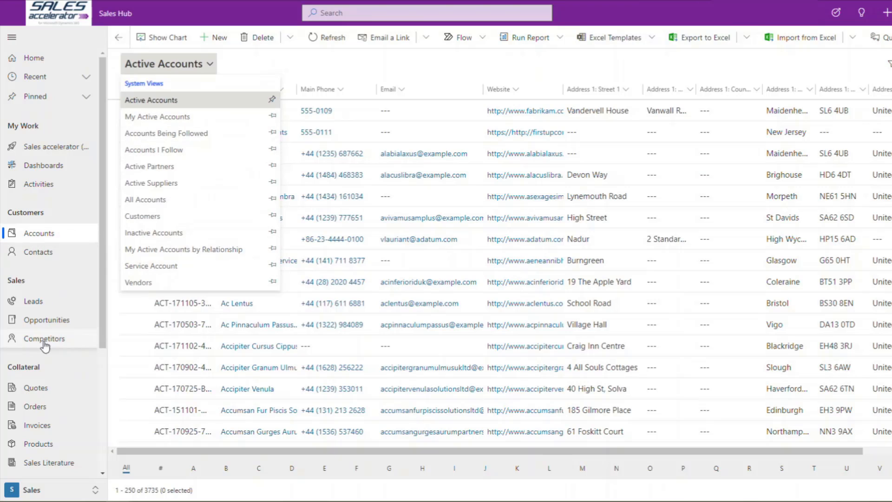
mouse_move(37, 251)
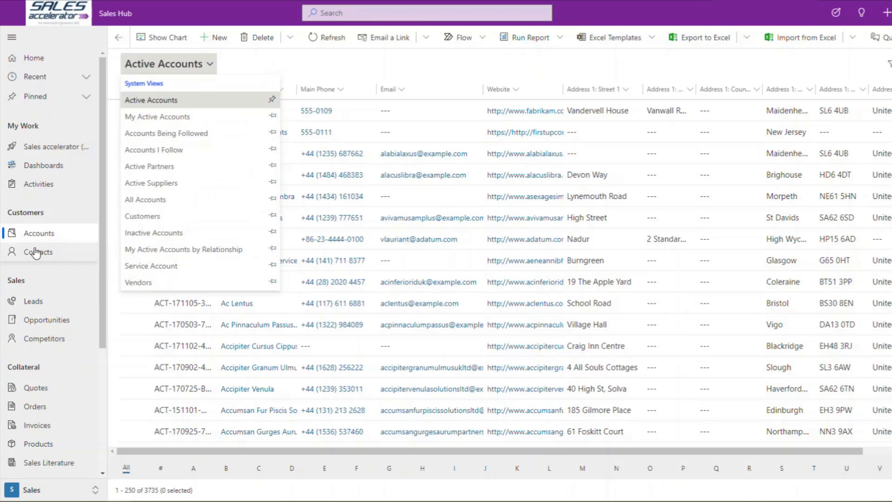
mouse_move(215, 215)
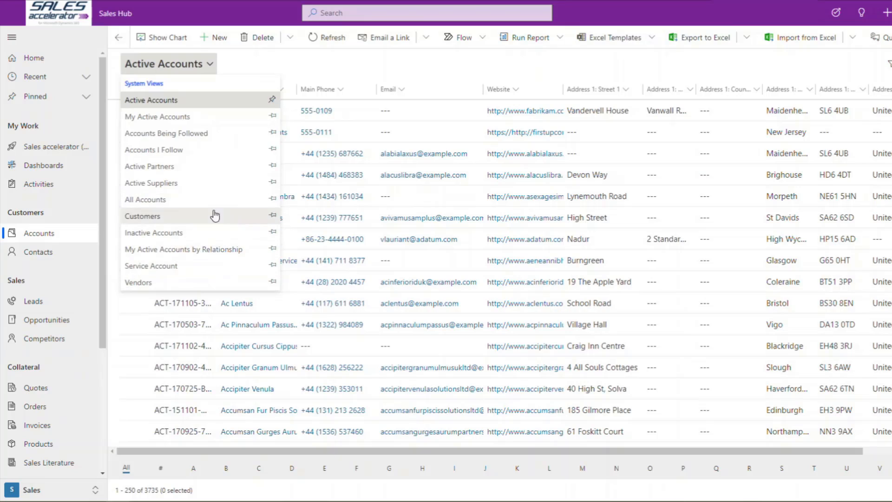
mouse_move(145, 183)
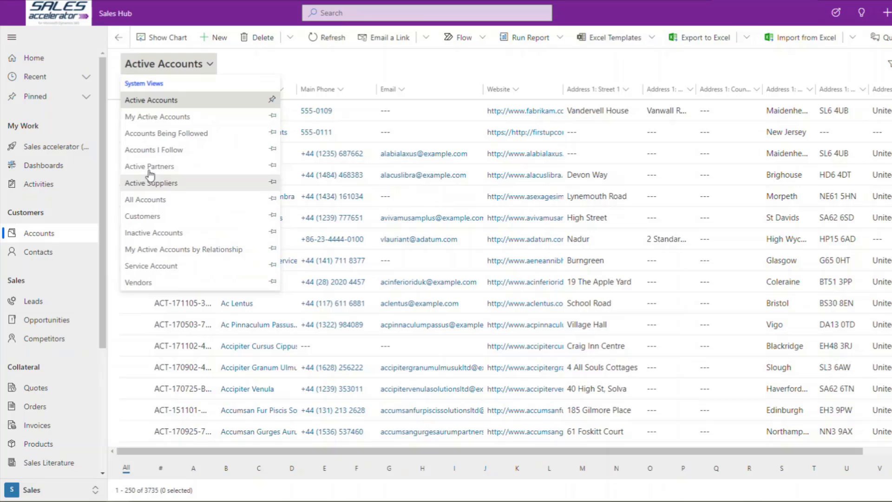
click(149, 166)
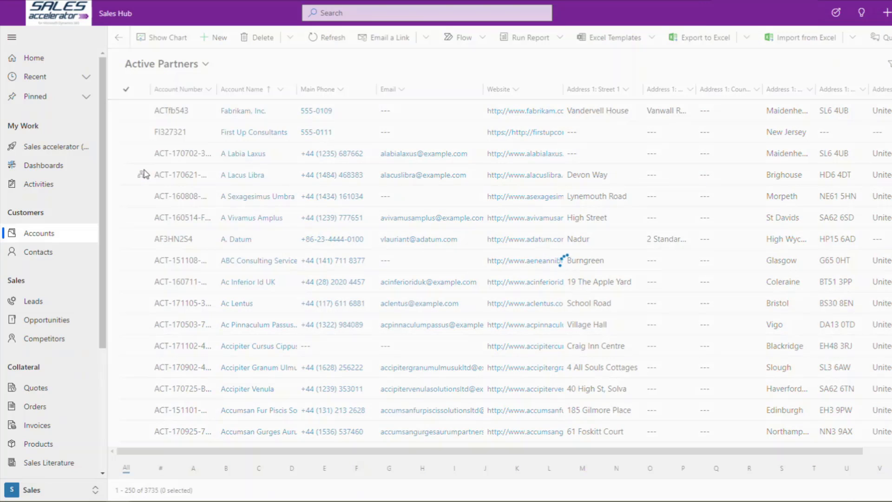
mouse_move(304, 225)
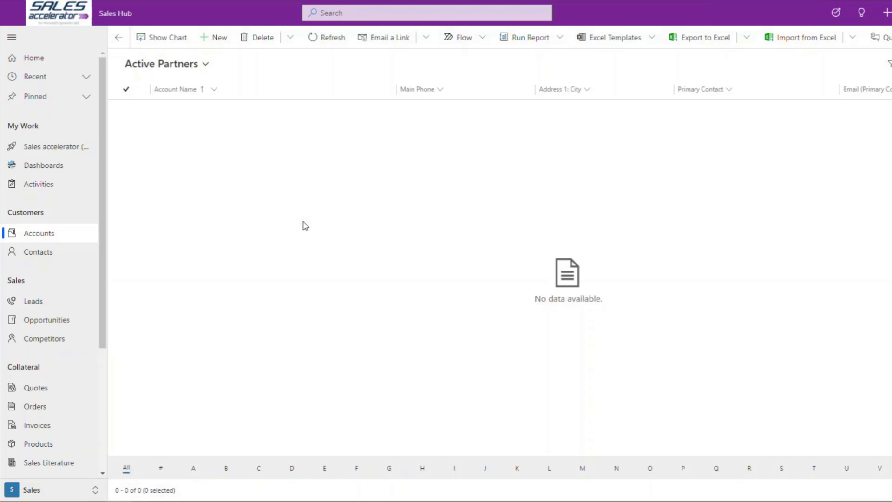
mouse_move(235, 108)
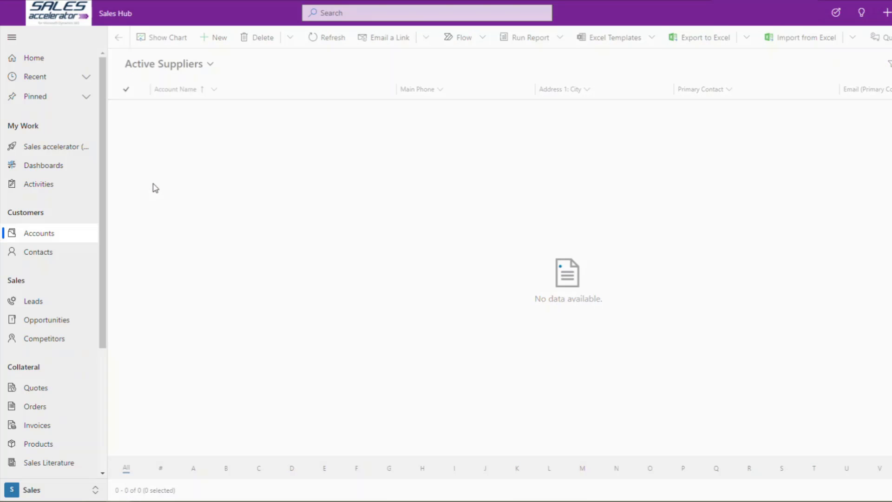
mouse_move(236, 135)
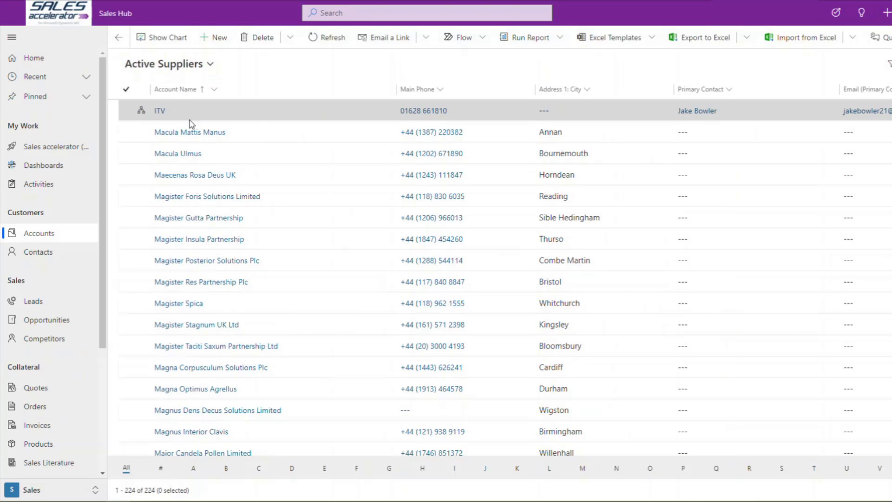
- Open the ITV account record and review its Summary down to the Address section
click(160, 111)
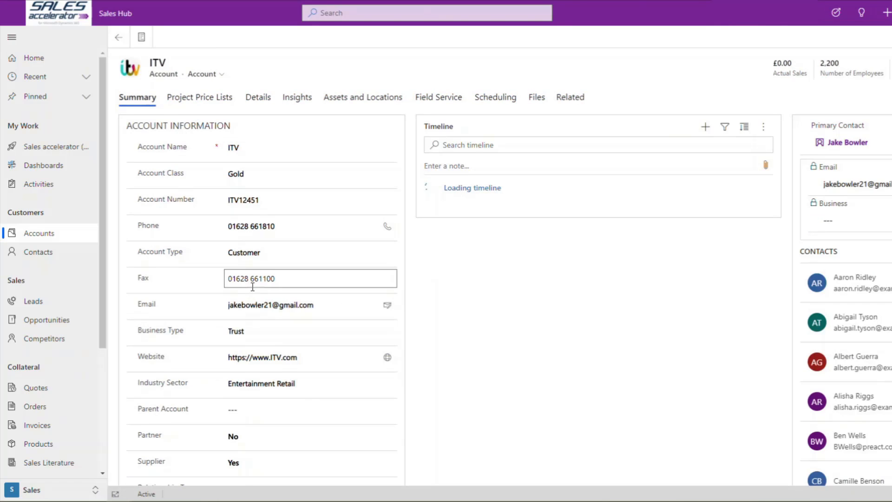
scroll(down, 3)
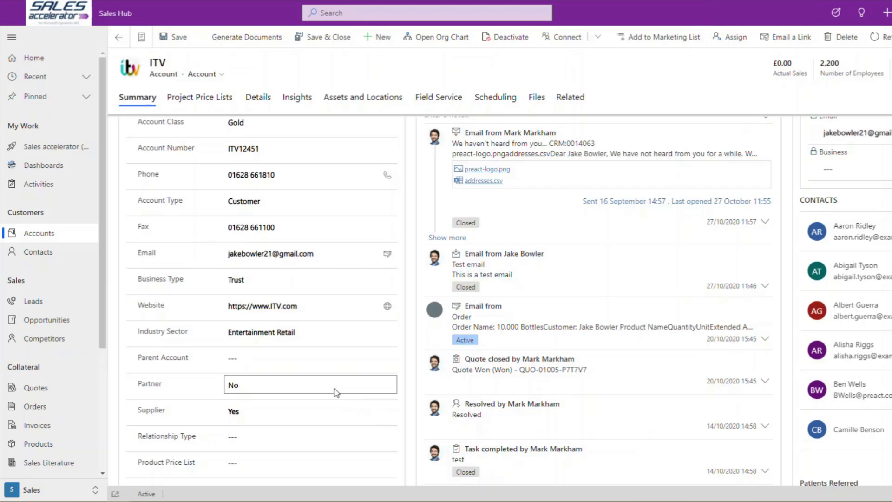
scroll(up, 3)
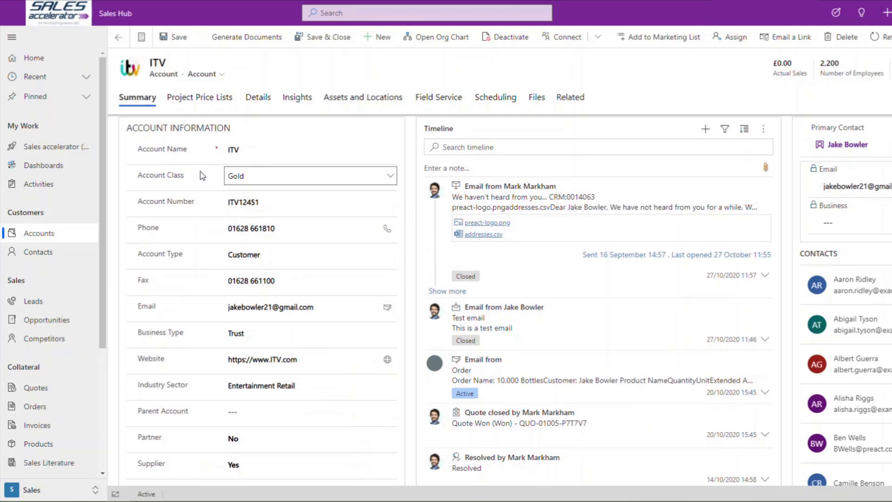
scroll(down, 3)
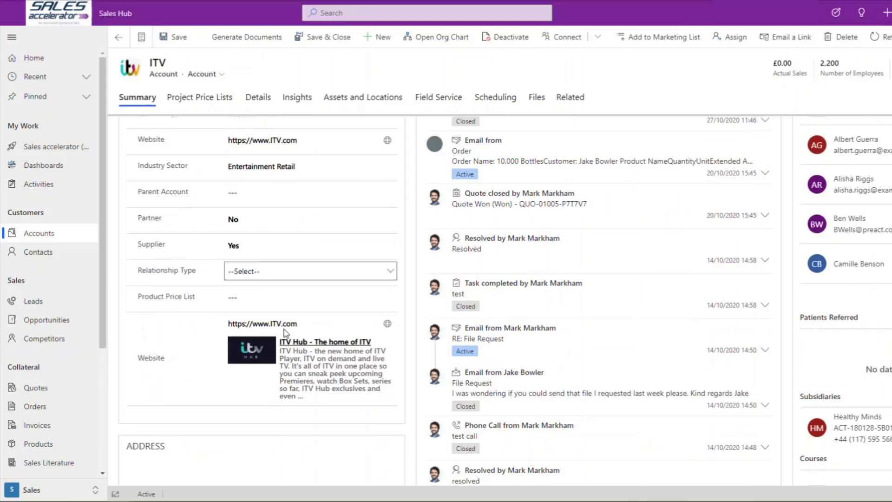
scroll(down, 3)
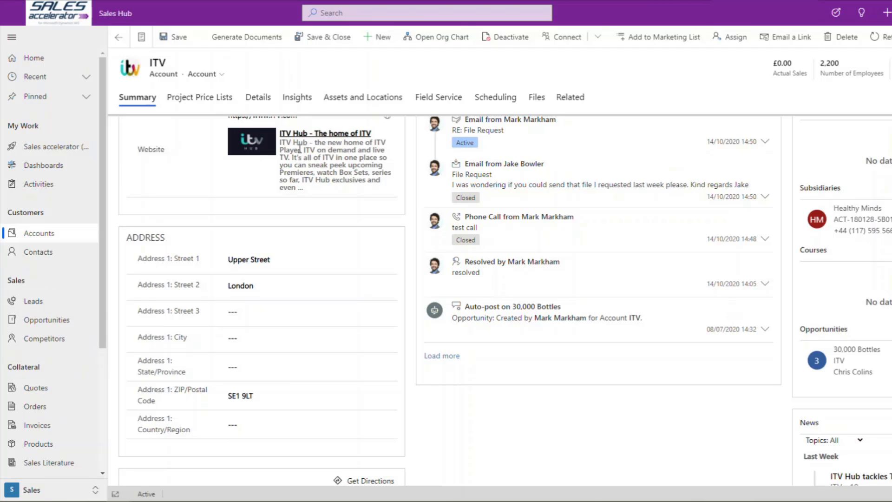
mouse_move(82, 293)
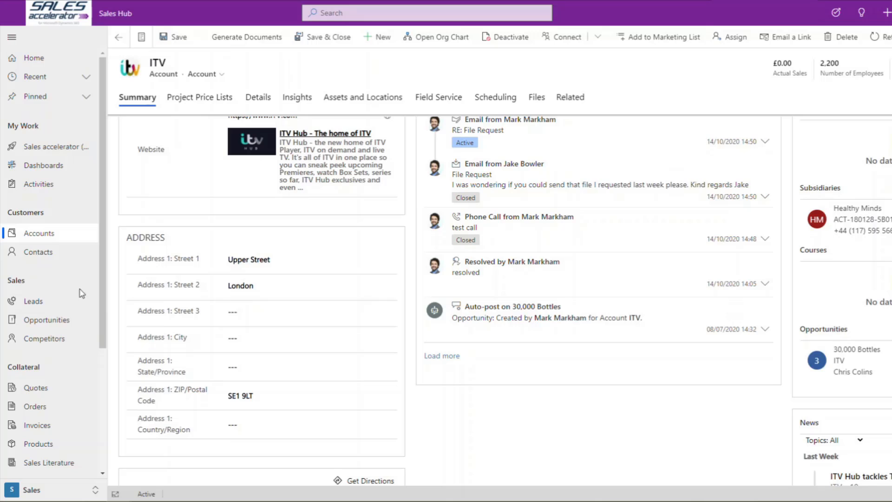
click(33, 300)
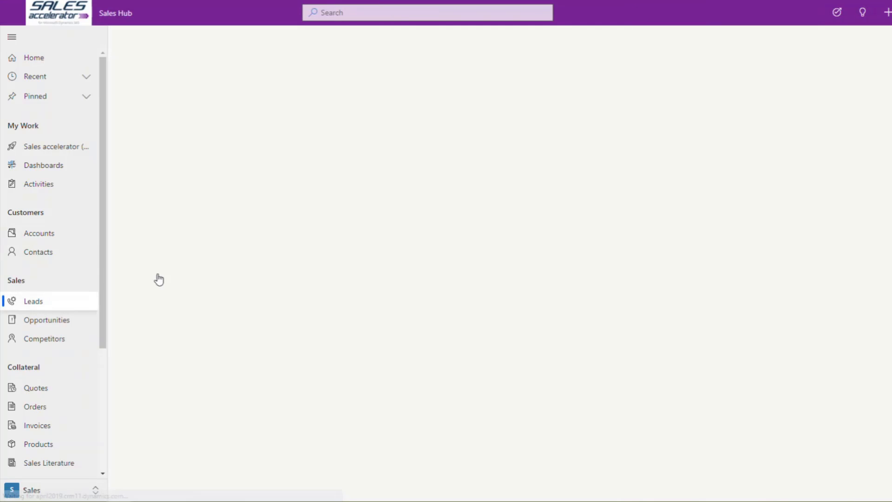
click(34, 301)
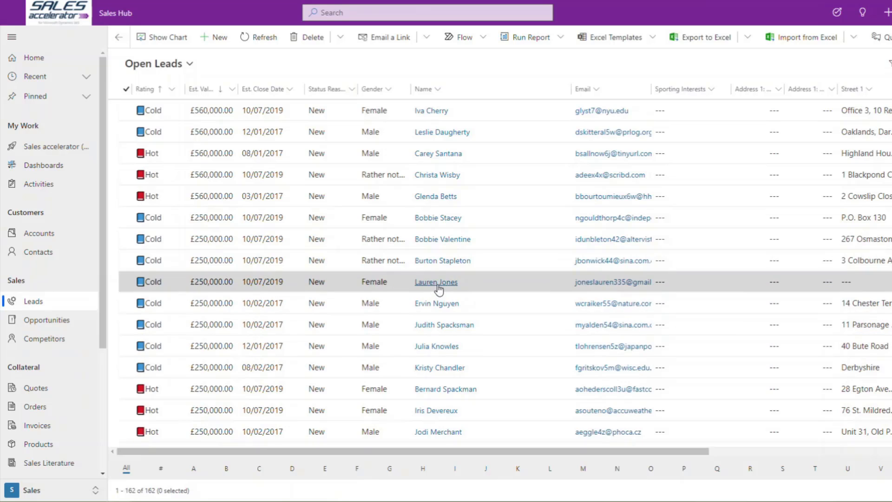
click(435, 282)
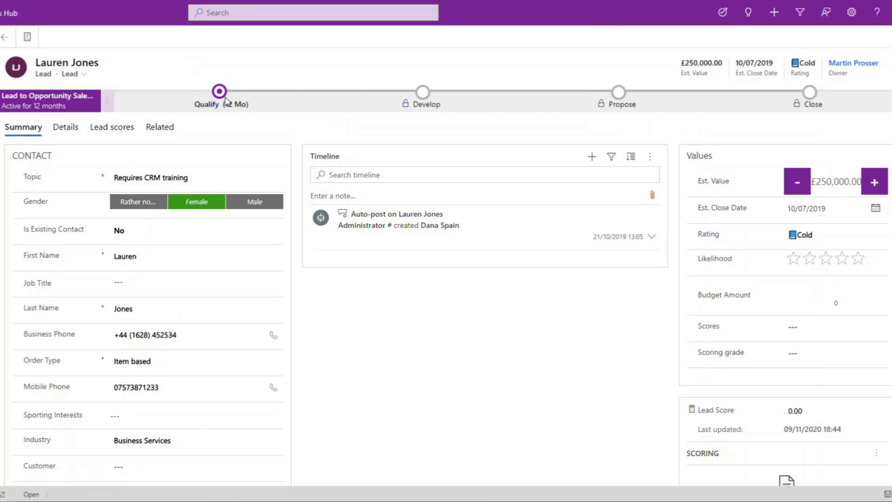
click(220, 96)
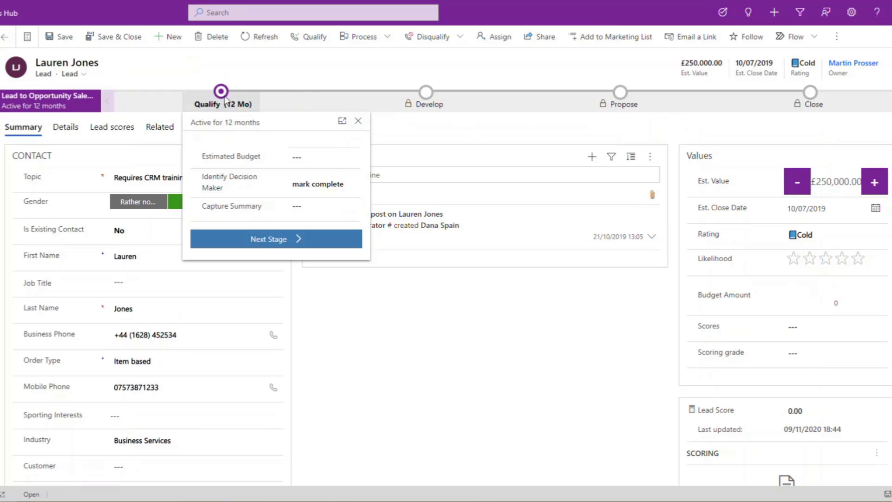
mouse_move(415, 85)
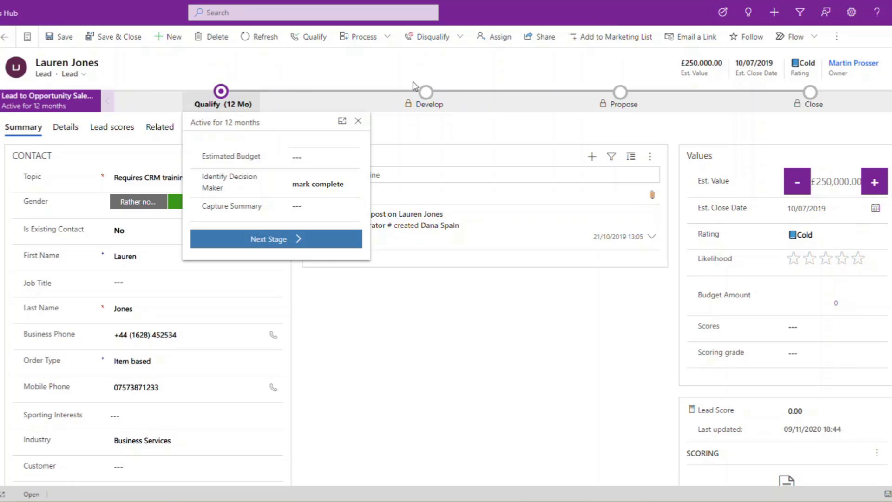
click(357, 121)
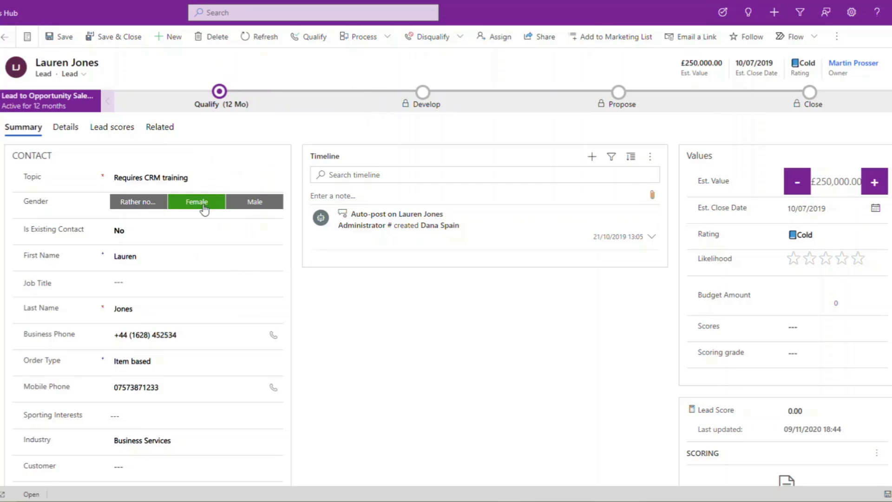
click(183, 334)
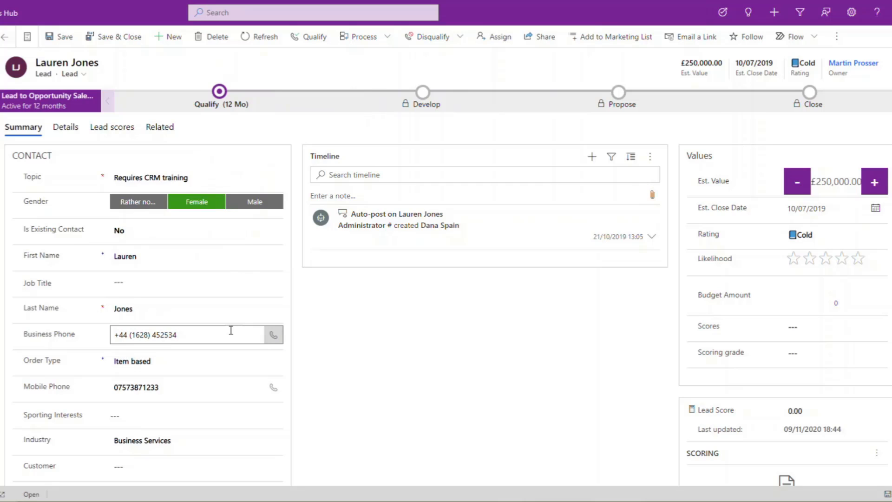
click(196, 309)
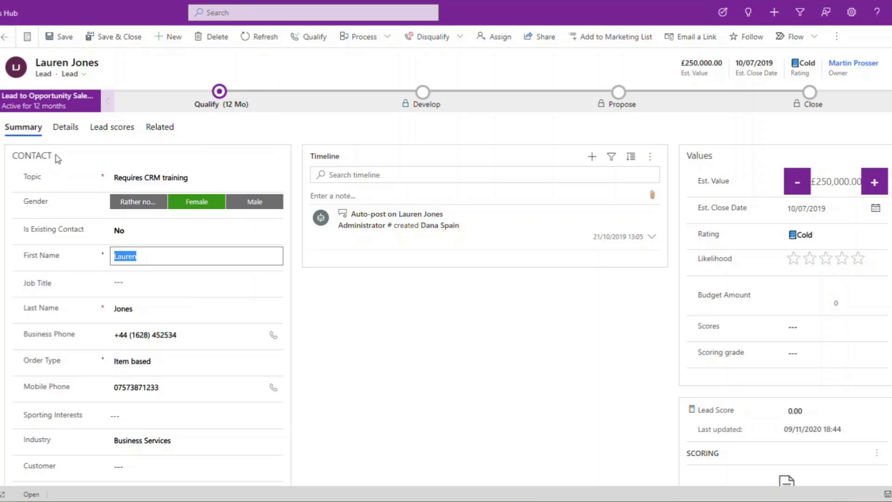
double_click(32, 155)
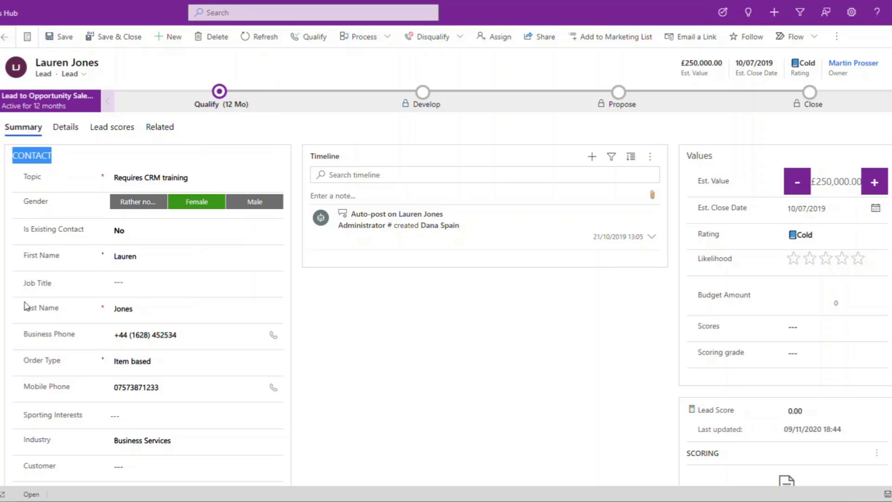
click(136, 386)
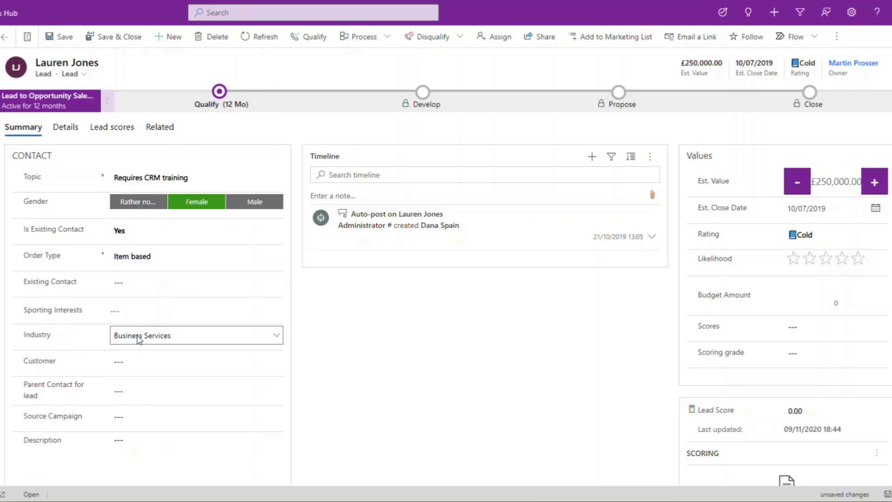
mouse_move(143, 336)
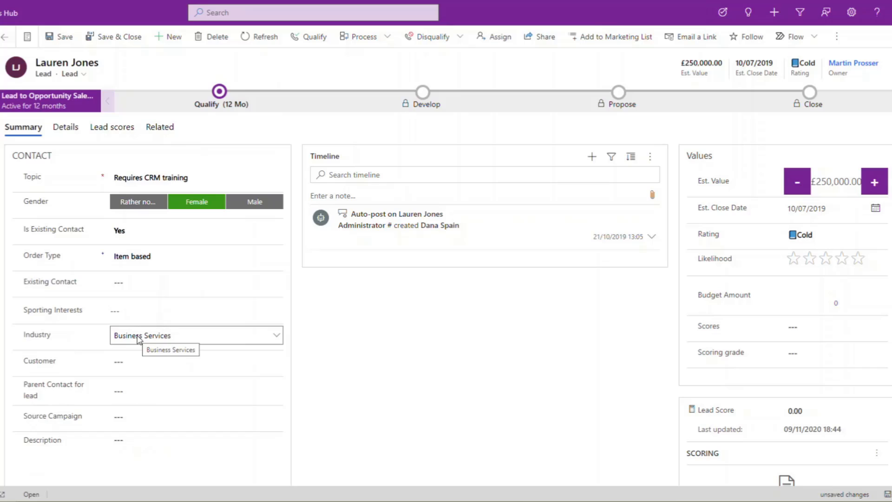
- Keep Business Services as industry and leave Is Existing Account at No after toggling it
click(194, 282)
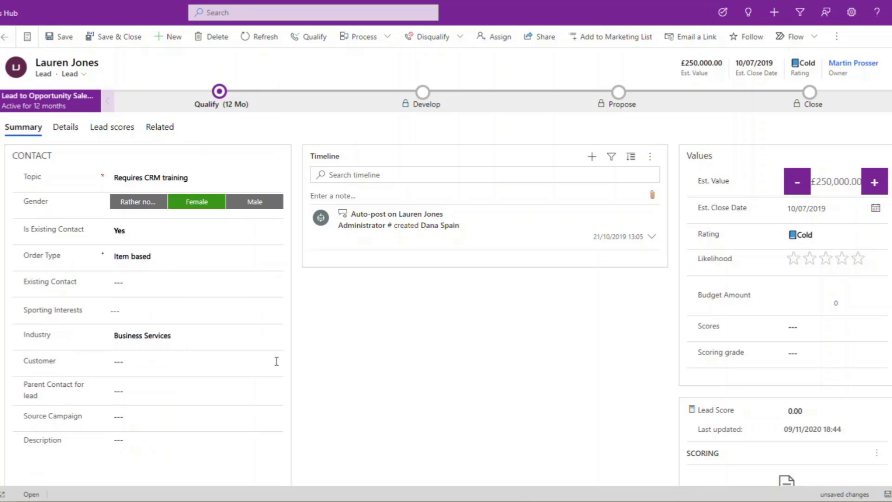
scroll(down, 3)
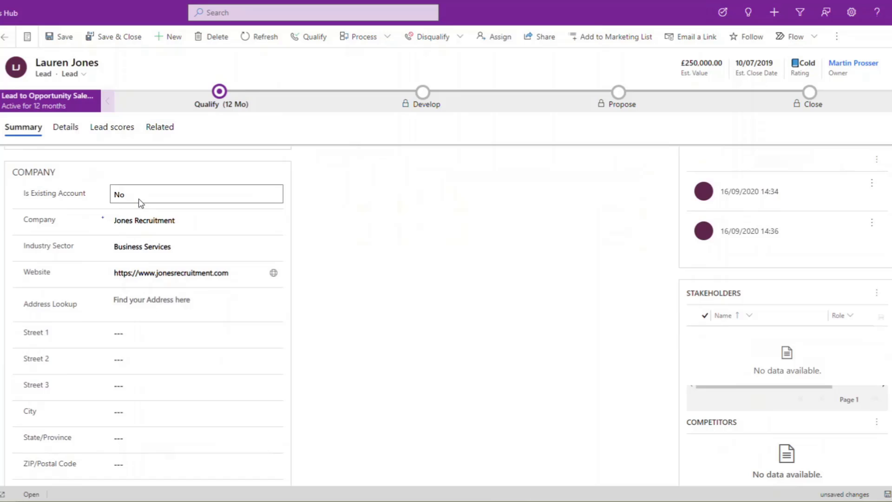
click(196, 194)
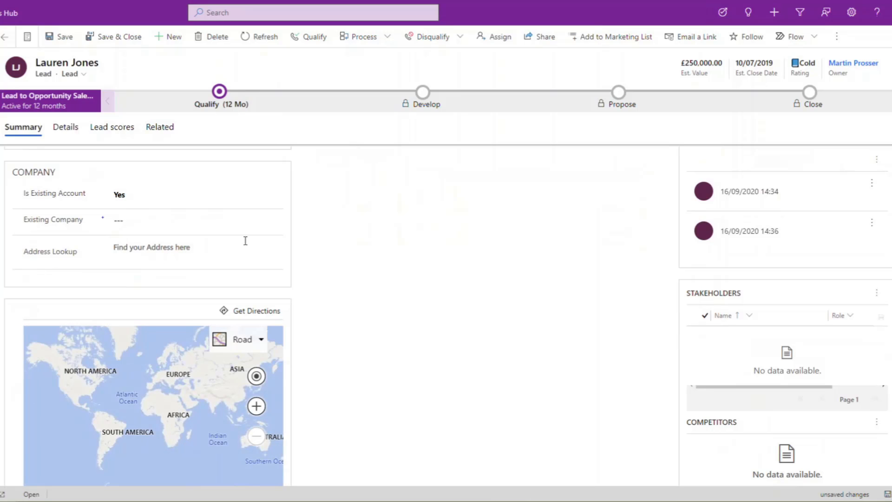
click(119, 195)
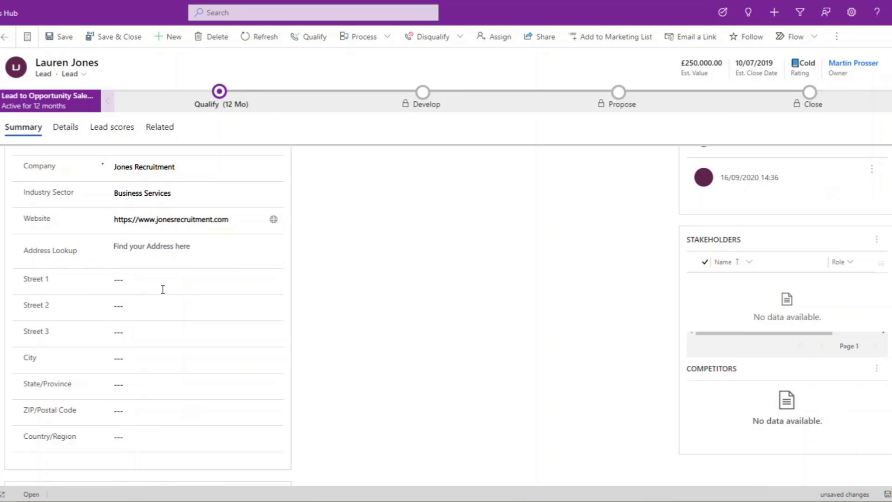
click(196, 304)
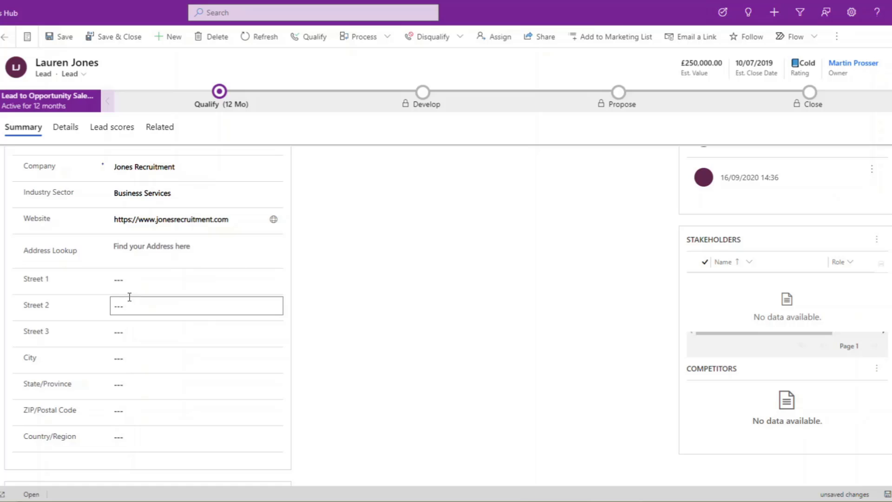
mouse_move(65, 318)
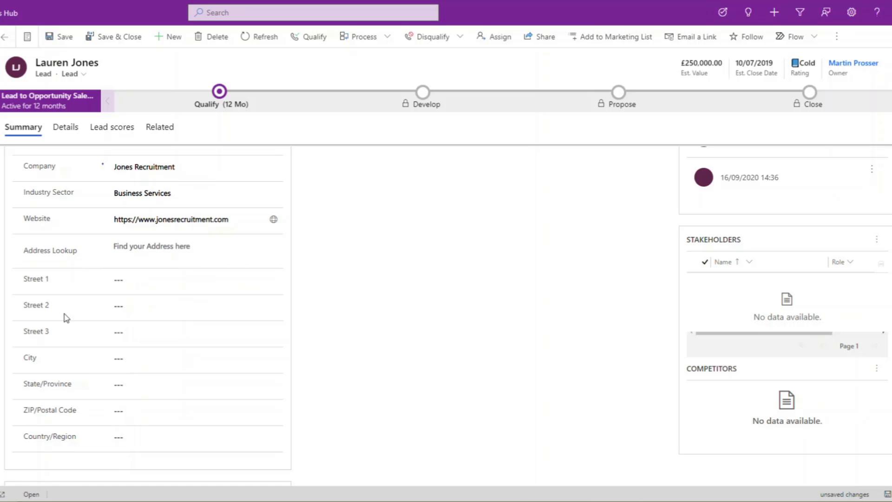
click(196, 384)
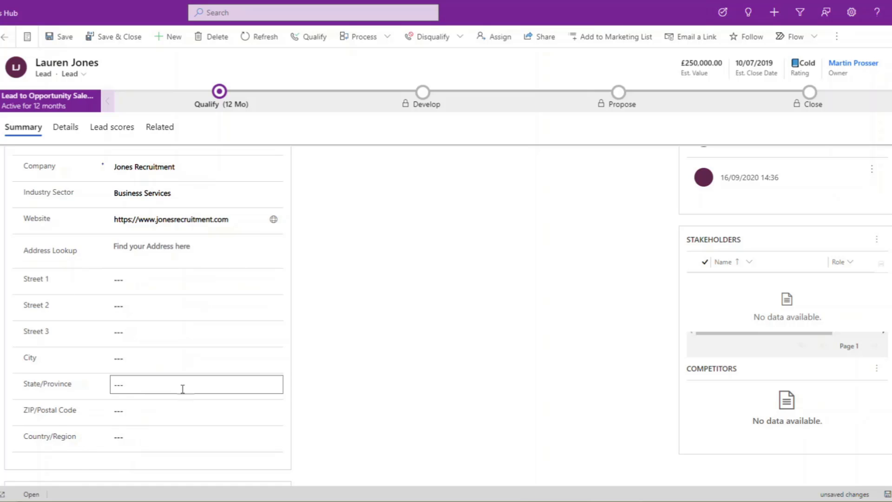
click(196, 245)
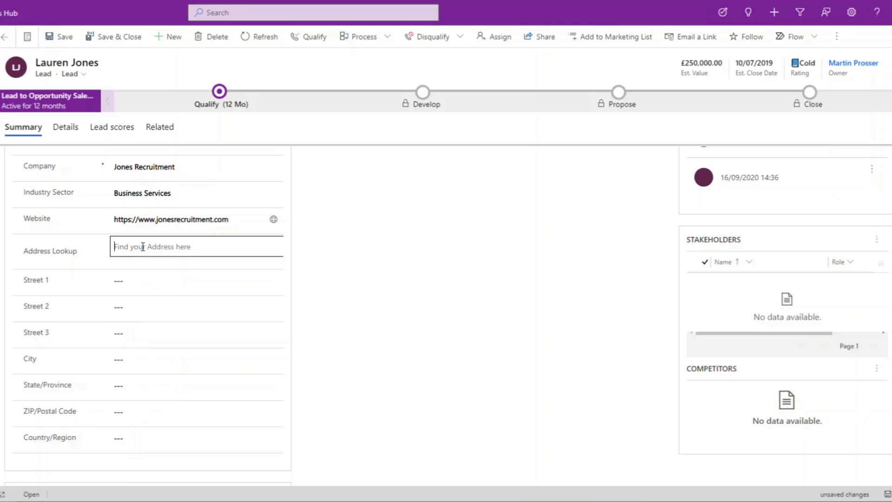
text(sl6 5)
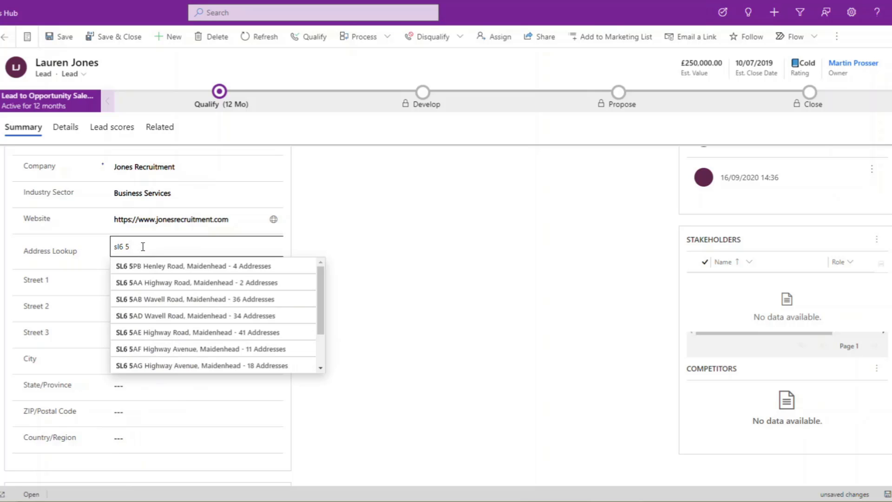
text(aw)
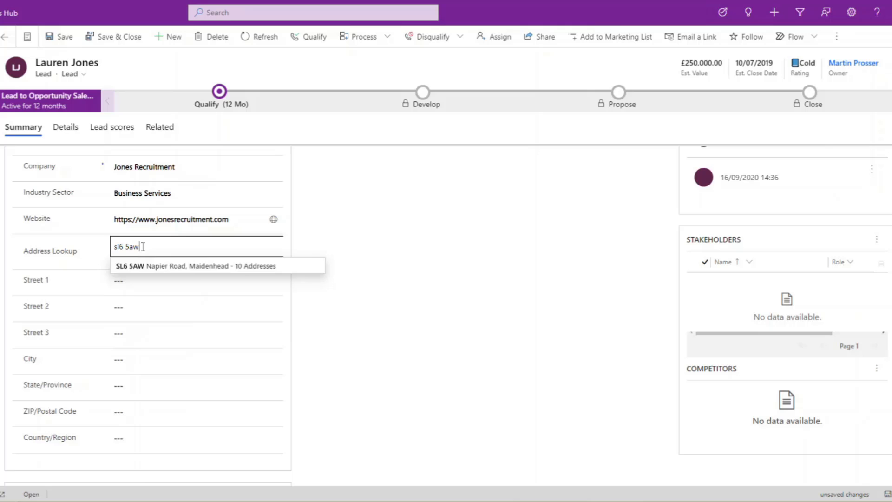
mouse_move(193, 265)
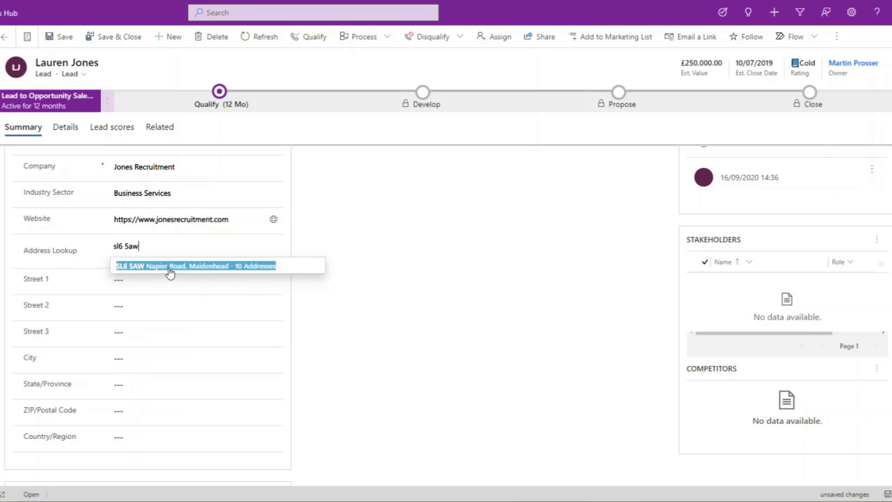
click(196, 264)
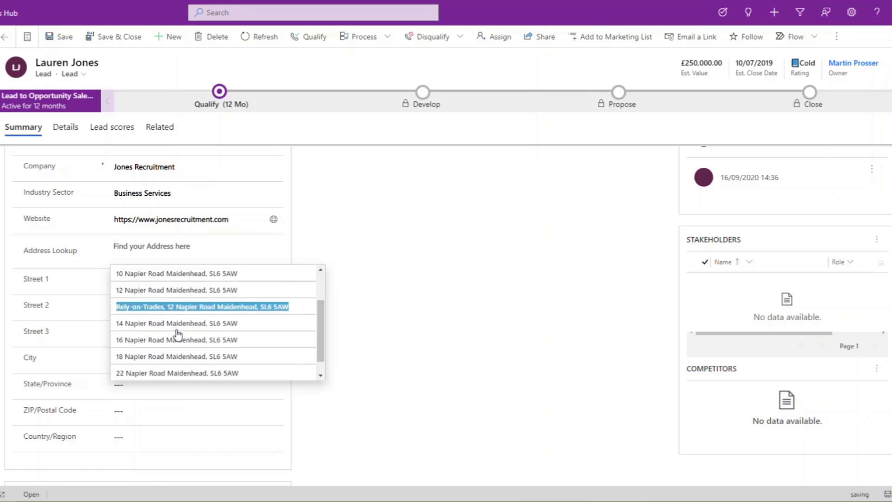
click(176, 340)
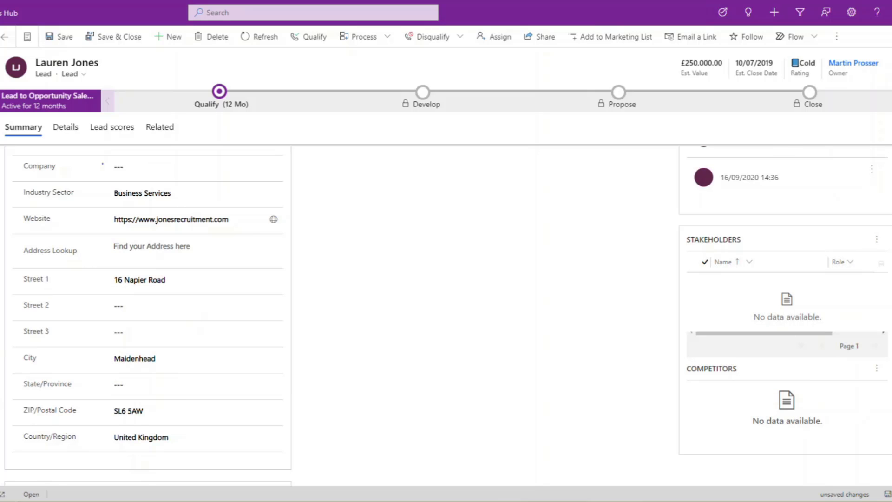
- Check the address pinned on the map and scroll back to the top of the lead
scroll(down, 3)
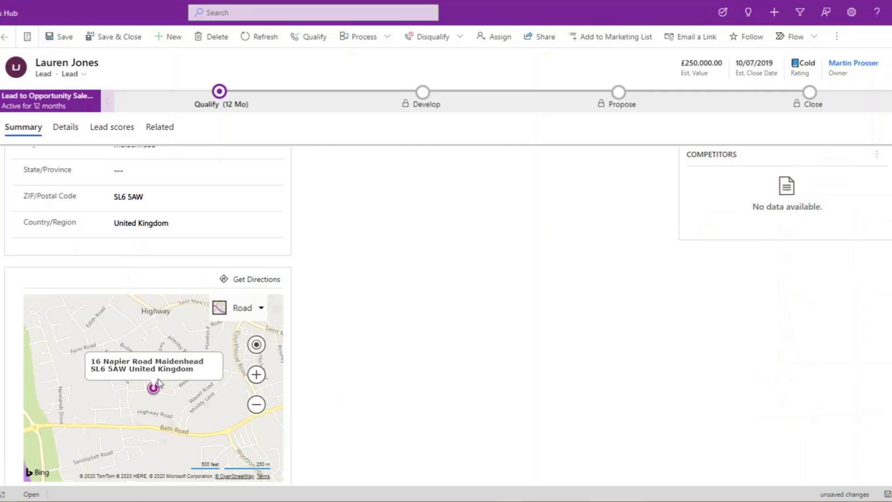
scroll(up, 3)
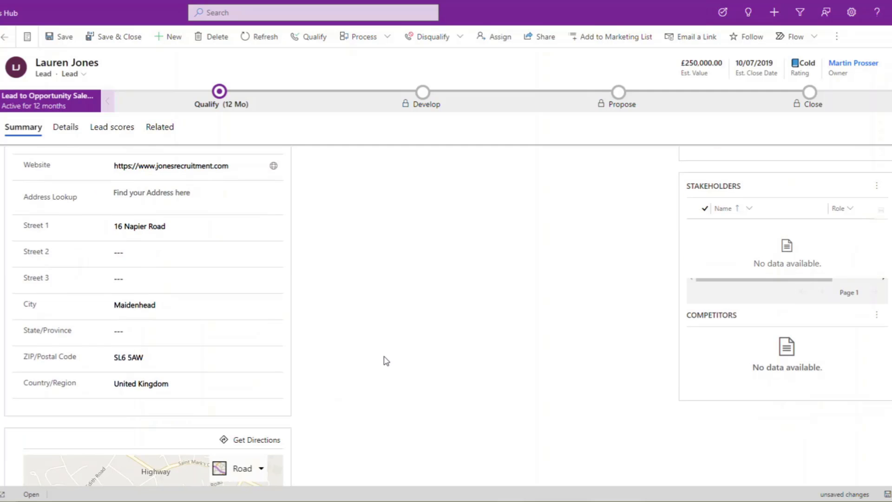
scroll(up, 3)
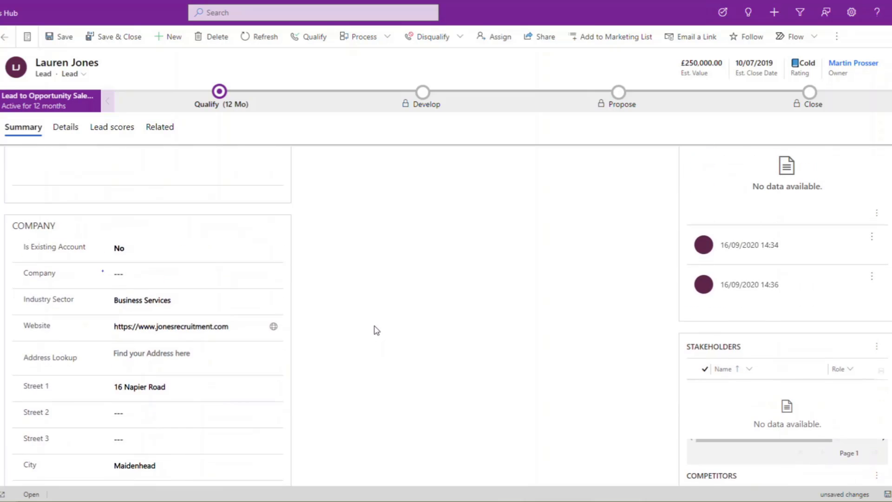
scroll(up, 3)
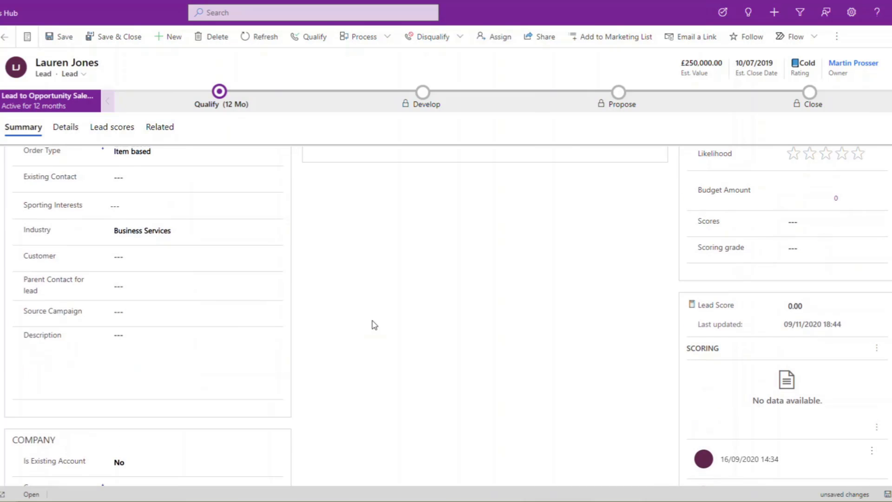
scroll(up, 3)
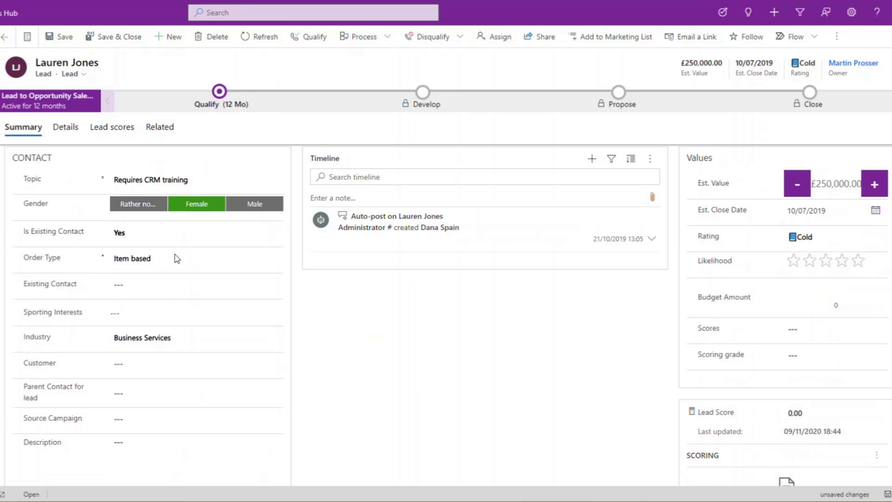
- Mark the lead as not an existing contact and move to the Company section
click(119, 233)
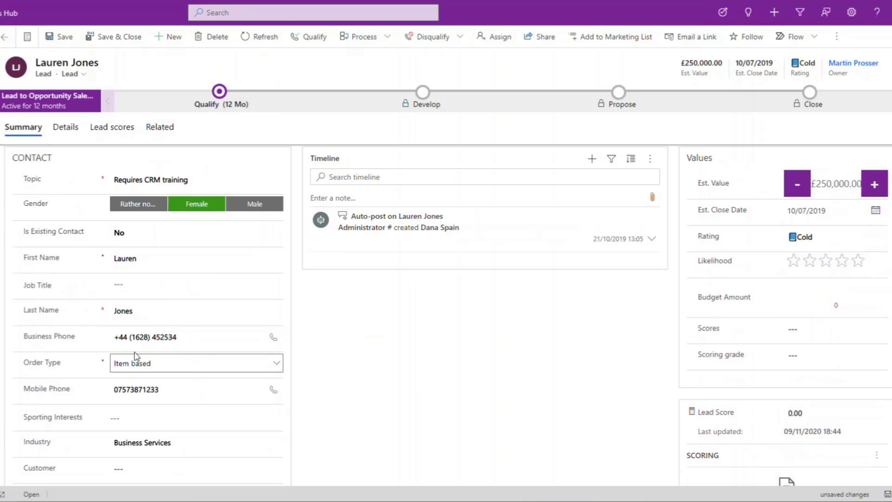
scroll(down, 3)
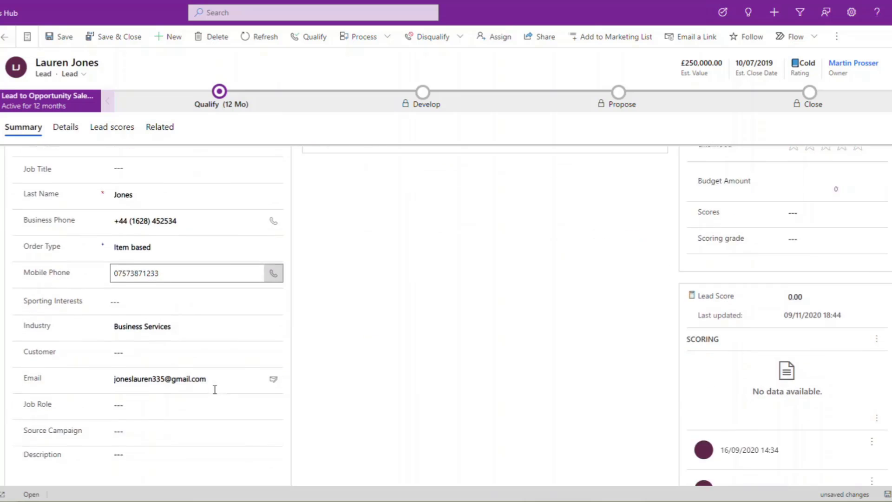
scroll(down, 3)
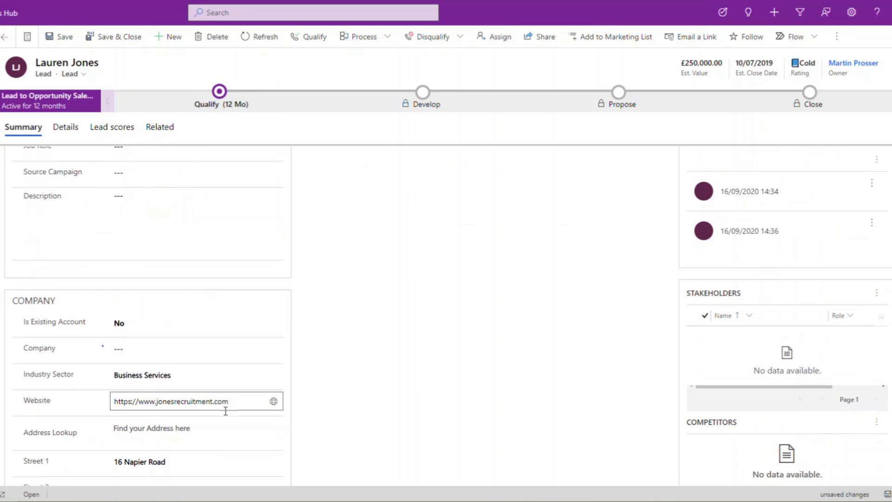
click(196, 429)
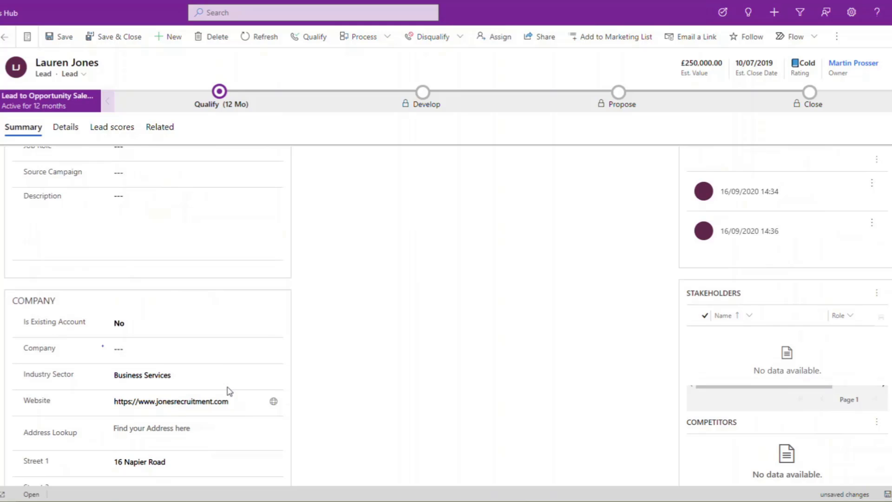
scroll(down, 3)
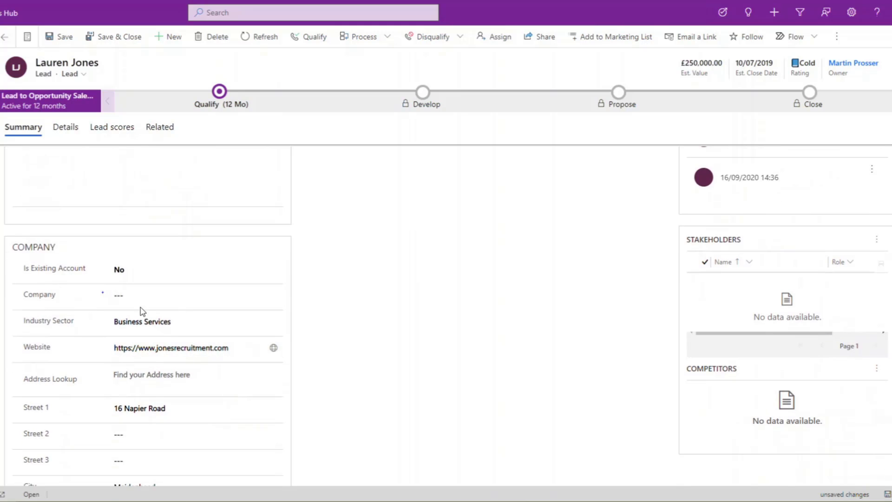
- Set the lead's Company to the new name Jones Ltd and commit it
click(171, 295)
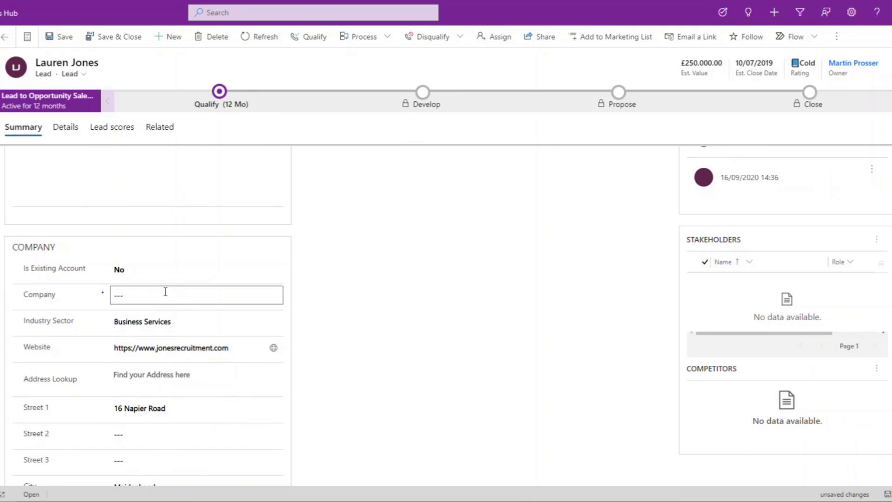
click(196, 295)
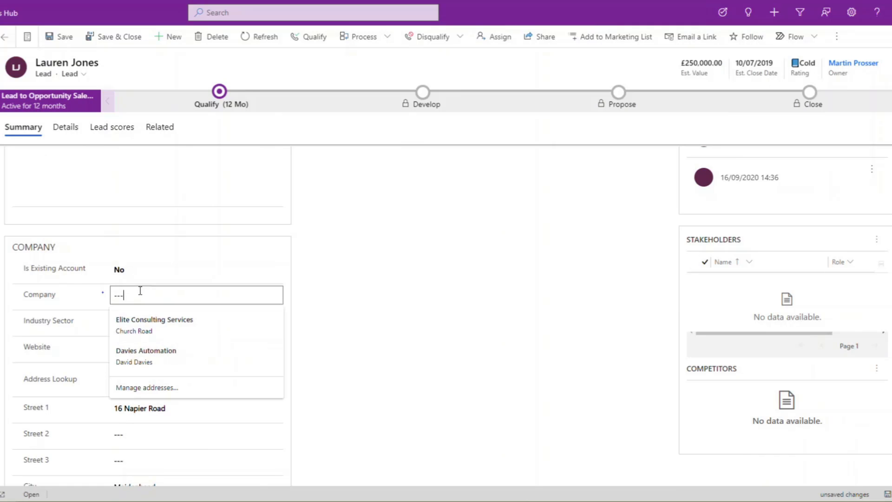
text(Jones)
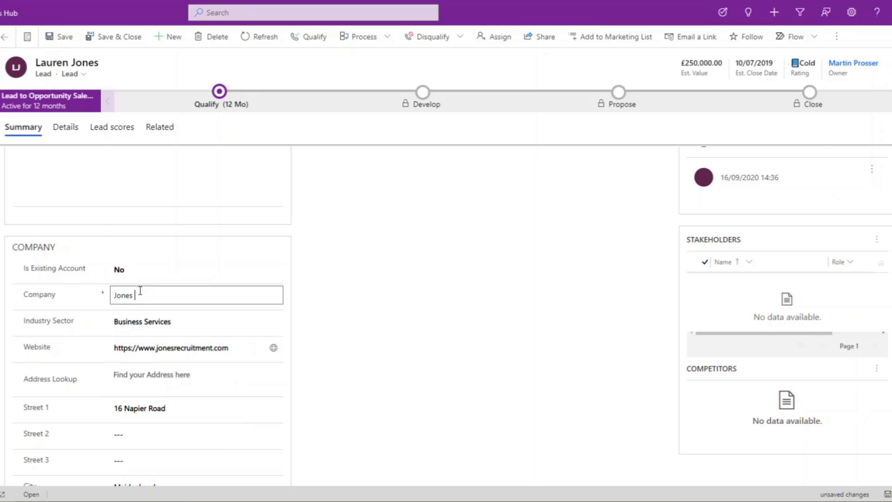
text(Ltd)
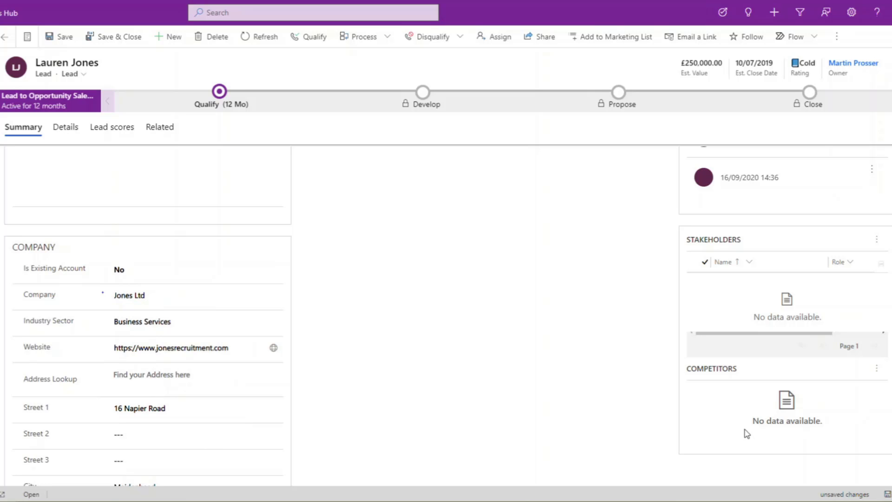
click(58, 36)
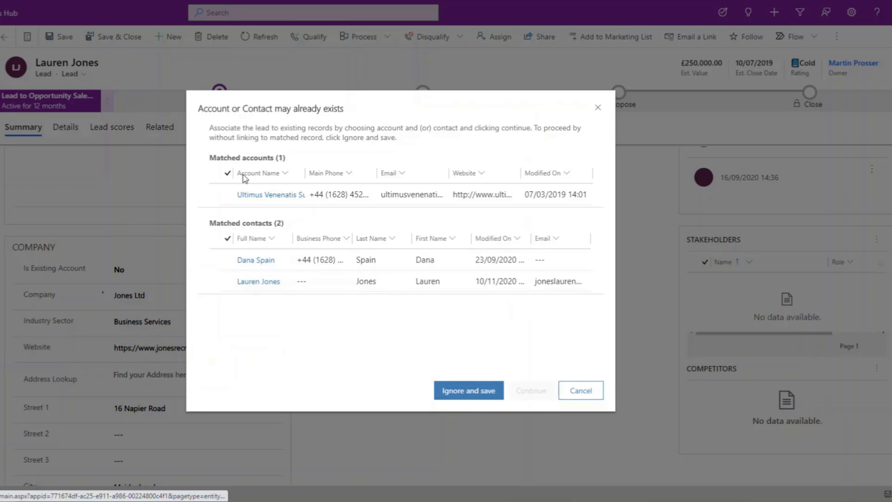
mouse_move(406, 380)
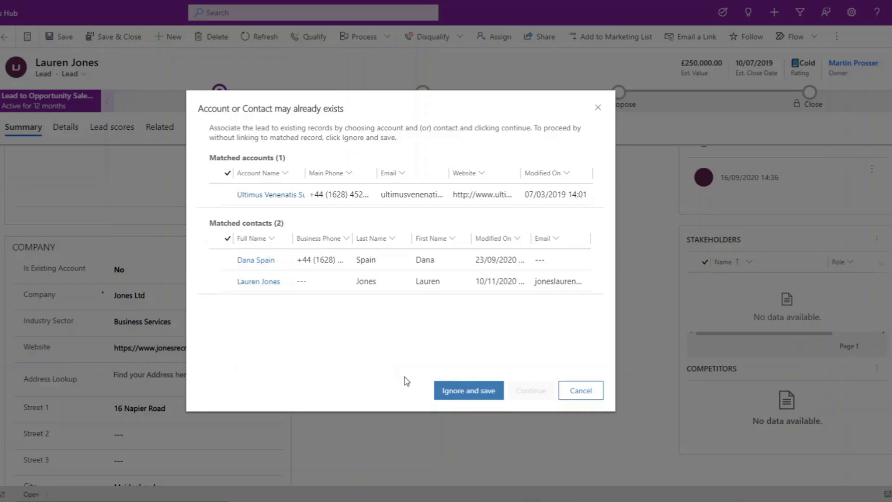
- Ignore the possible existing account/contact match and save to finish qualifying the lead
click(258, 280)
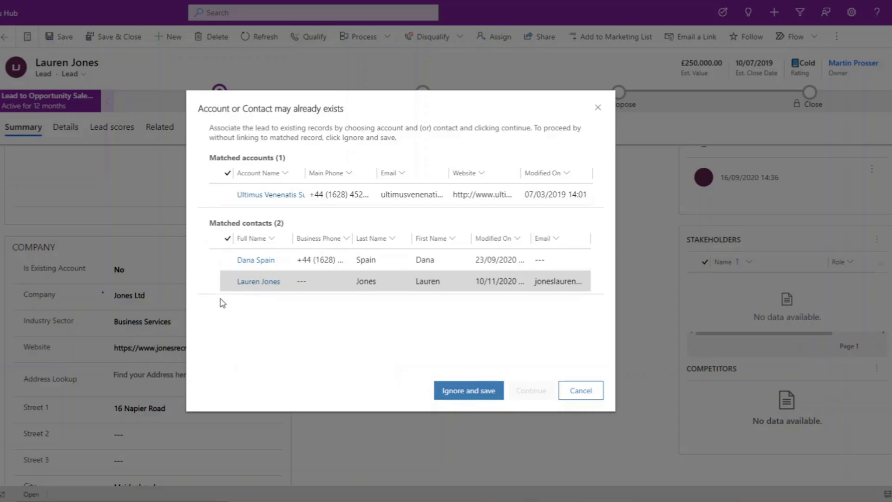
click(468, 390)
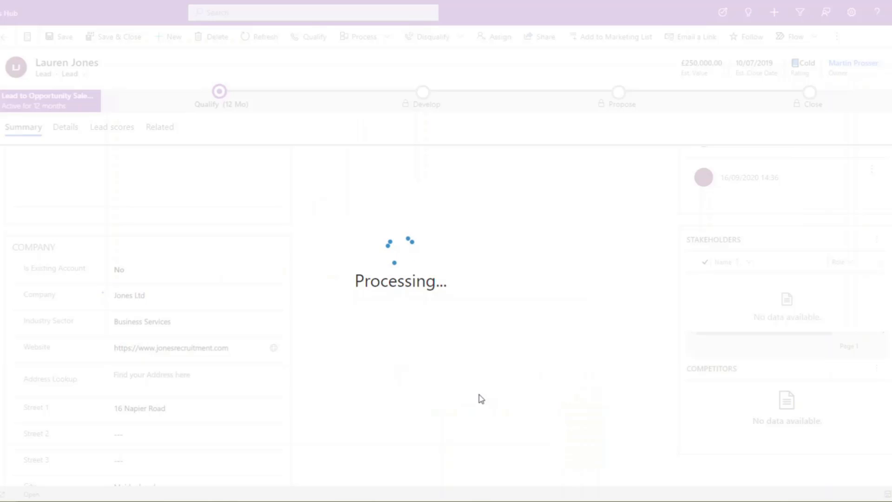
click(308, 37)
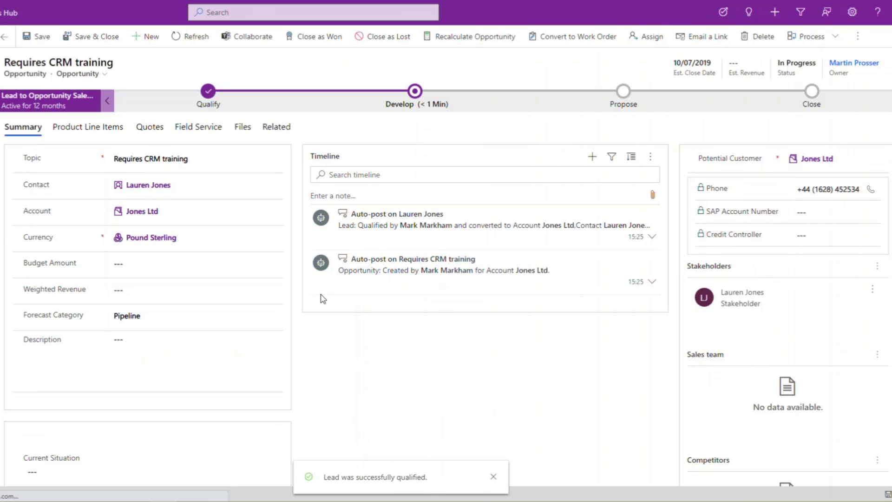
- Dismiss the lead-qualified notice and list the activity types addable to the opportunity timeline
click(142, 211)
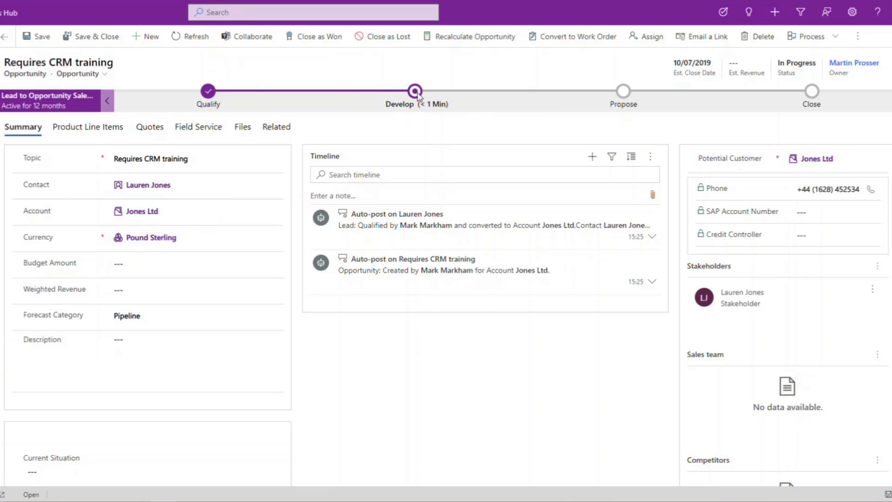
mouse_move(551, 388)
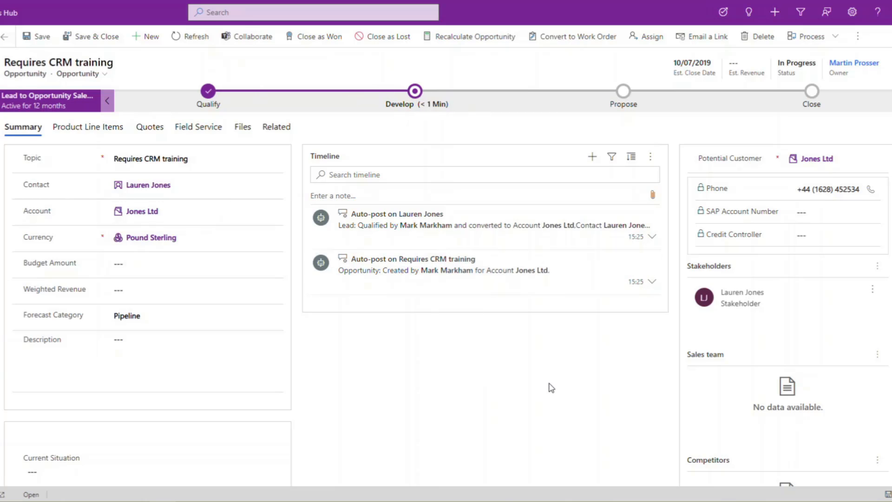
mouse_move(511, 341)
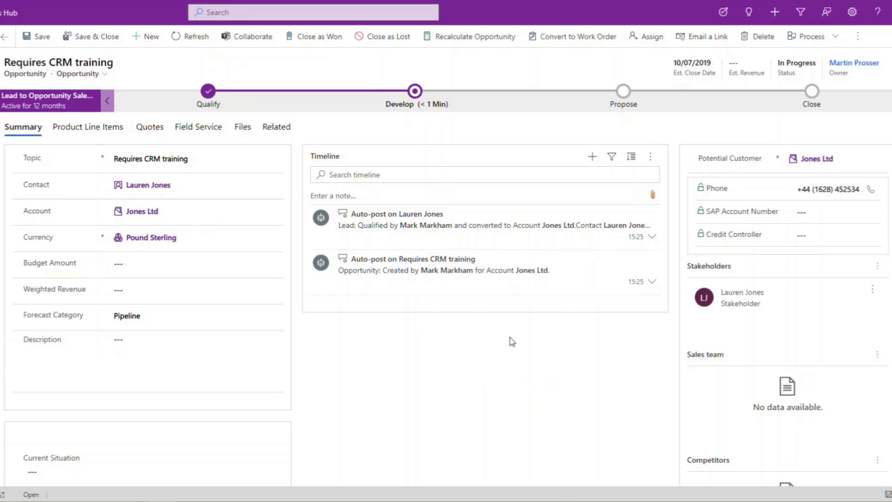
mouse_move(592, 157)
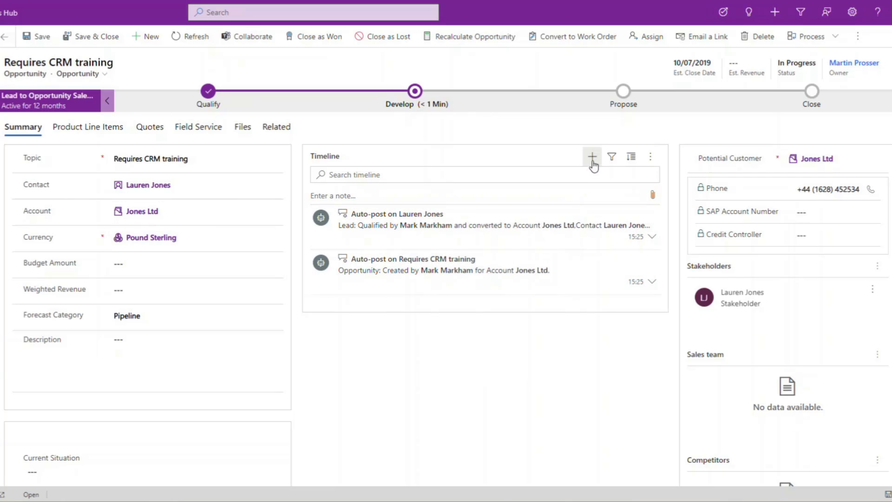
click(592, 156)
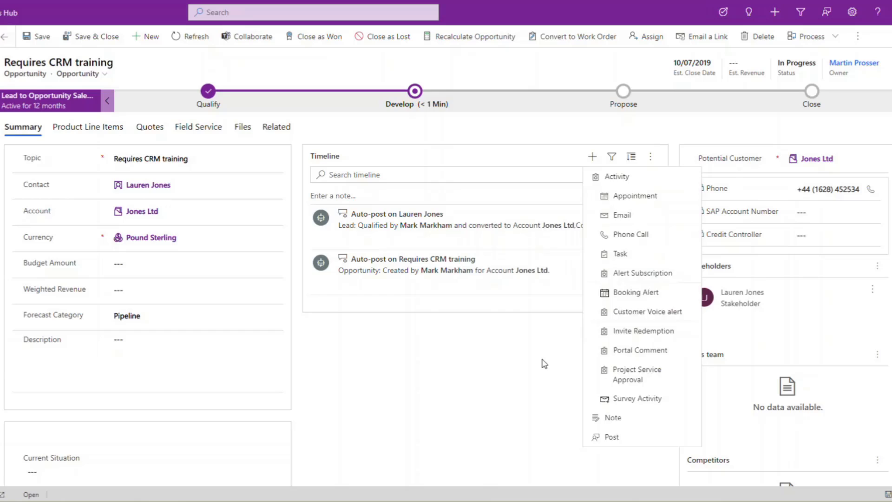
mouse_move(623, 214)
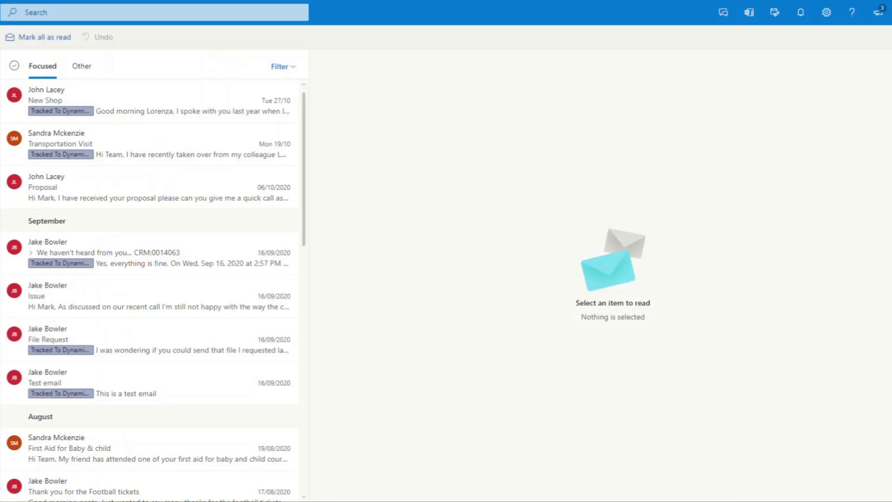
mouse_move(156, 475)
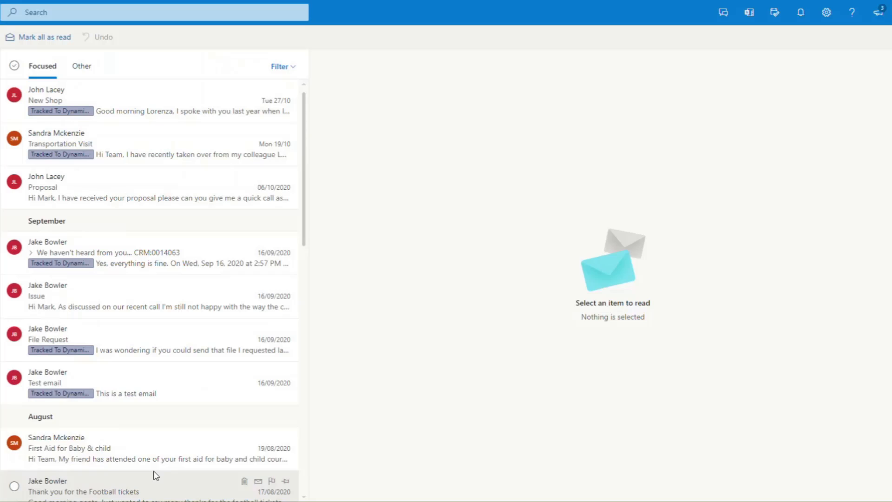
- Filter the Outlook message list to show only unread mail
scroll(down, 3)
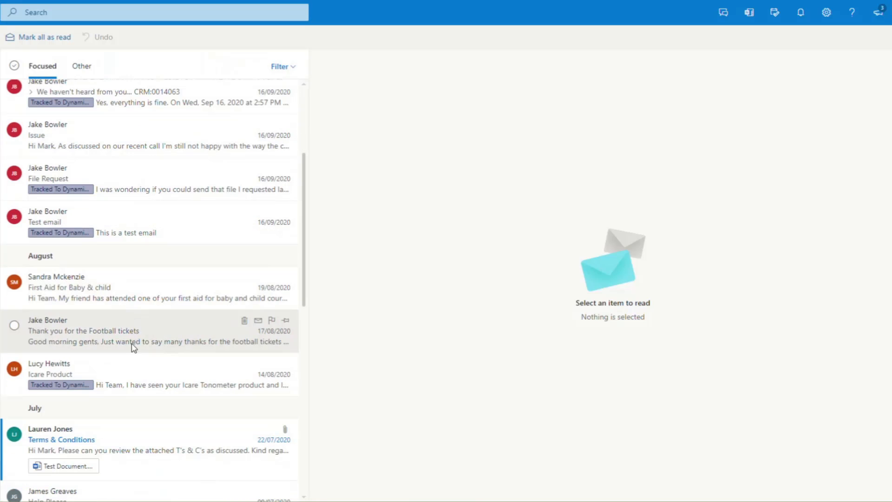
click(279, 66)
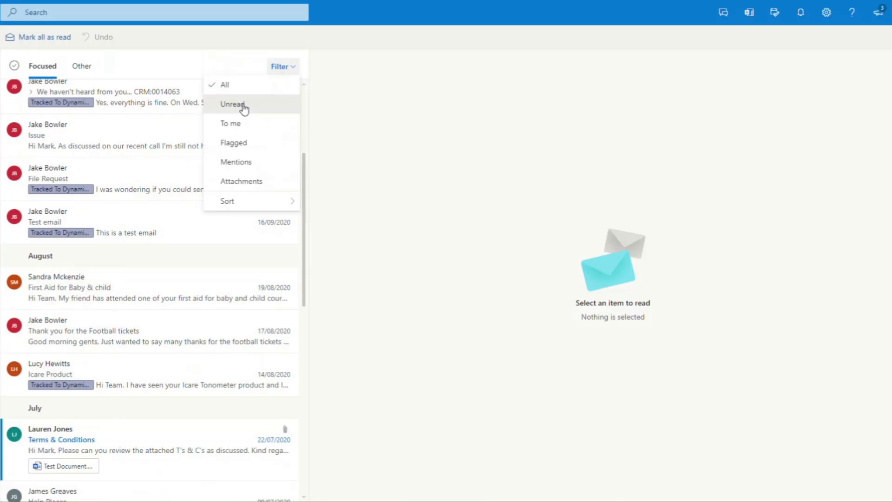
click(232, 104)
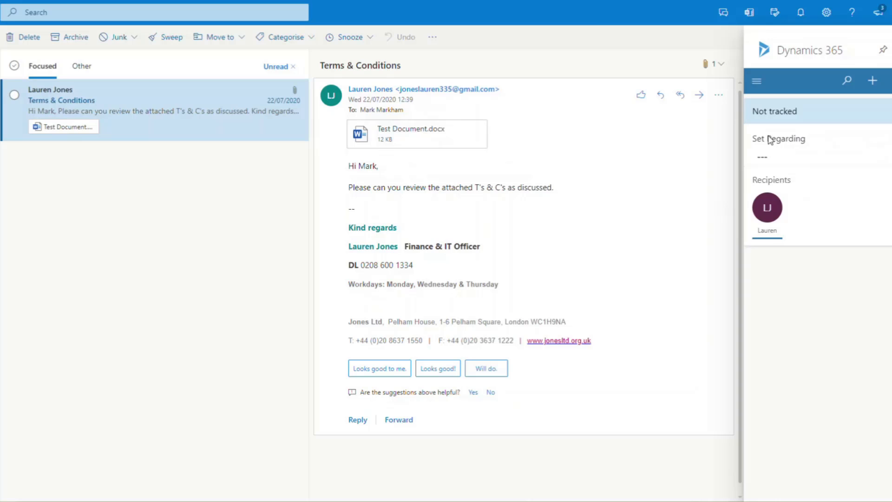
- Set the email's regarding to the Requires CRM training opportunity and view it in Dynamics 365
click(767, 208)
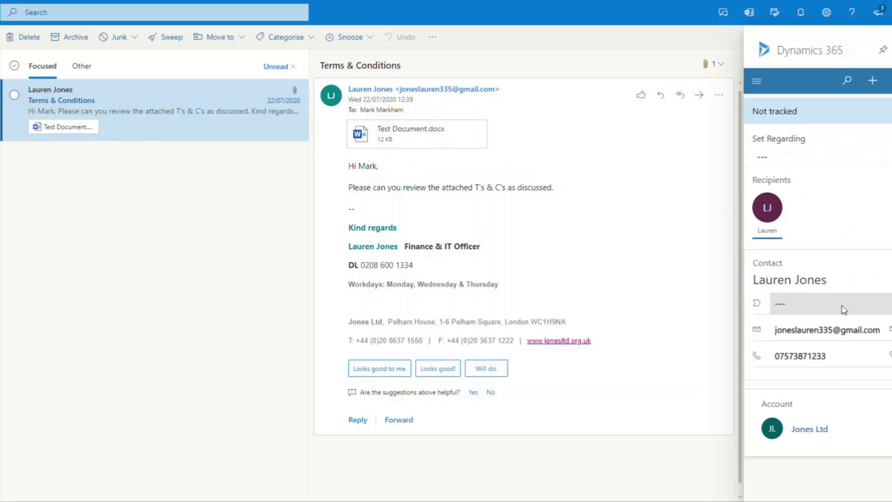
scroll(down, 3)
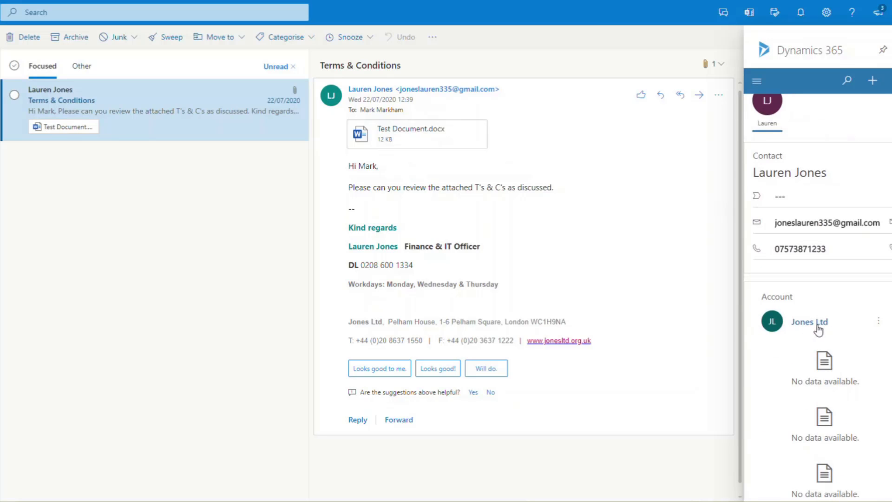
scroll(up, 3)
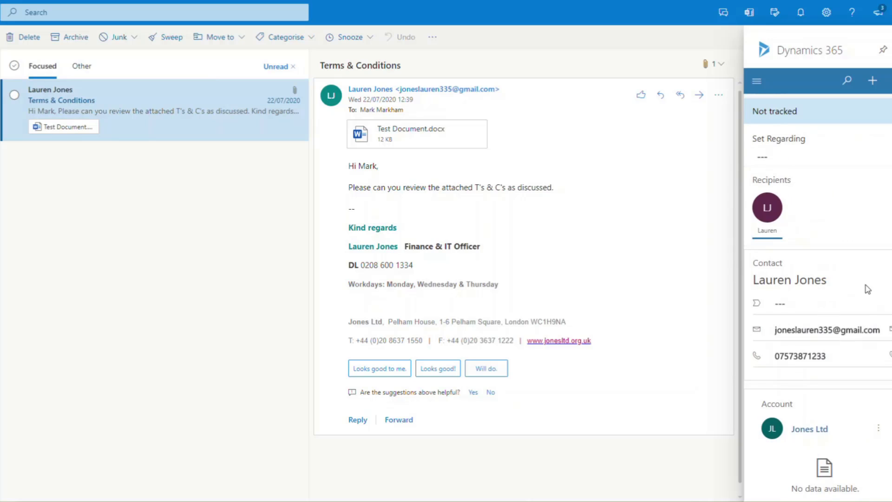
click(778, 157)
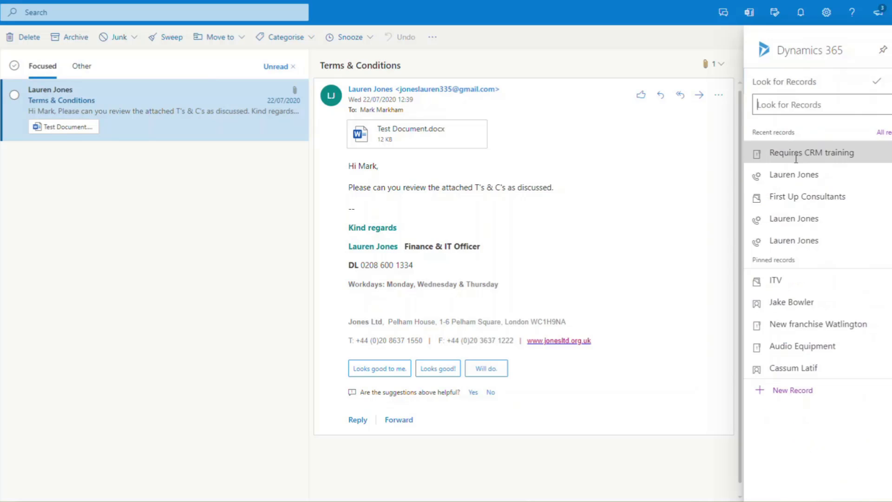
mouse_move(789, 117)
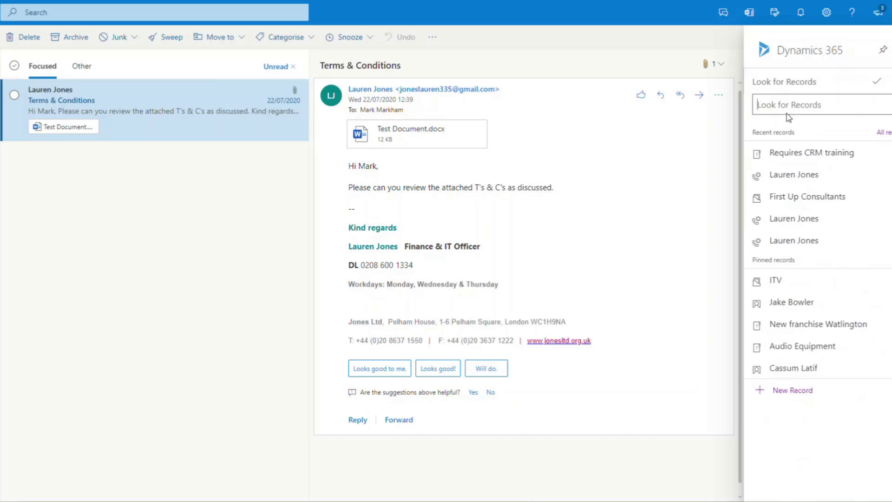
mouse_move(812, 152)
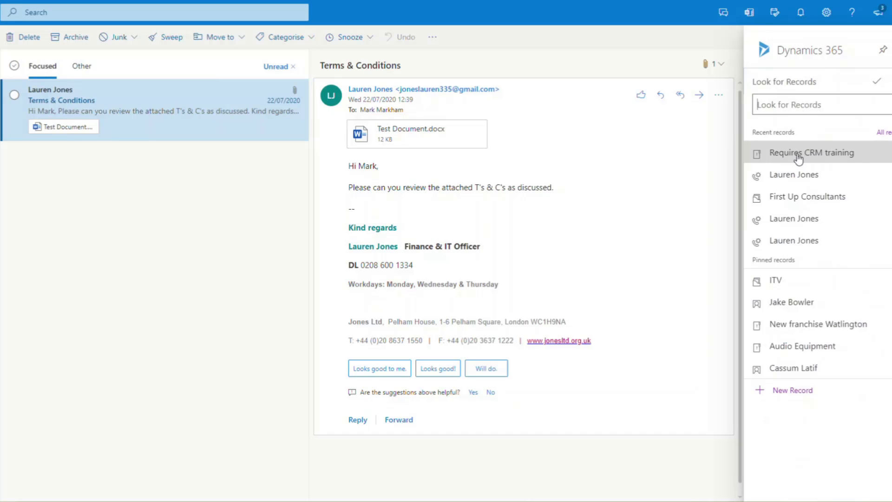
click(792, 175)
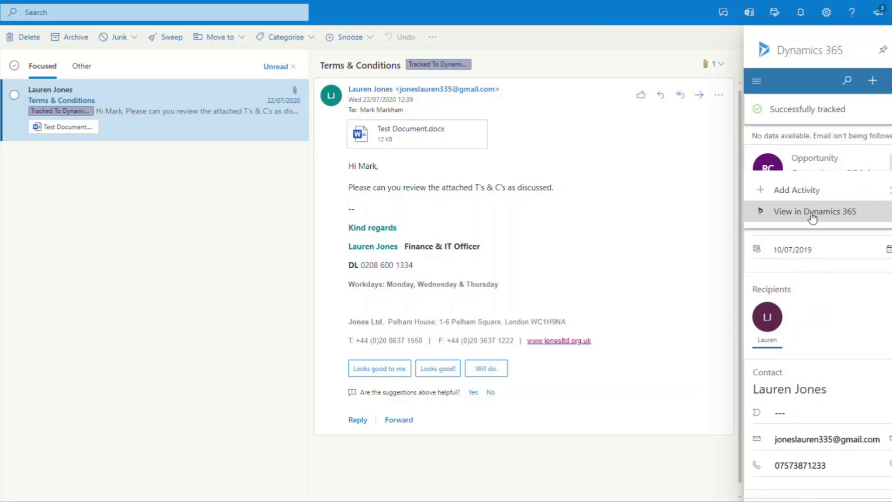
click(814, 211)
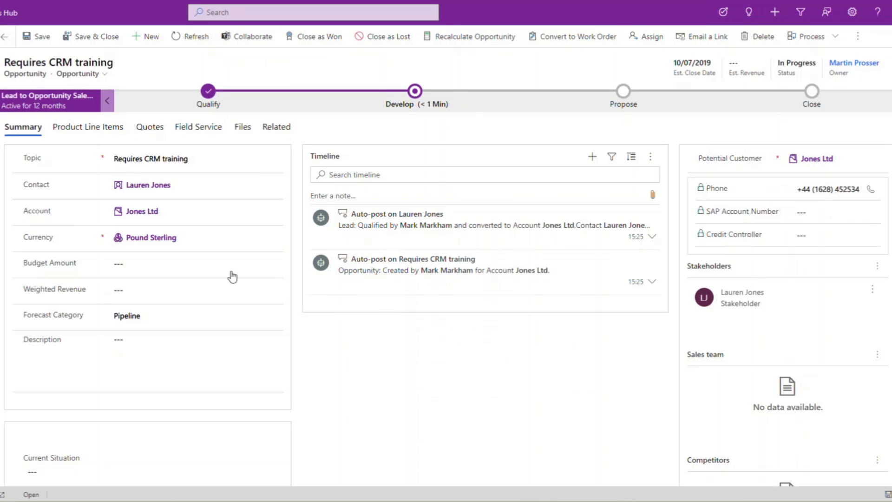
- Refresh the timeline, check the Develop stage's Proposed Solution, and view the opportunity's Quotes
click(190, 36)
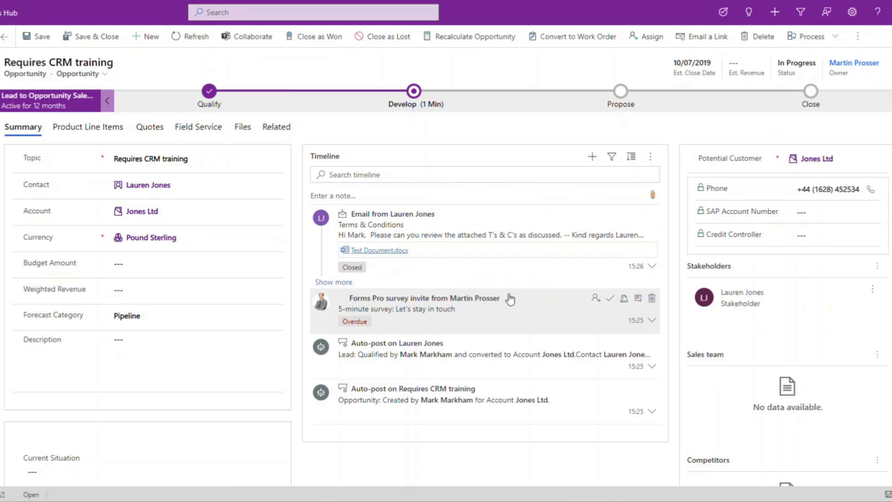
mouse_move(336, 216)
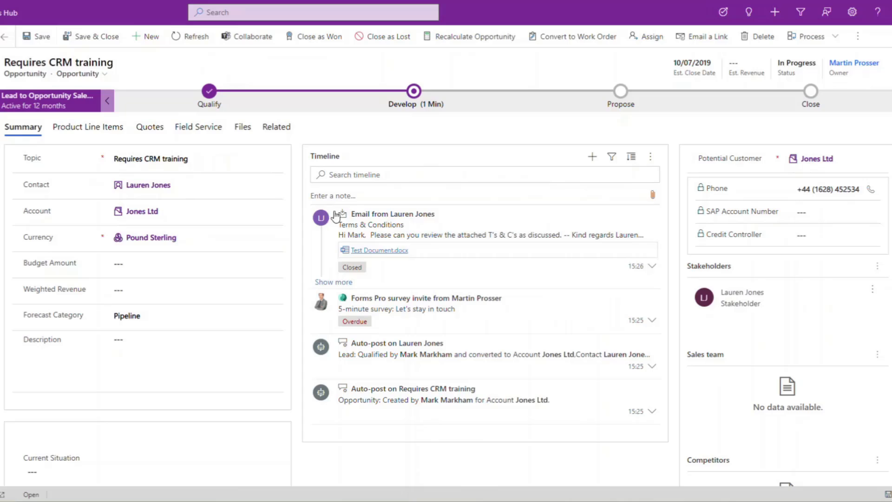
mouse_move(443, 253)
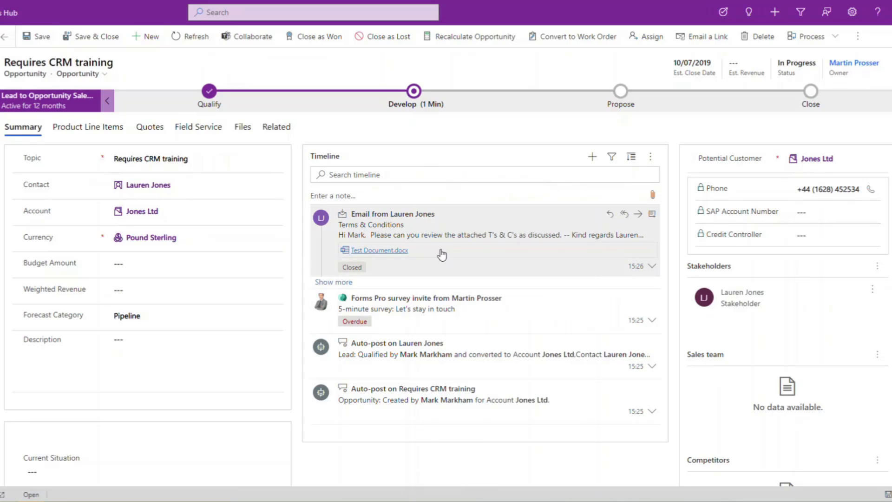
click(414, 97)
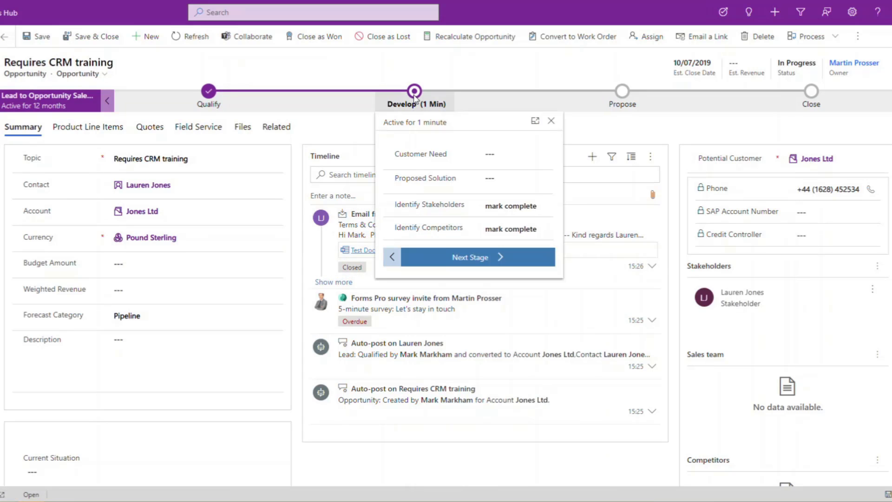
click(515, 181)
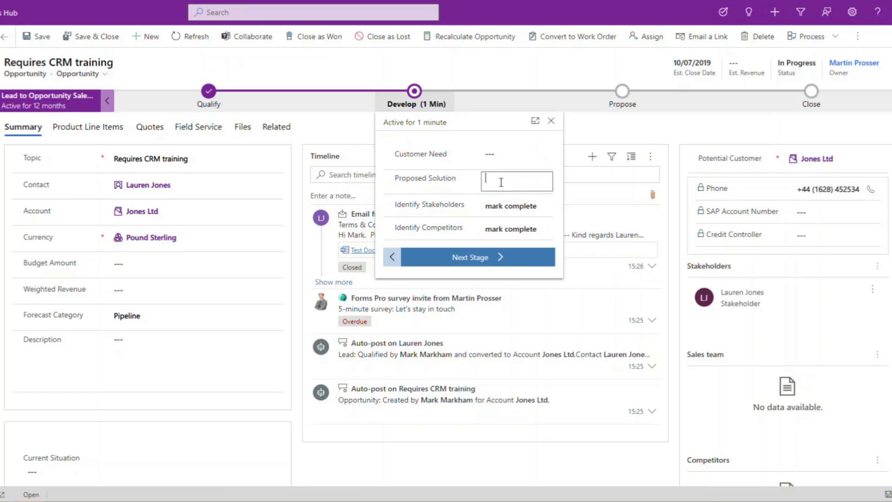
click(510, 205)
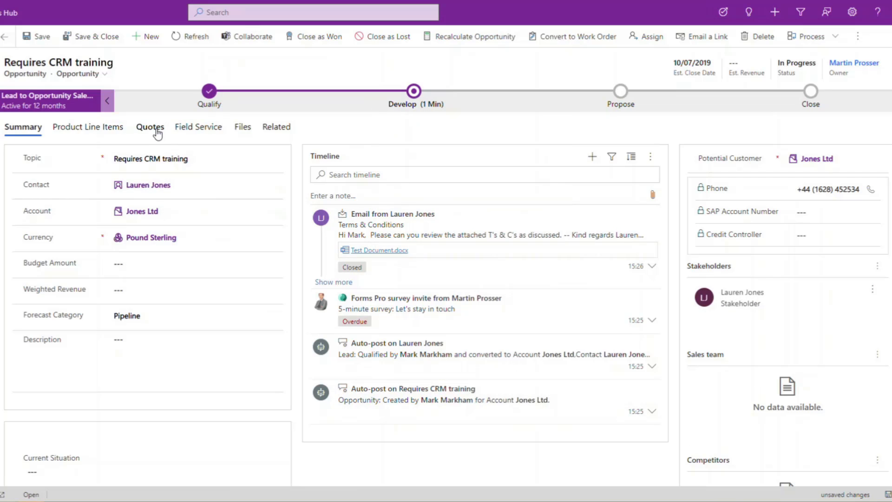
click(149, 126)
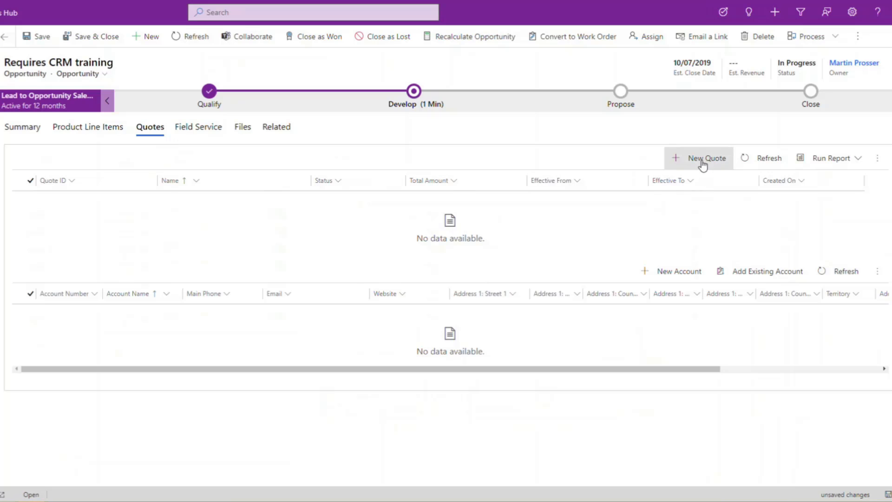
- Create a new quote for the opportunity and select its auto-numbered Quote ID
click(705, 157)
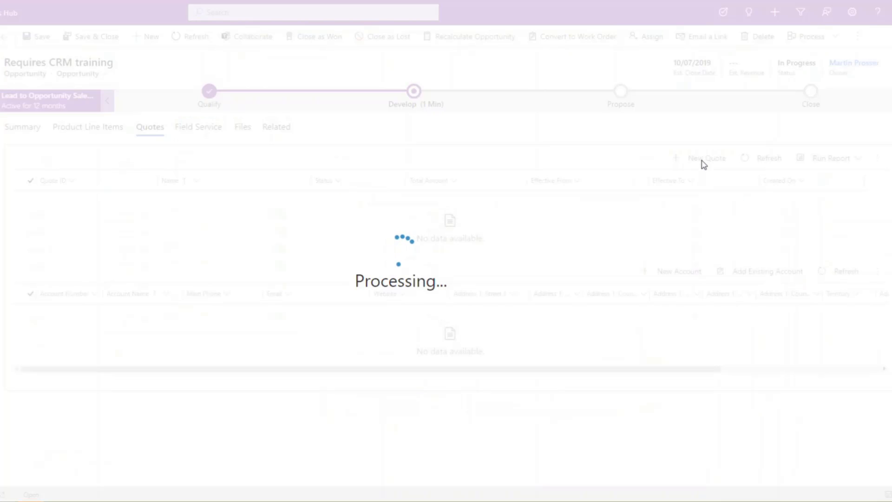
click(706, 158)
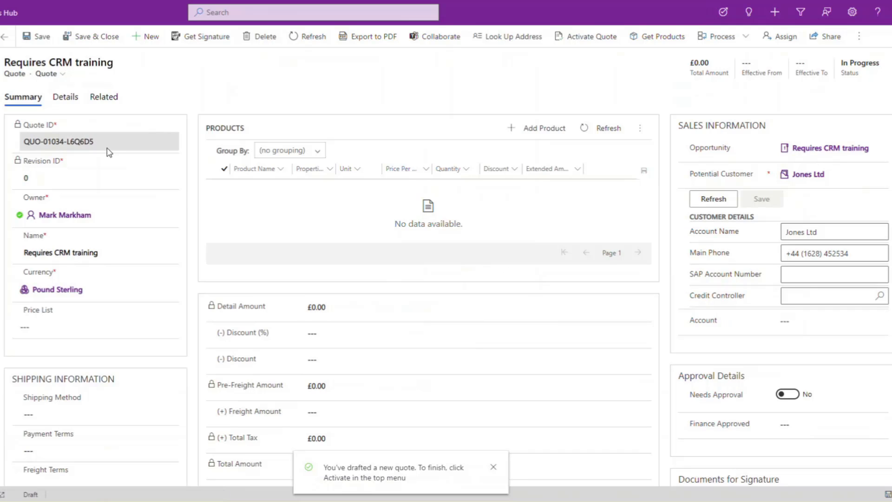
double_click(57, 141)
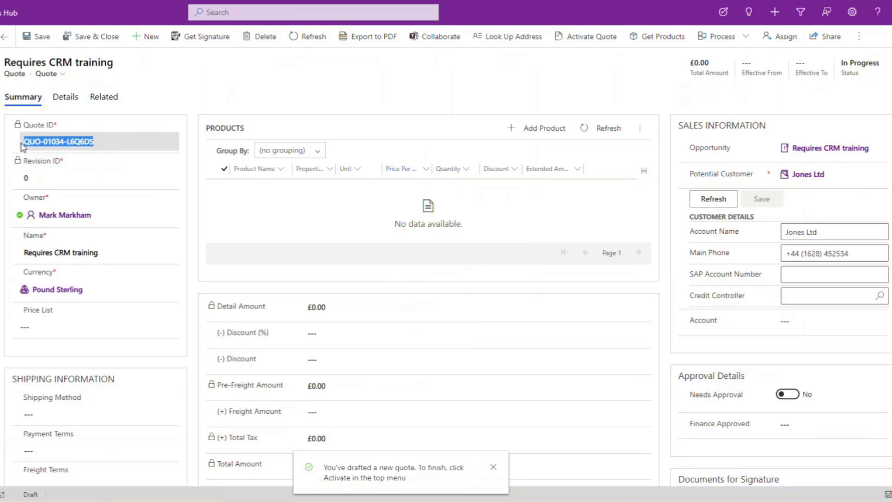
mouse_move(50, 148)
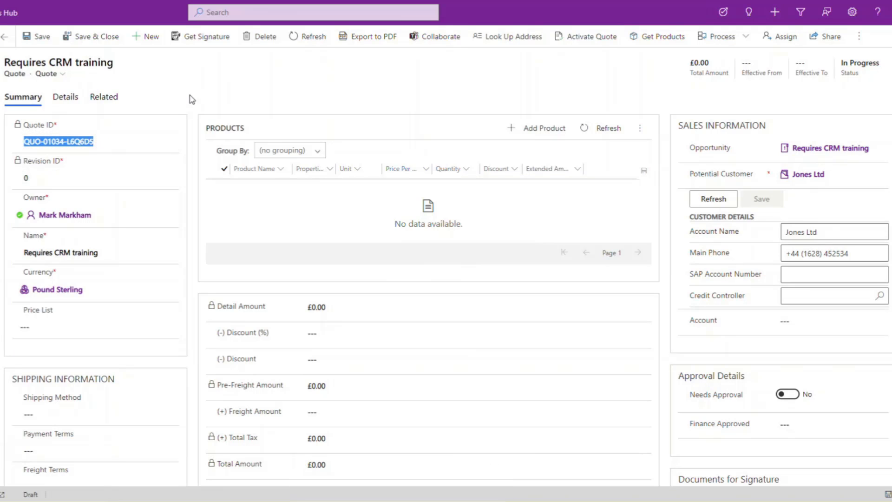
mouse_move(743, 173)
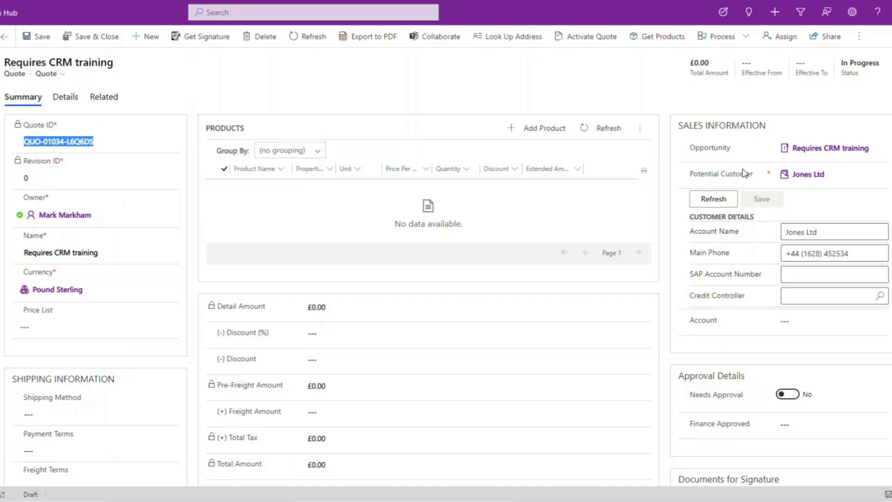
click(806, 173)
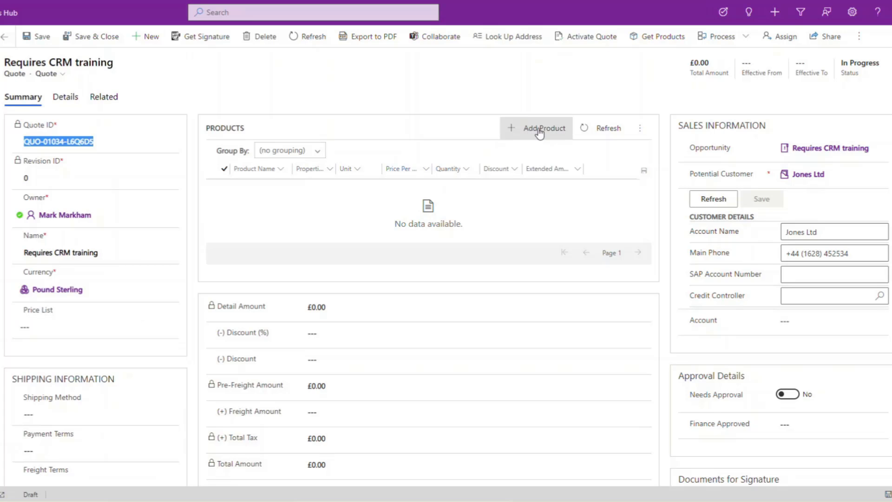
- Add an existing-product line of 1 days training at £1,866.80 and save back to the quote
click(544, 127)
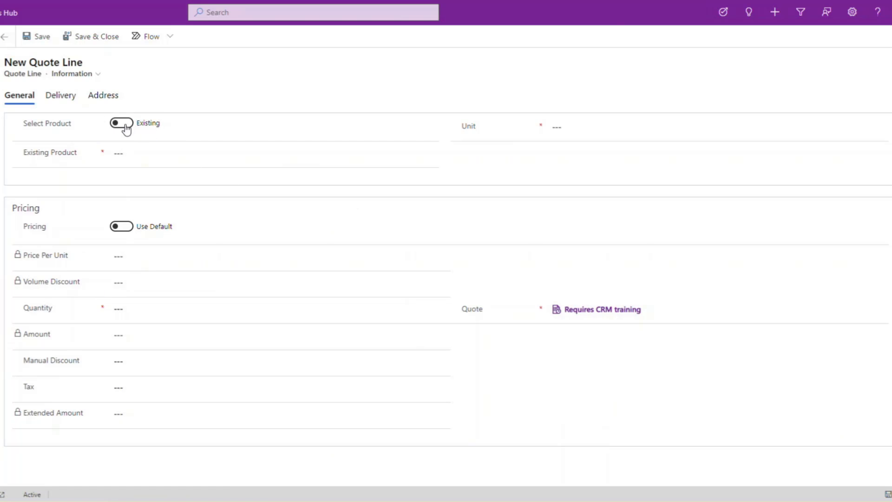
click(121, 123)
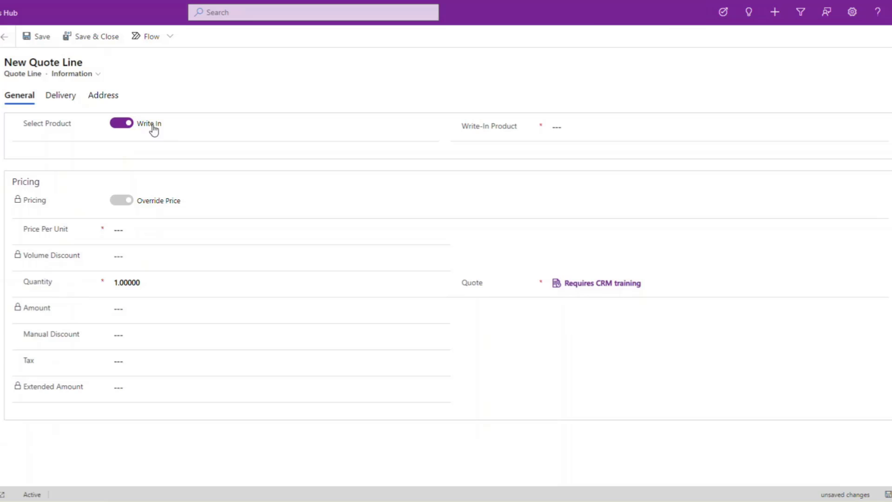
click(121, 123)
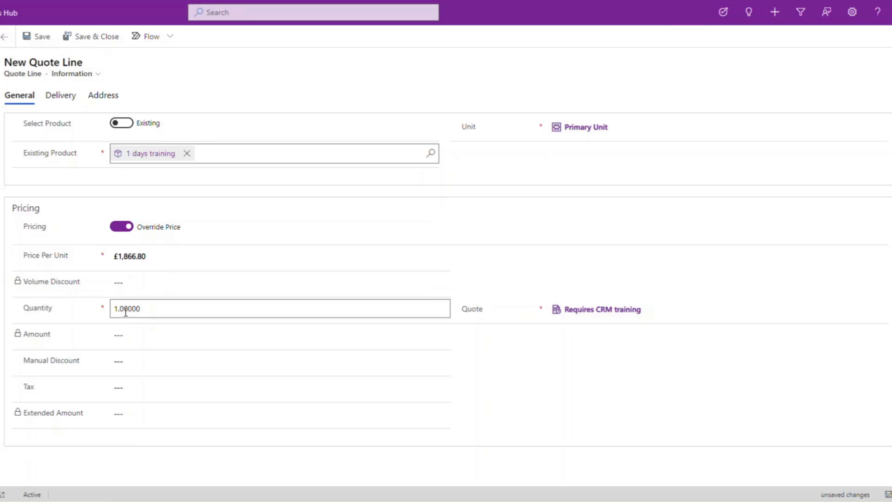
click(96, 37)
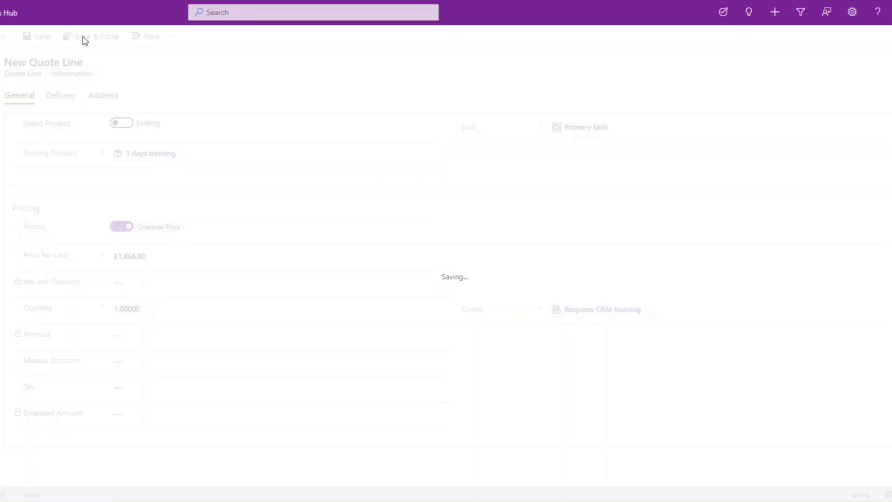
click(96, 36)
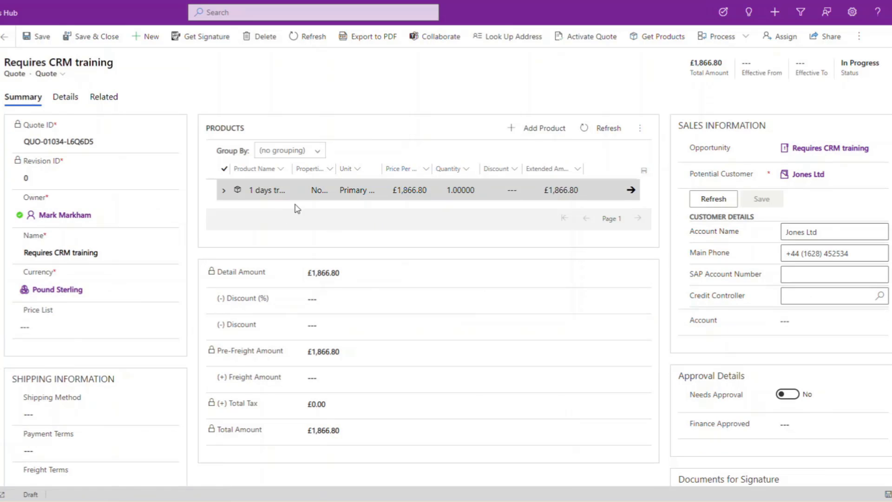
mouse_move(427, 231)
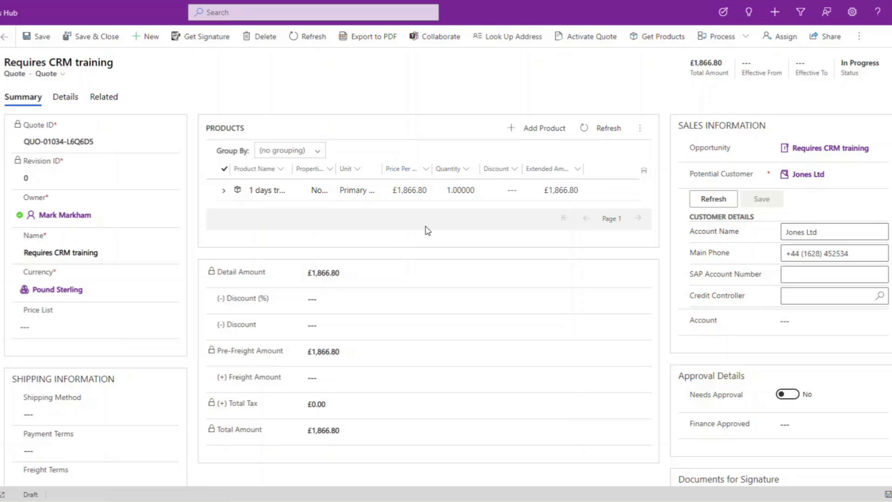
click(62, 215)
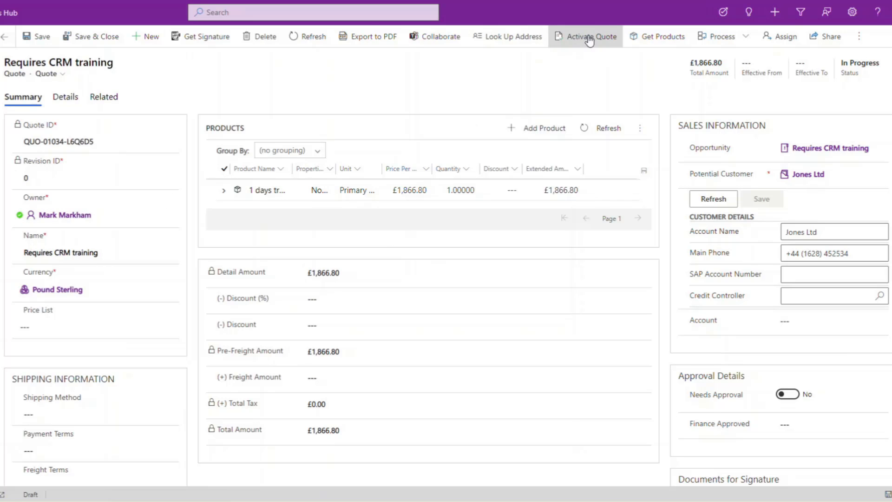
click(586, 36)
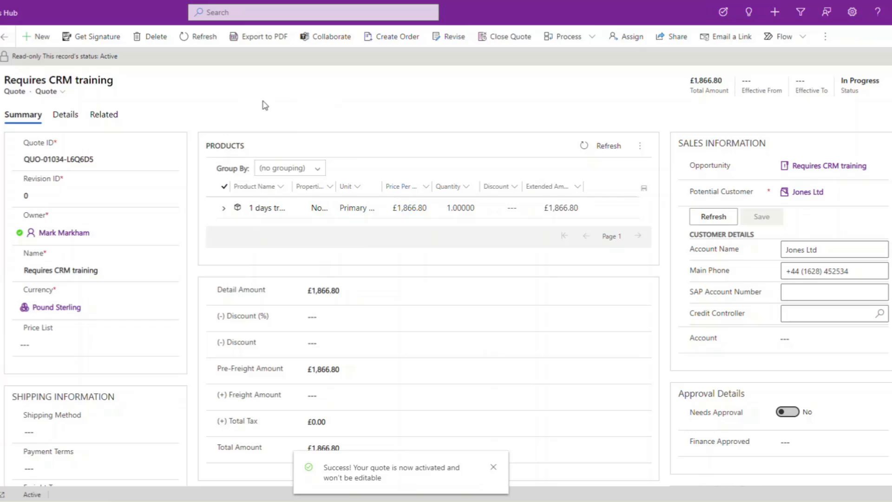
mouse_move(91, 36)
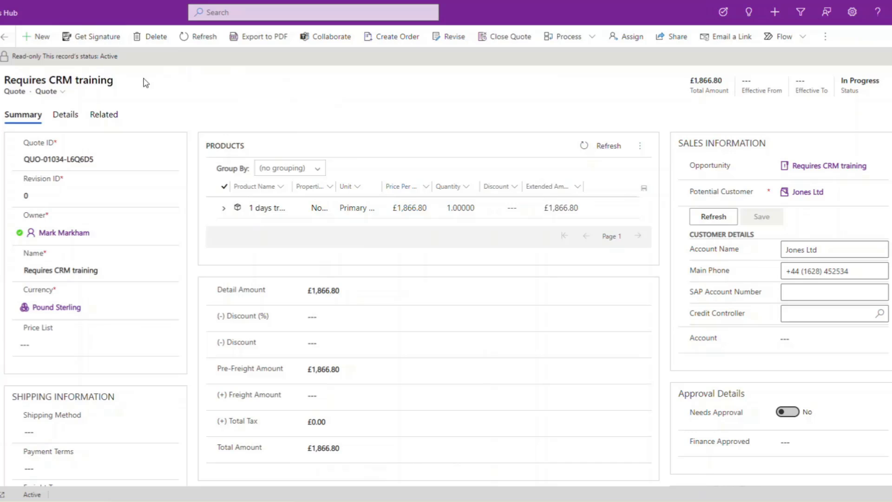
mouse_move(117, 73)
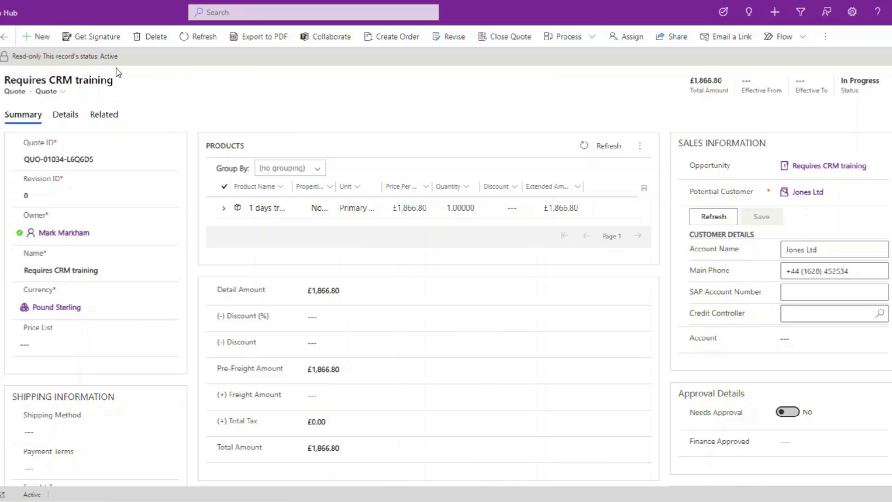
- Send the quote for e-signature using the Preact DocuSign Quote template
click(91, 37)
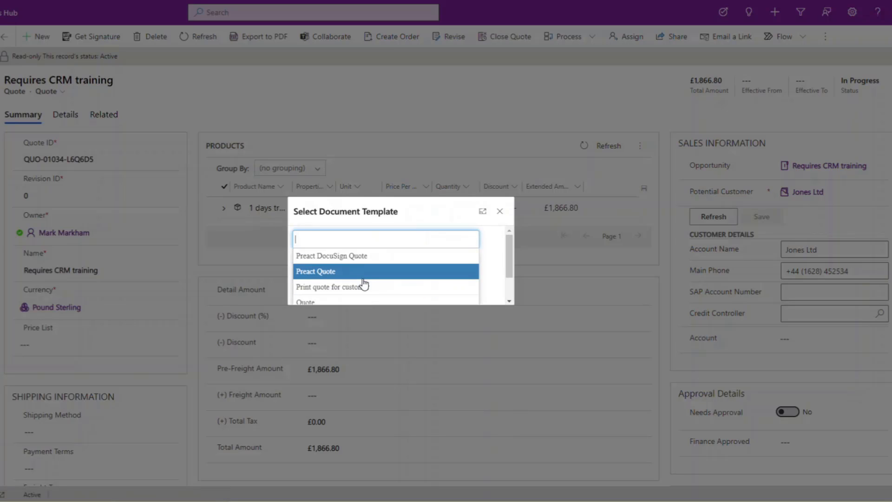
mouse_move(322, 256)
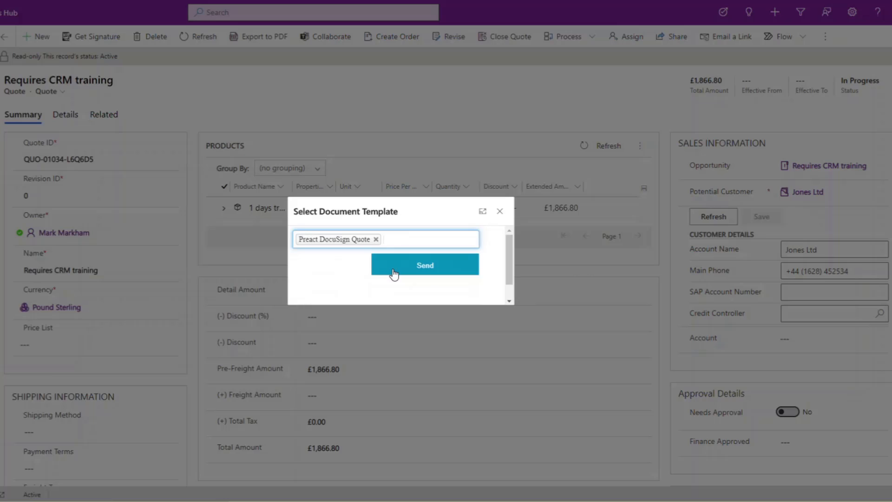
click(424, 265)
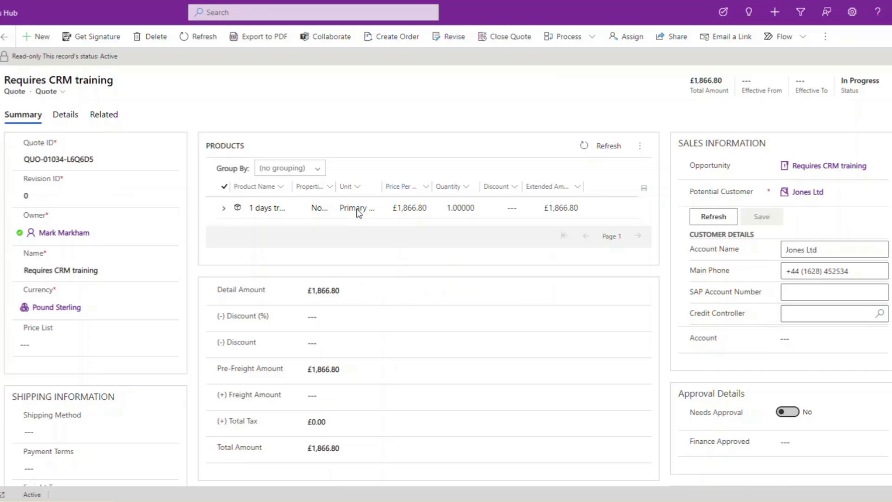
- View the quote's timeline with the DocuSign History entry and attached Preact DocuSign Quote.docx note
click(65, 114)
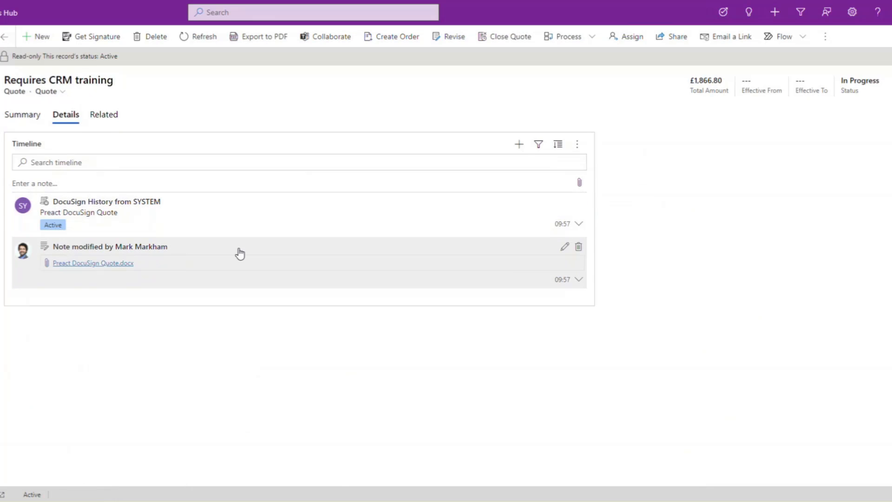
mouse_move(131, 220)
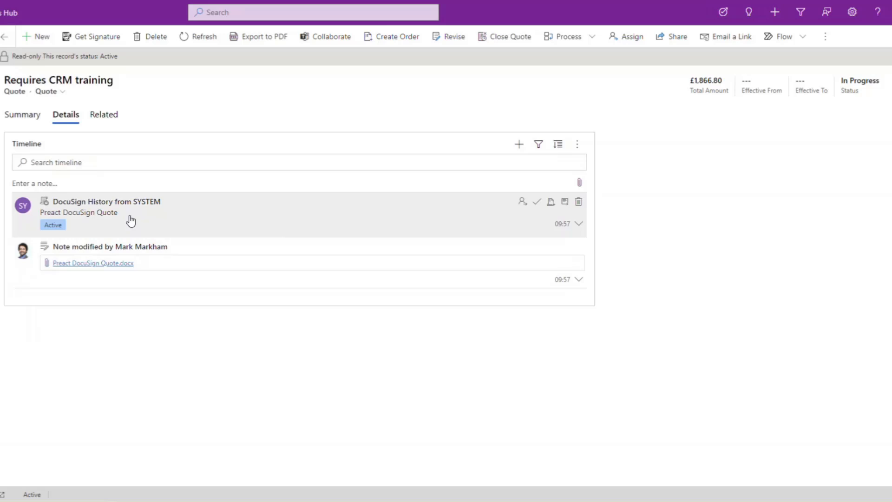
mouse_move(141, 225)
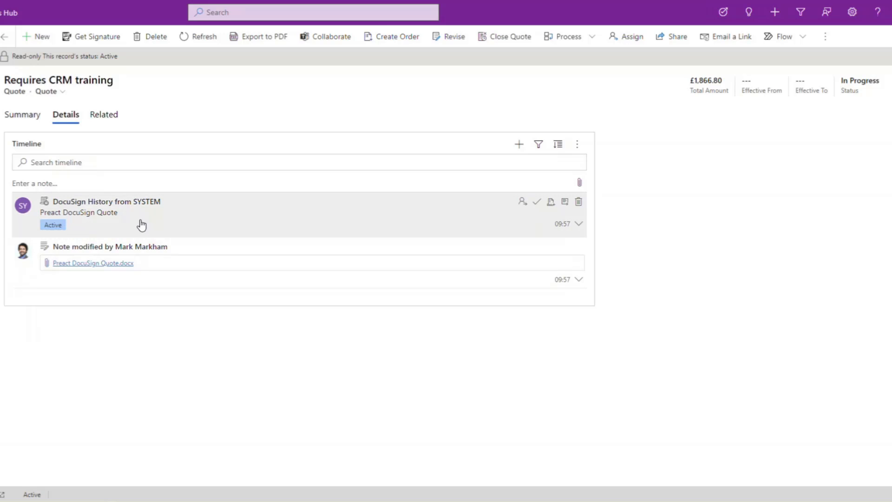
mouse_move(105, 230)
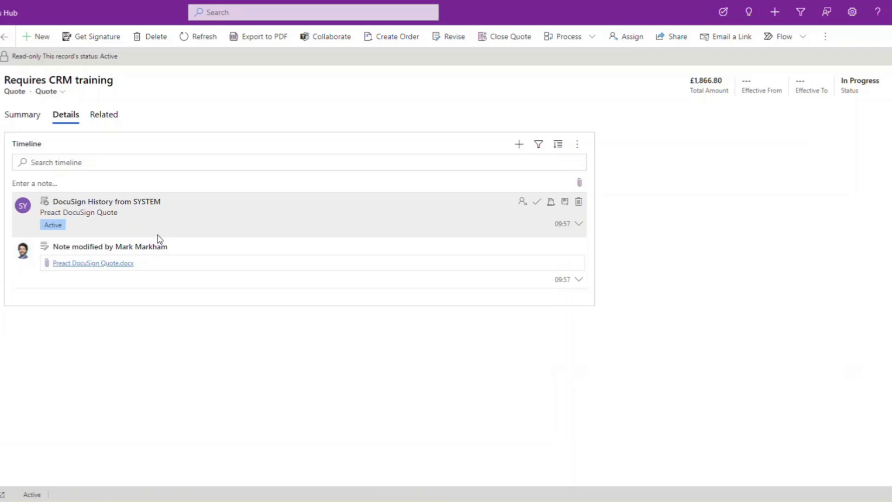
mouse_move(147, 202)
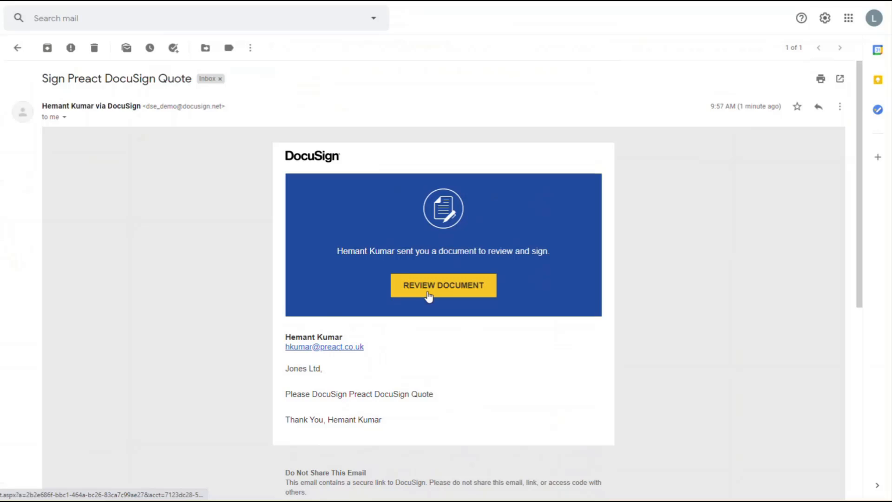
- Review the emailed Preact DocuSign Quote and accept the electronic records disclosure
click(443, 285)
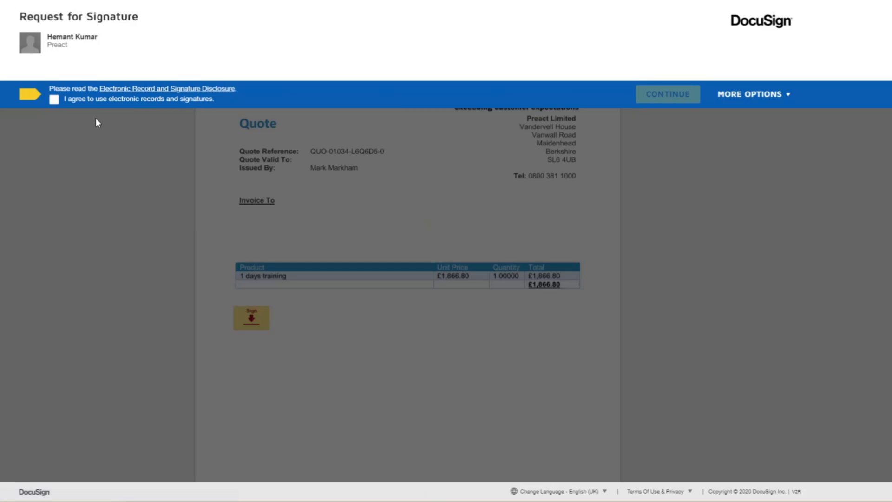
click(667, 94)
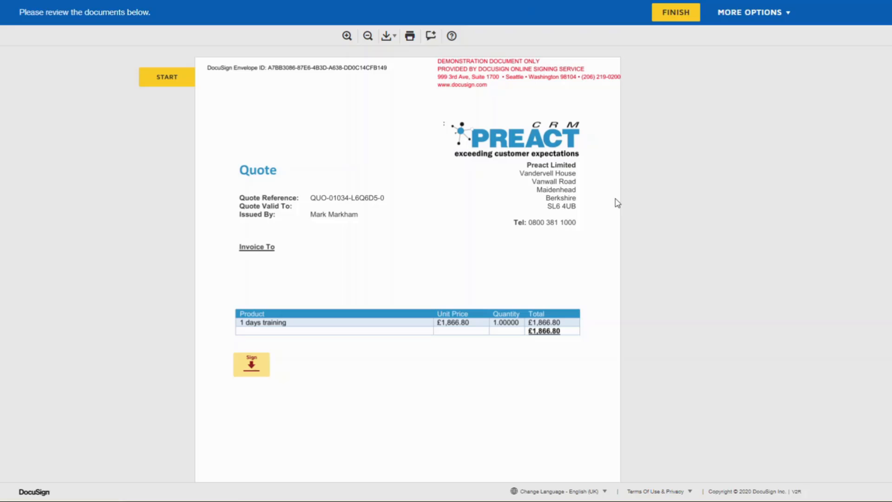
mouse_move(518, 218)
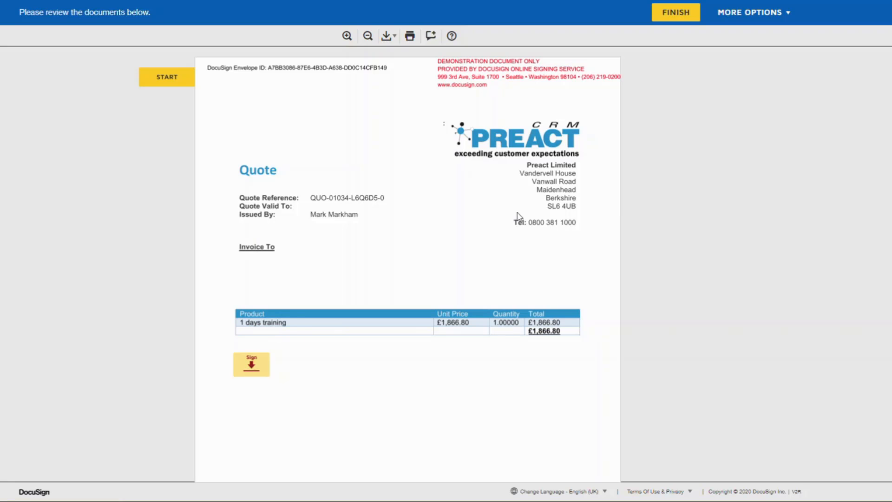
mouse_move(370, 204)
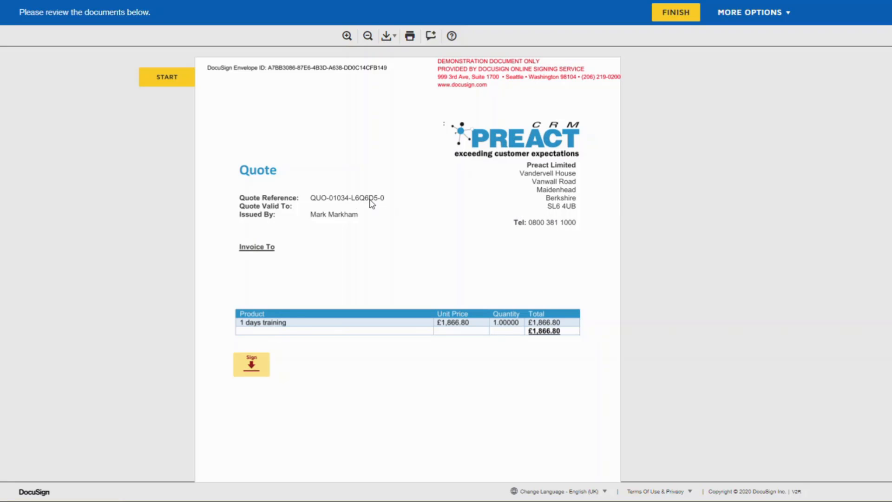
mouse_move(343, 302)
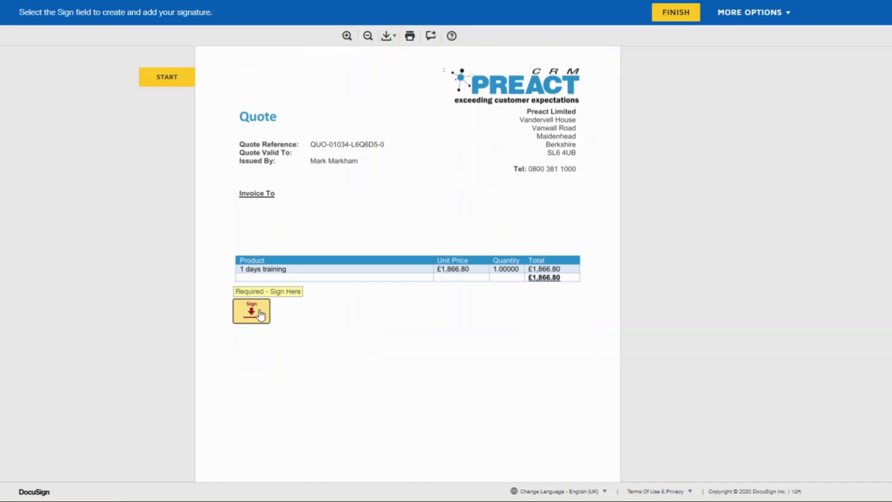
- Sign the quote with a hand-drawn signature adopted for Jones Ltd
click(251, 310)
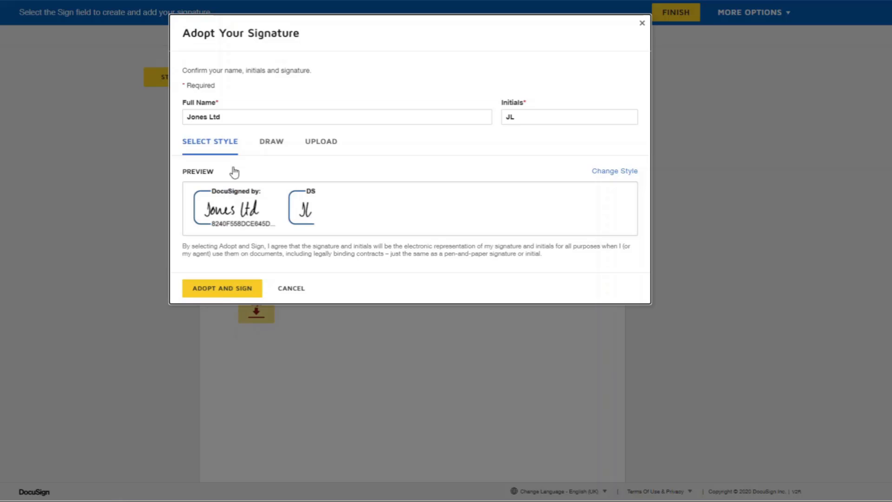
click(271, 141)
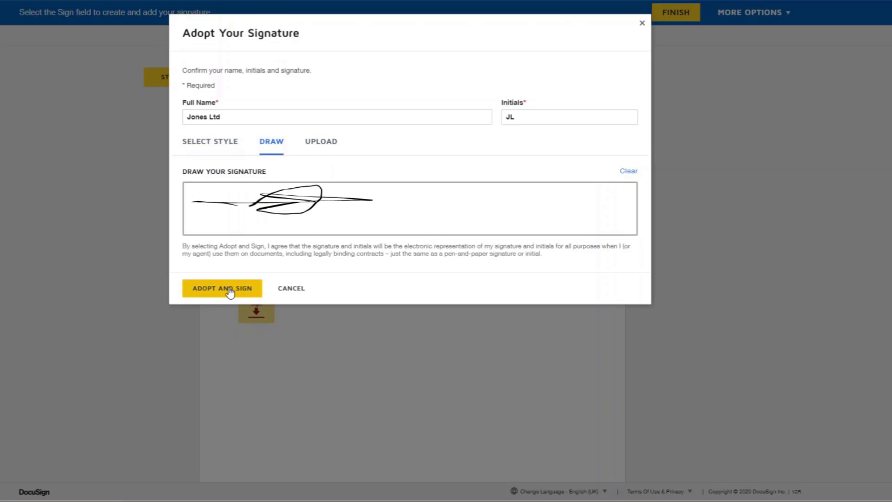
click(222, 288)
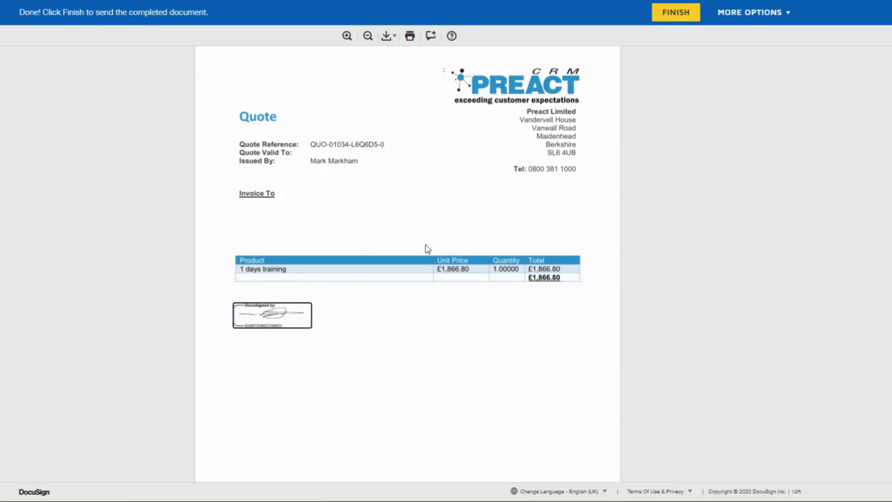
click(750, 12)
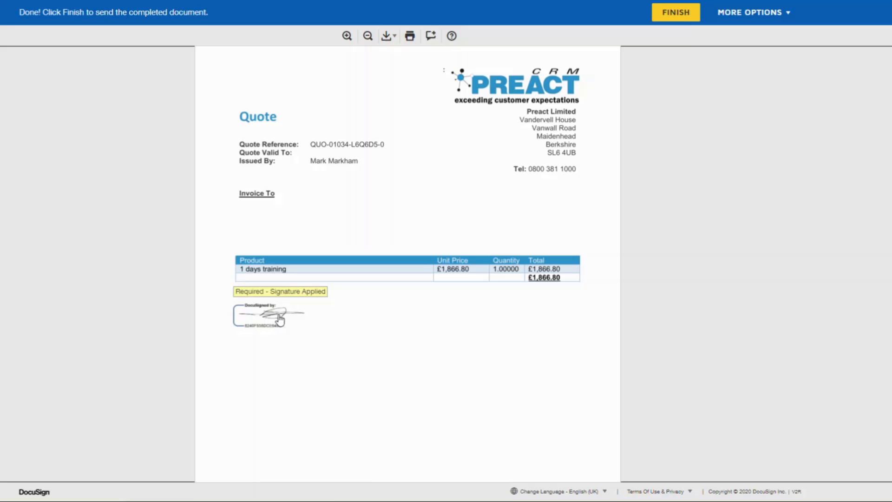
- Finish the DocuSign signing and dismiss the Save a Copy offer
click(675, 12)
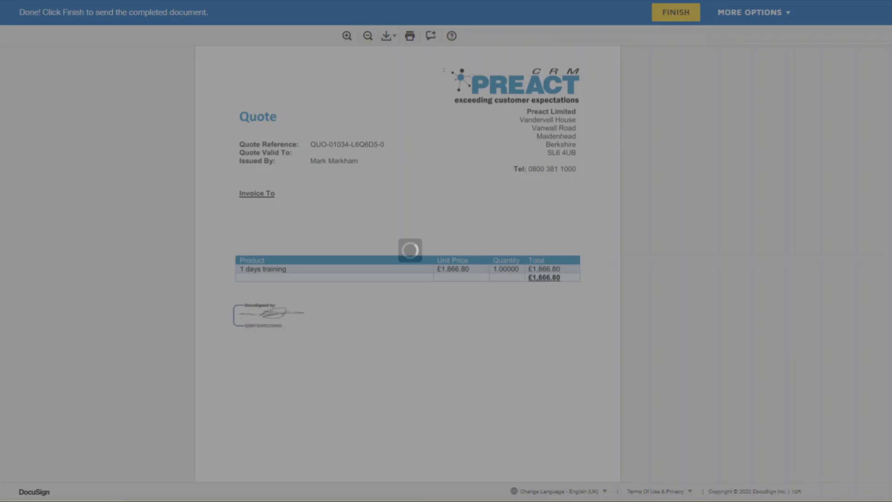
click(675, 12)
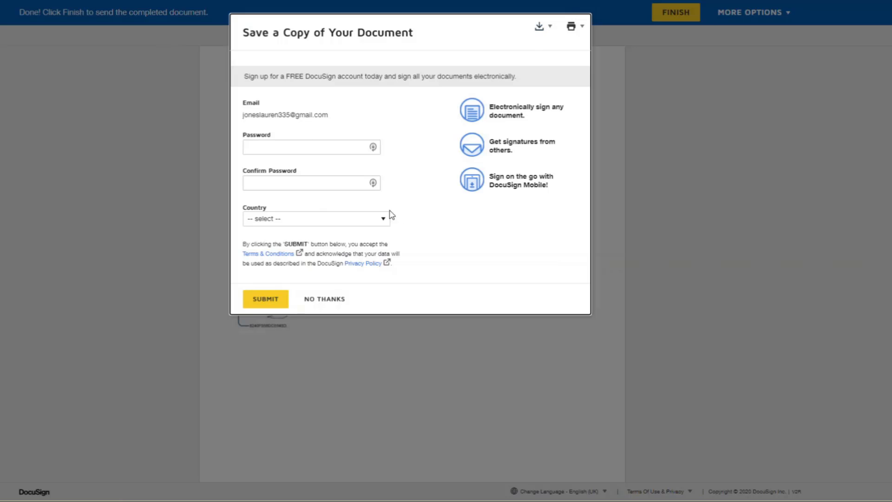
click(323, 299)
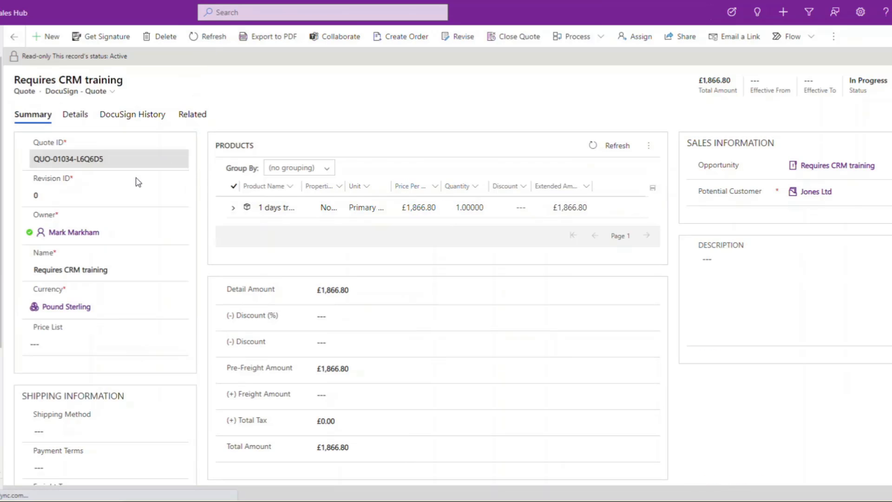
- Download and view the signed quote PDF, then check the DocuSign document history shows Completed
click(74, 115)
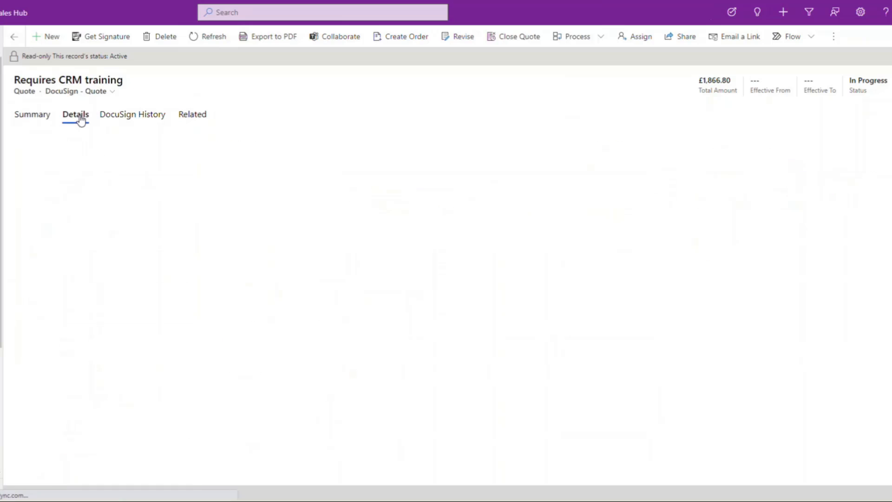
click(76, 113)
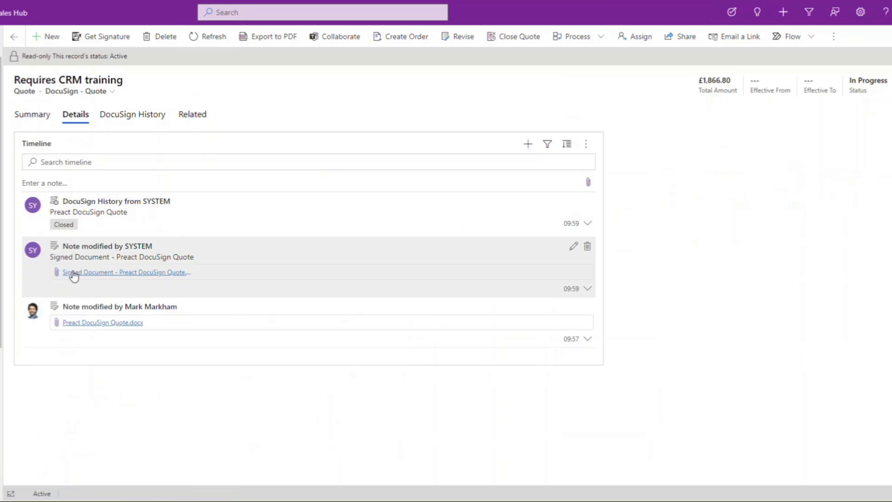
mouse_move(71, 212)
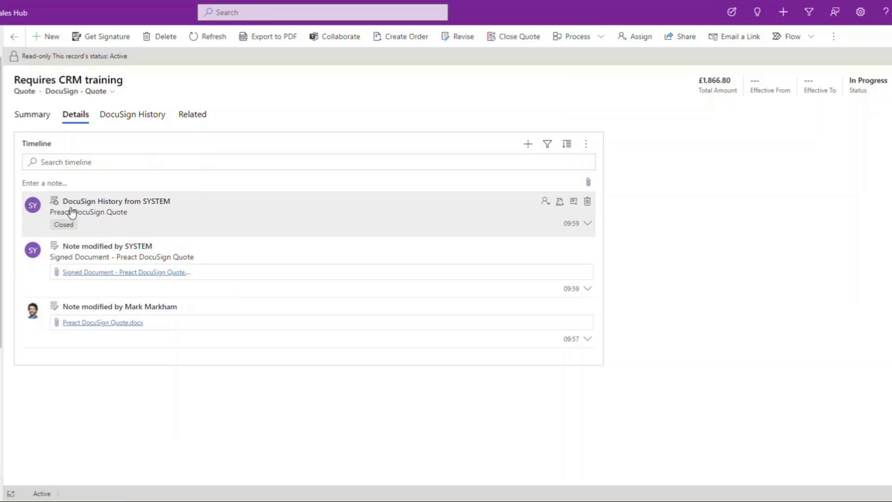
mouse_move(173, 219)
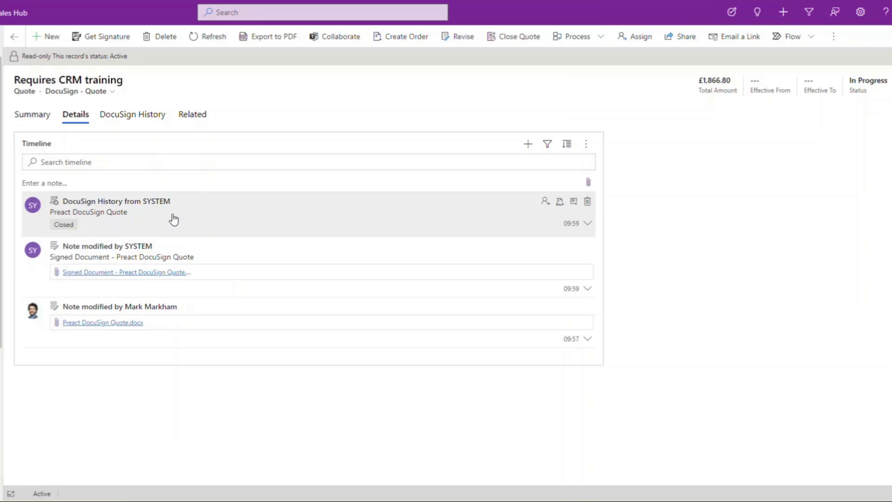
mouse_move(113, 275)
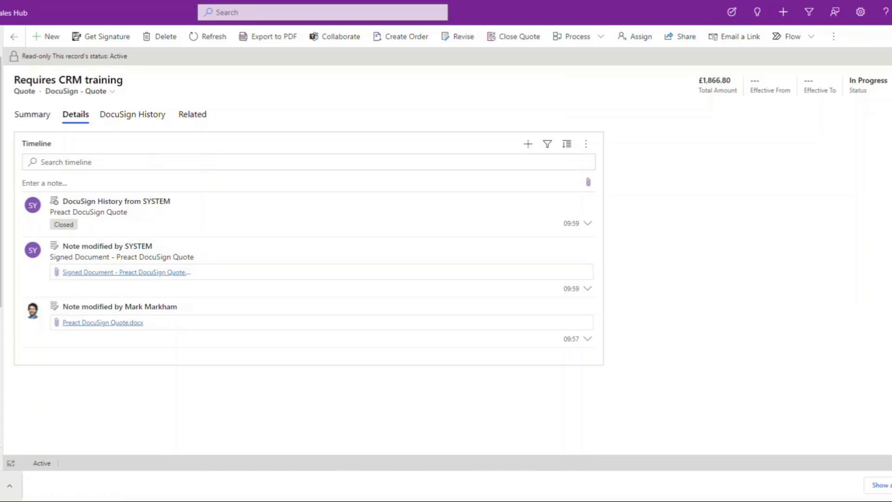
click(125, 271)
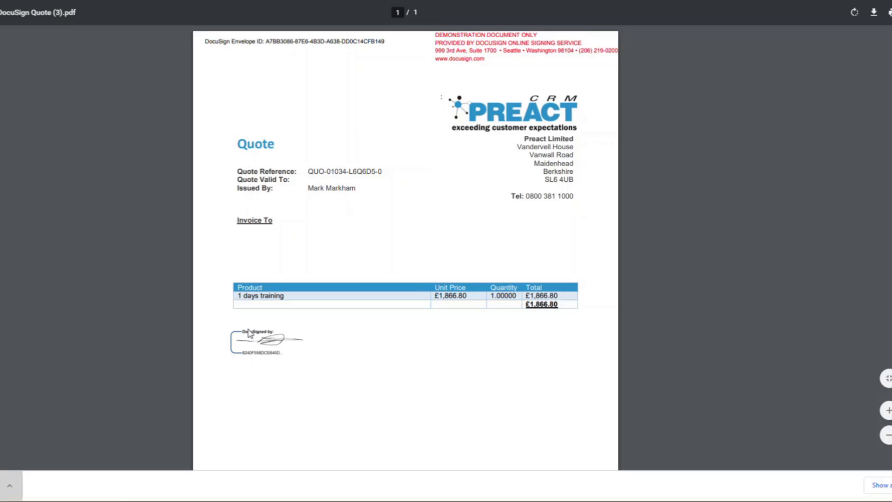
mouse_move(497, 51)
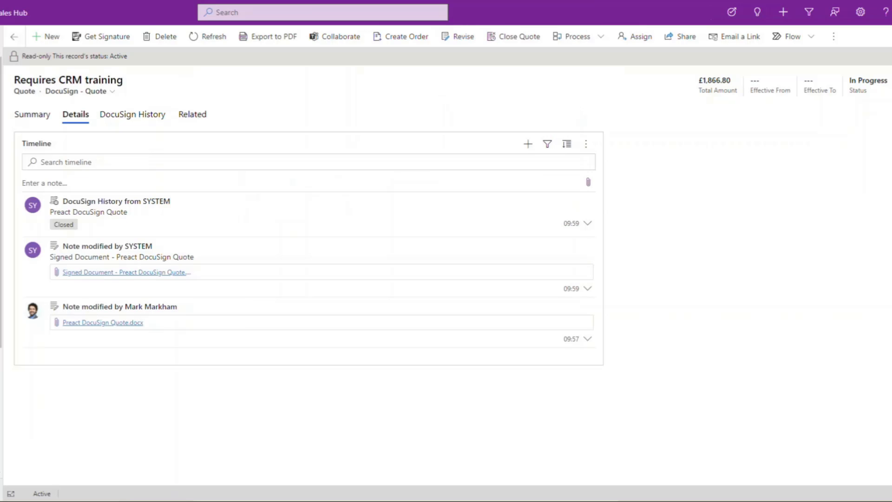
click(133, 115)
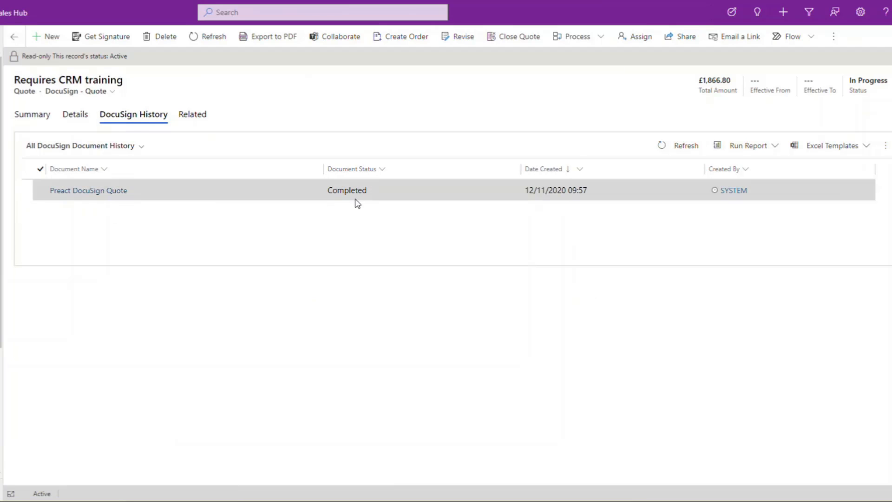
mouse_move(337, 195)
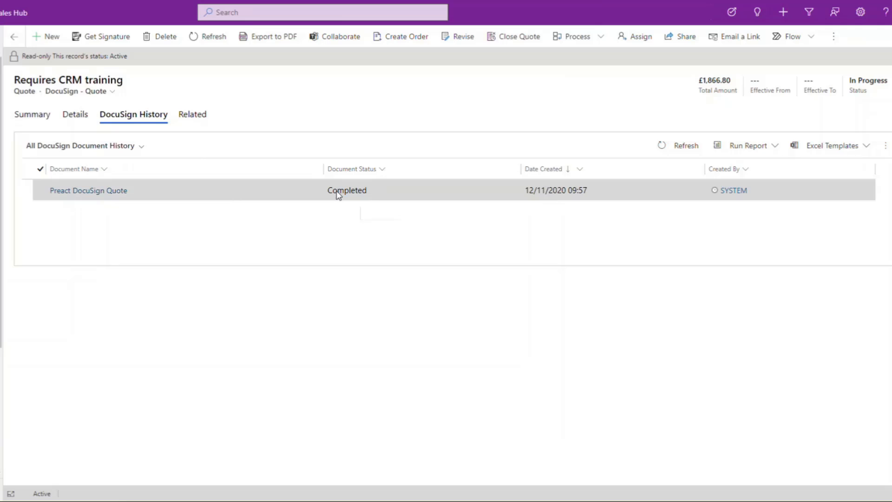
mouse_move(346, 190)
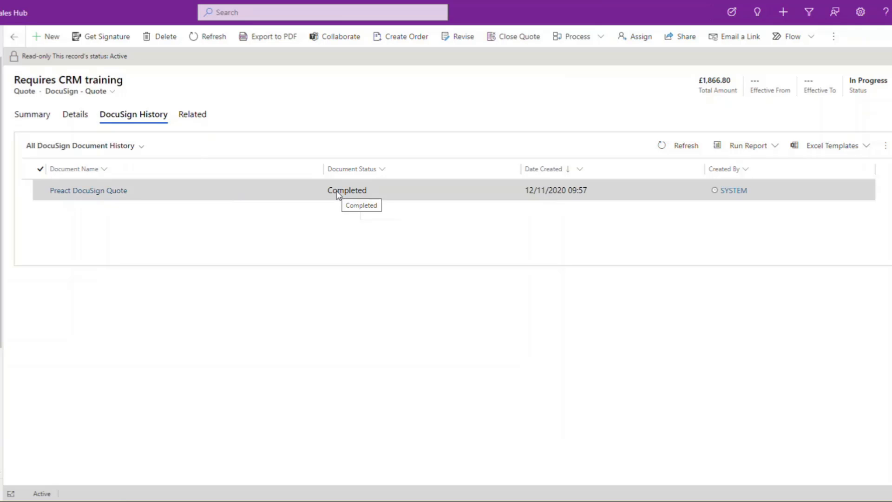
mouse_move(370, 194)
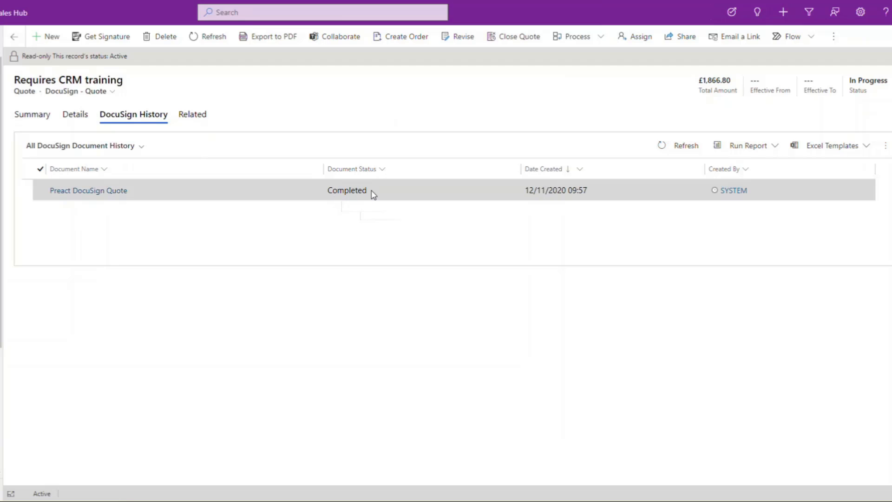
- Return to the quote summary showing the £1,866.80 total and expand the site map
click(32, 115)
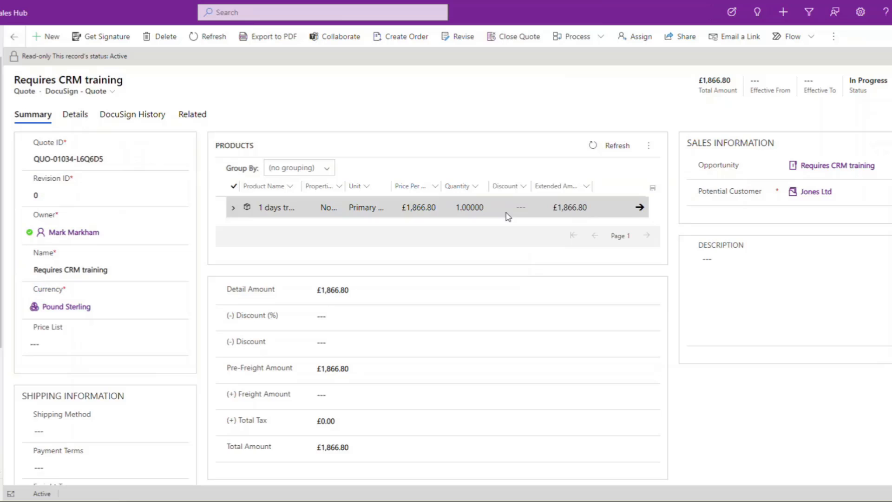
mouse_move(625, 118)
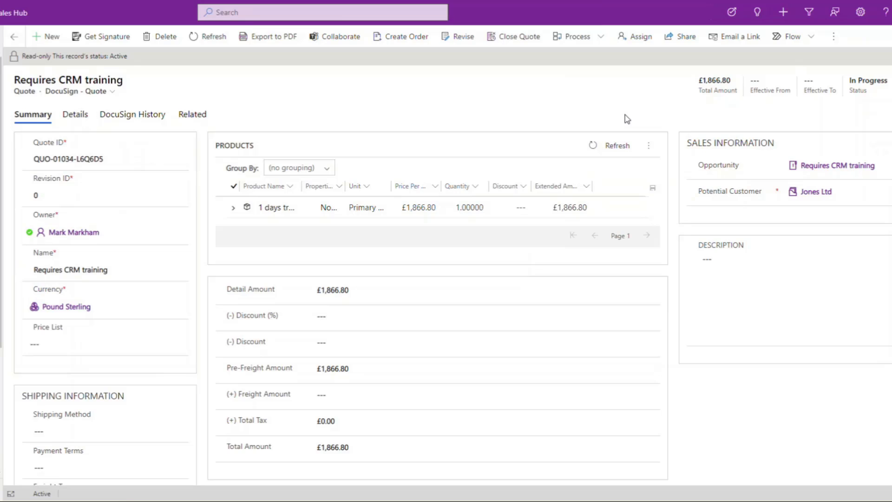
mouse_move(650, 123)
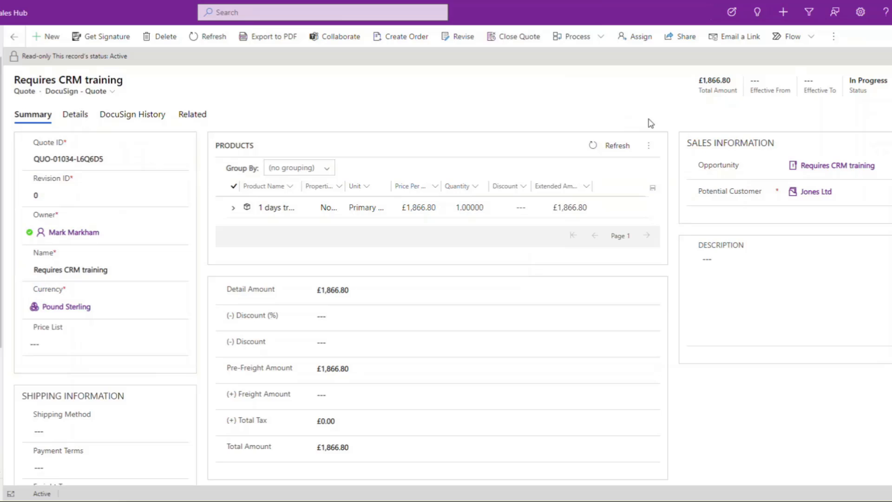
mouse_move(682, 166)
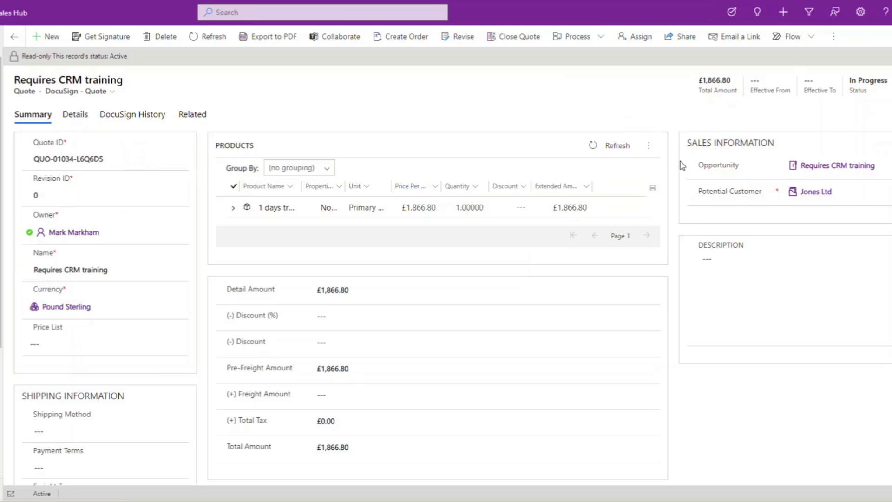
mouse_move(462, 36)
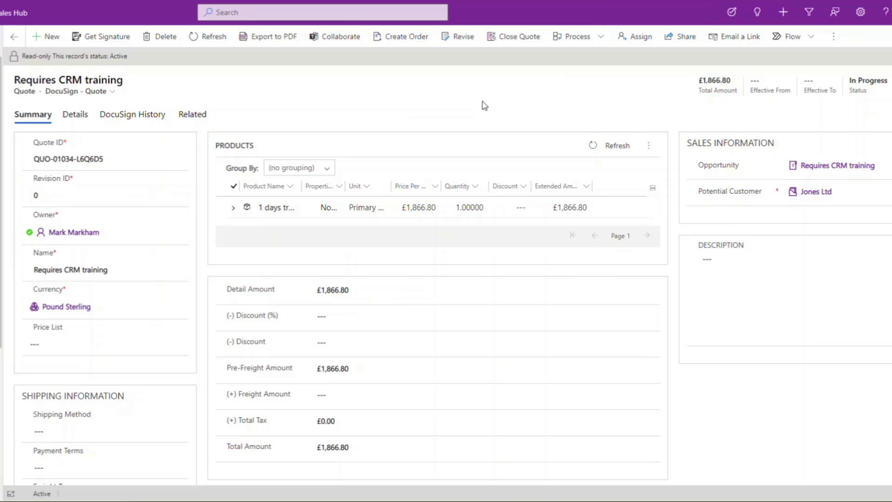
click(11, 12)
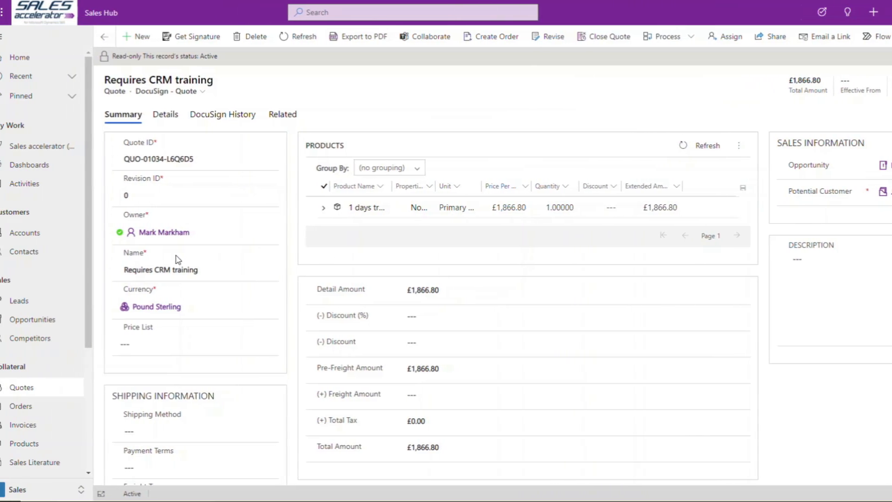
- Filter active accounts for itv, open the ITV record and show its form selector
click(38, 232)
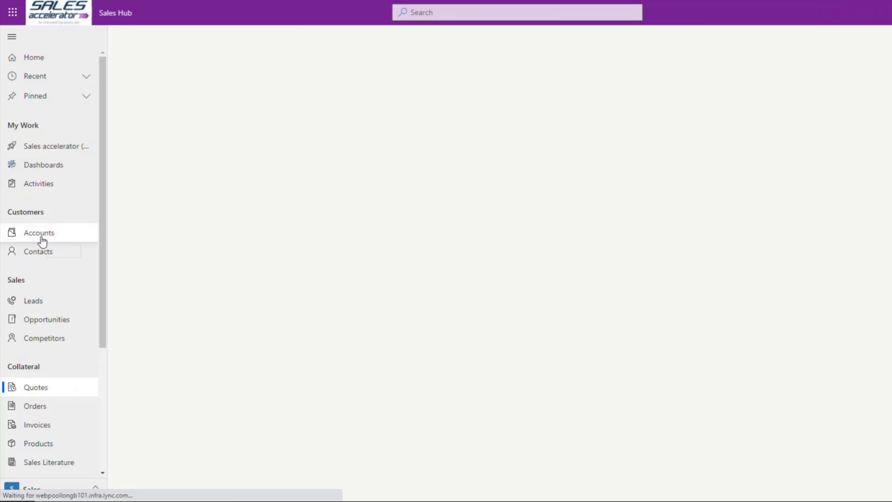
click(39, 232)
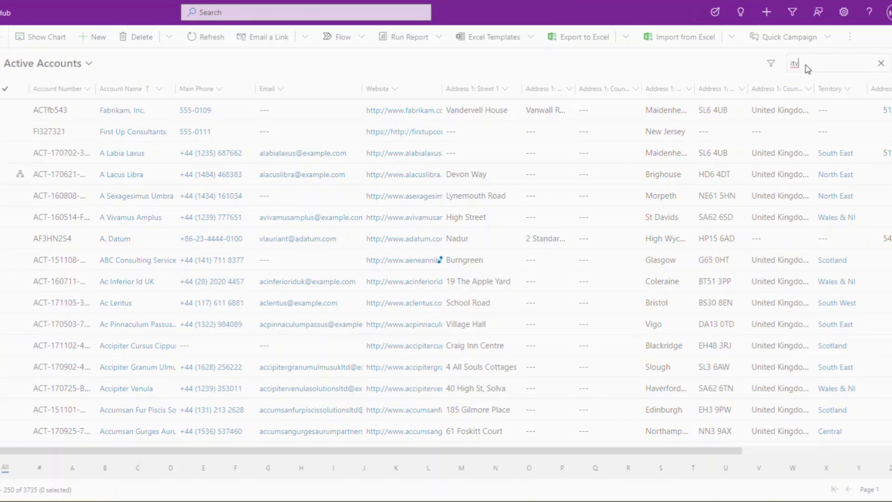
key(Return)
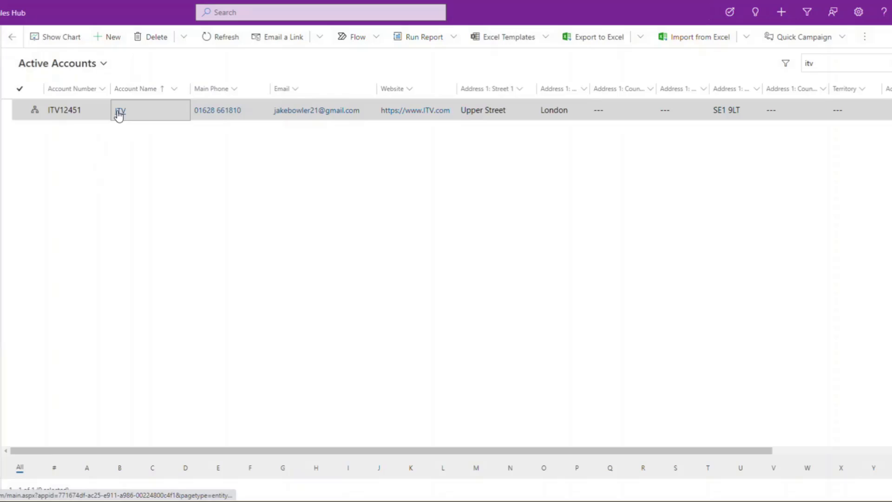
click(120, 110)
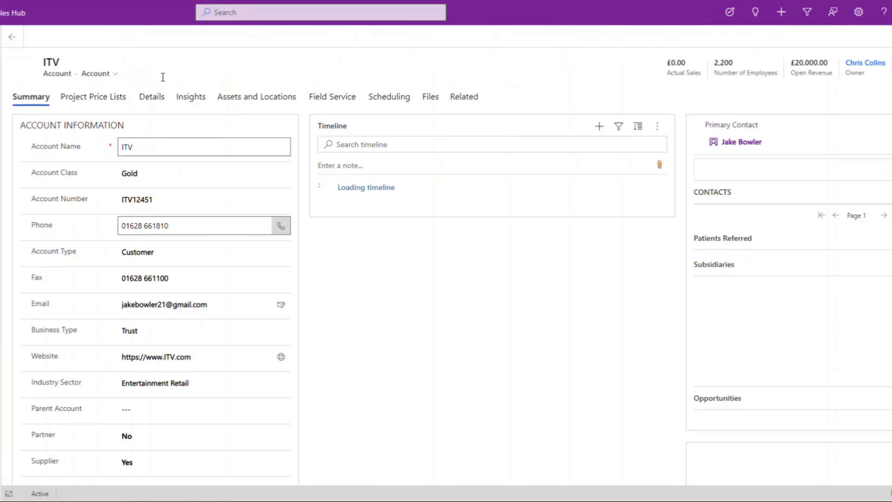
click(101, 73)
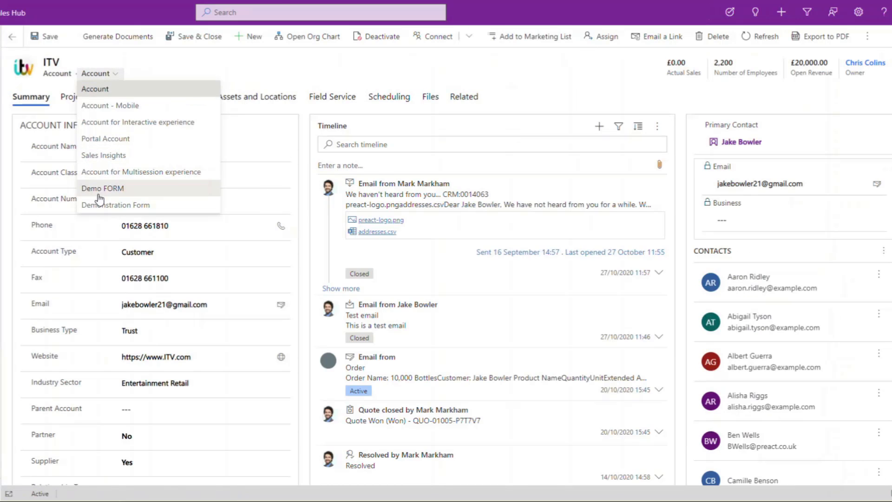
- Switch ITV to Demo FORM and review the Addons last/next activity cards
click(102, 189)
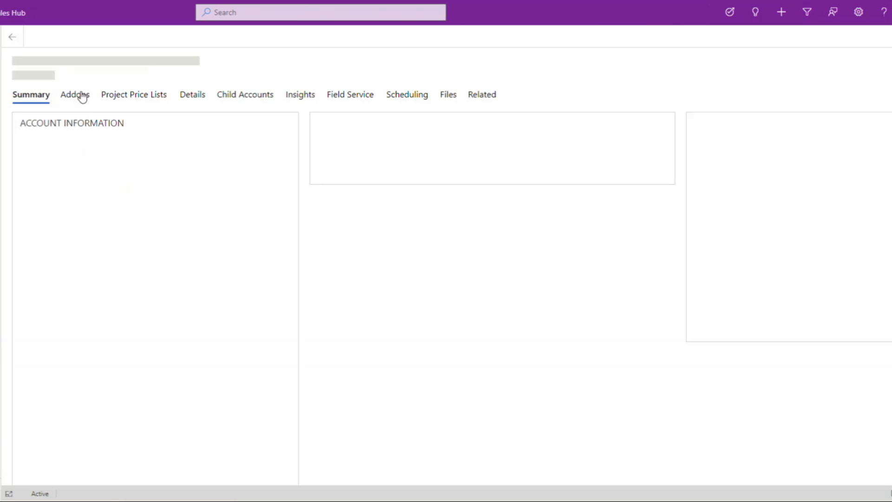
click(74, 94)
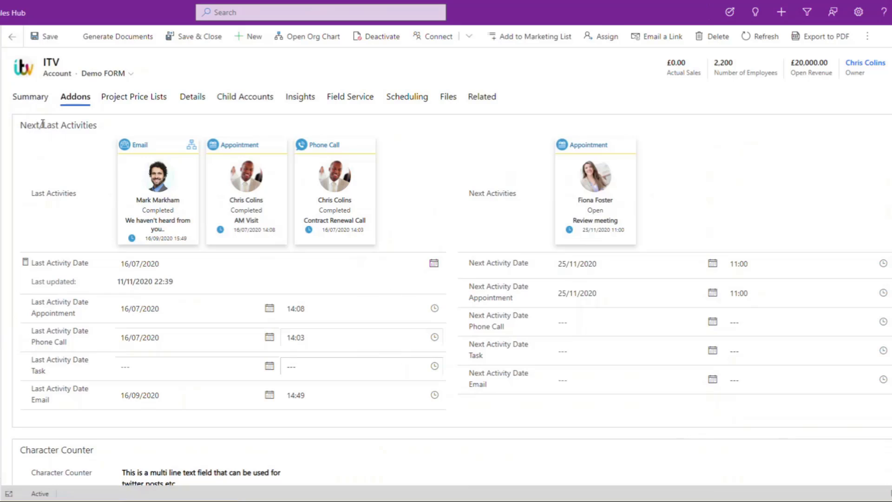
mouse_move(157, 212)
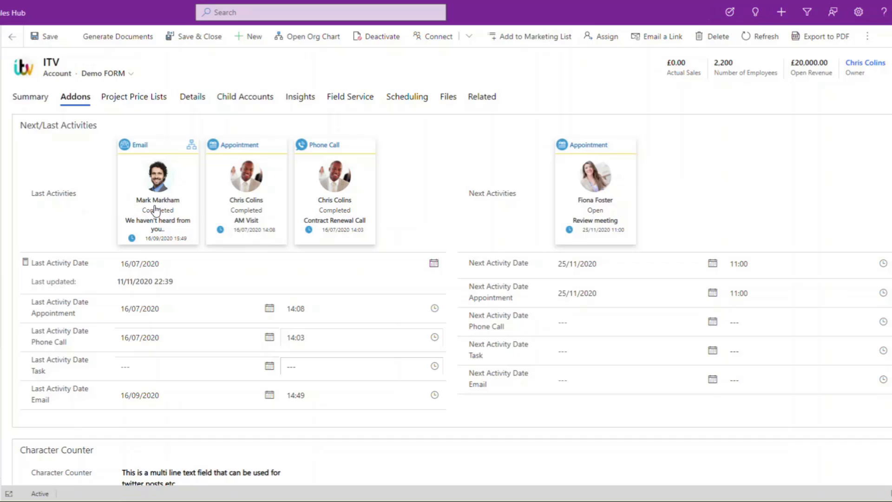
mouse_move(290, 185)
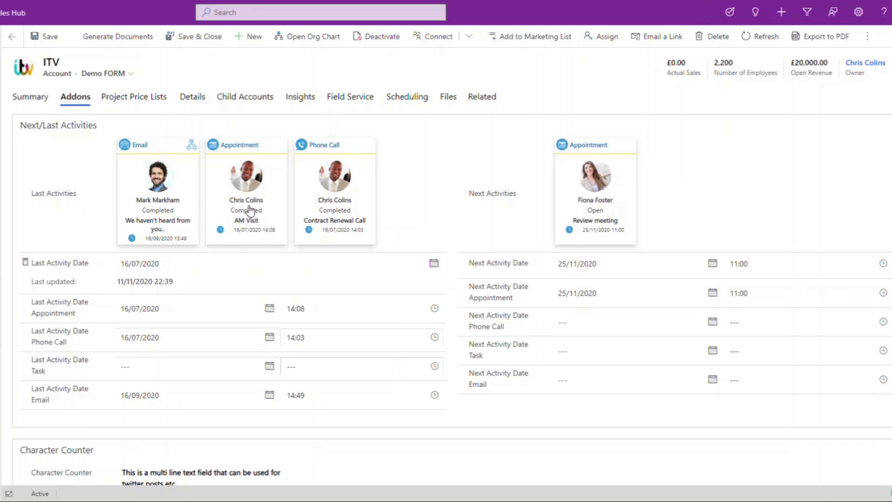
mouse_move(319, 227)
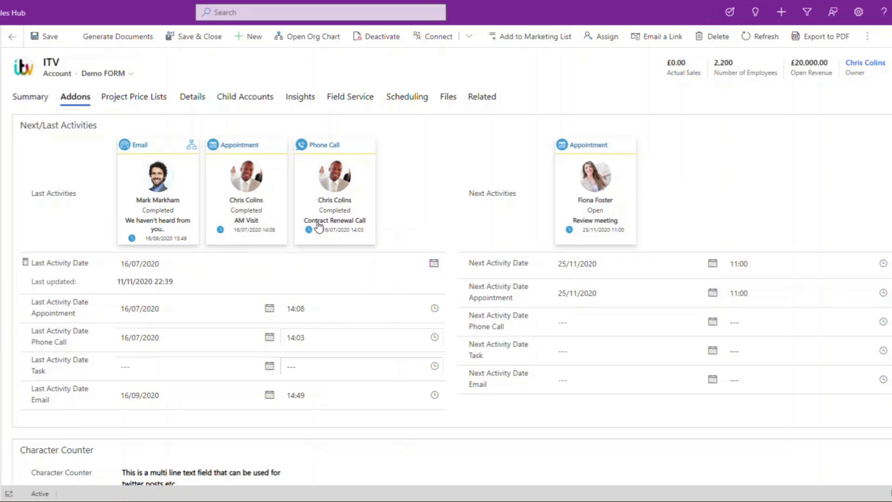
mouse_move(604, 204)
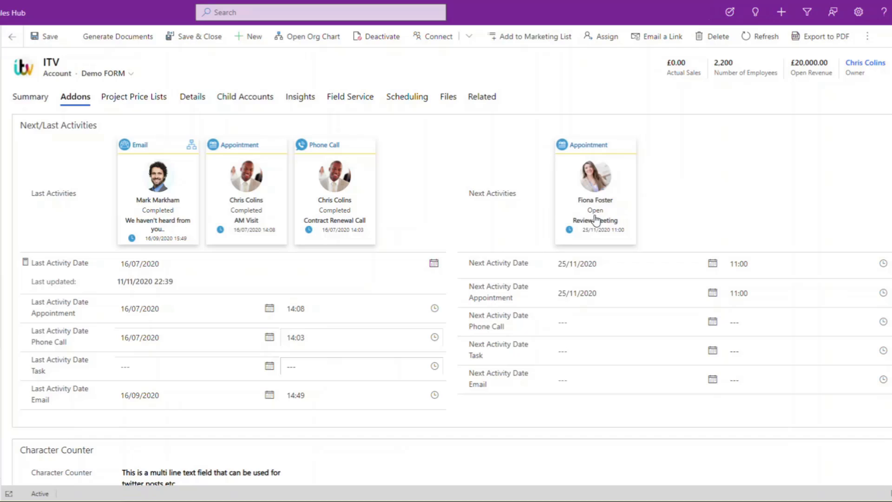
mouse_move(603, 189)
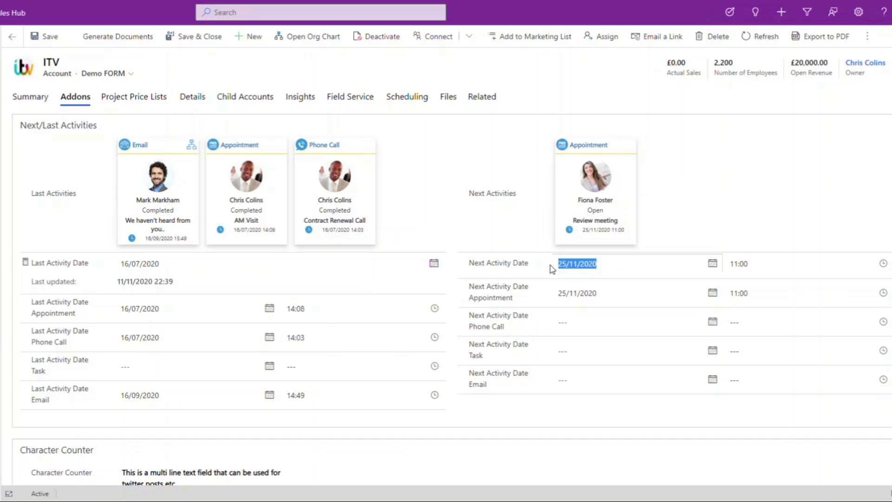
mouse_move(105, 335)
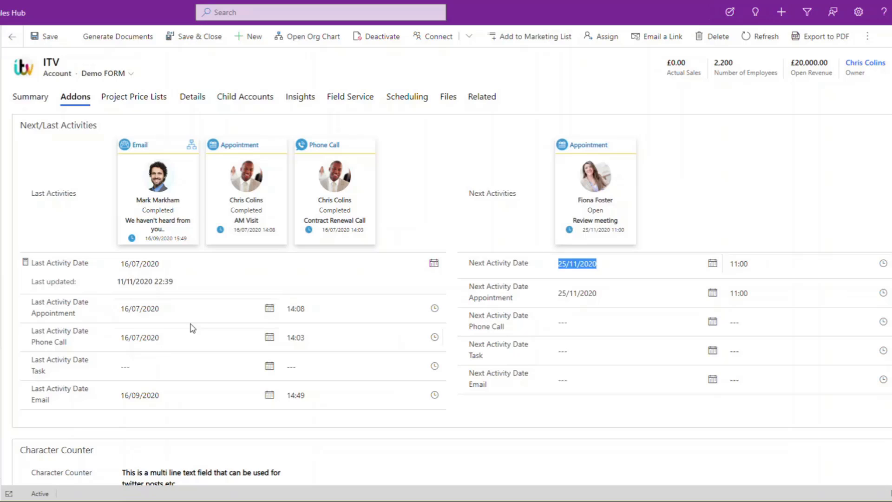
mouse_move(115, 309)
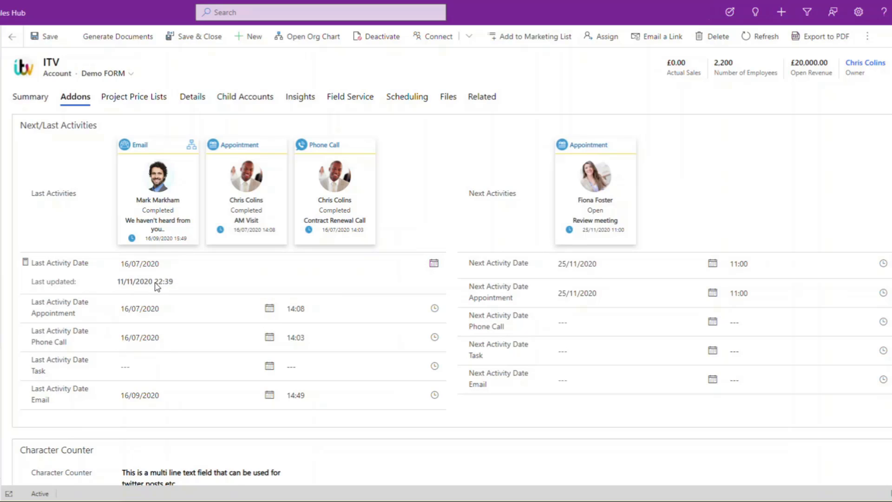
scroll(down, 3)
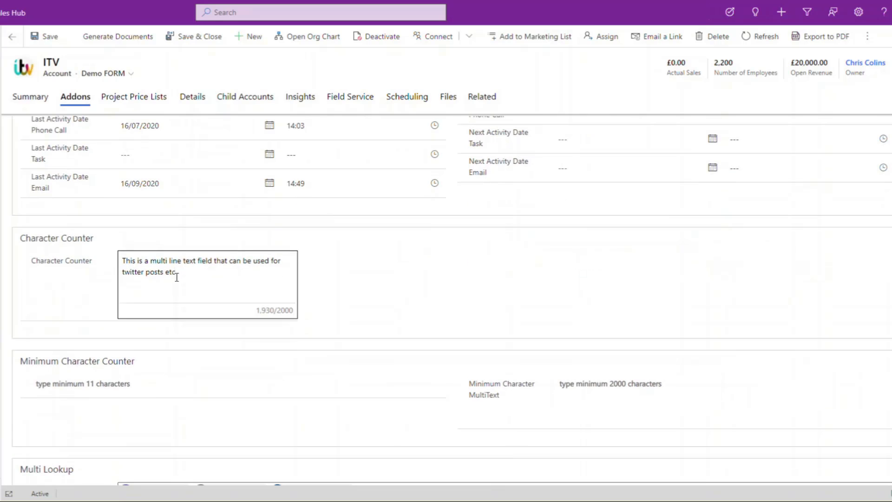
mouse_move(211, 287)
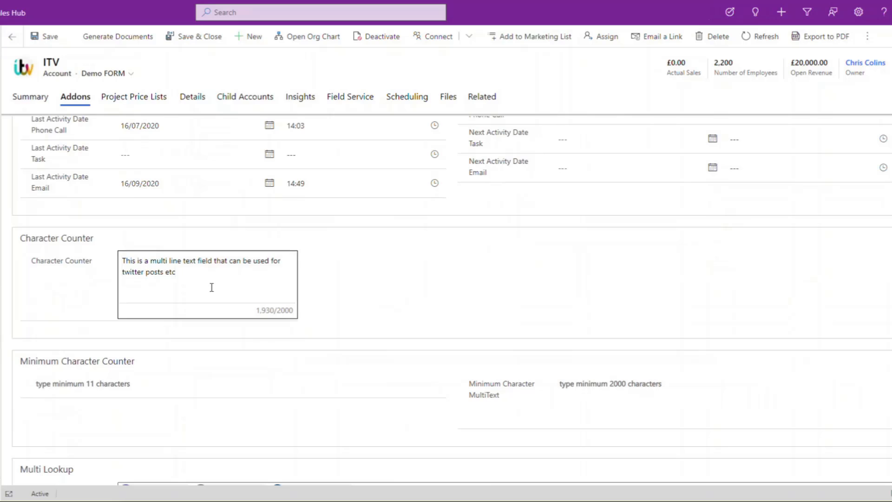
text(df)
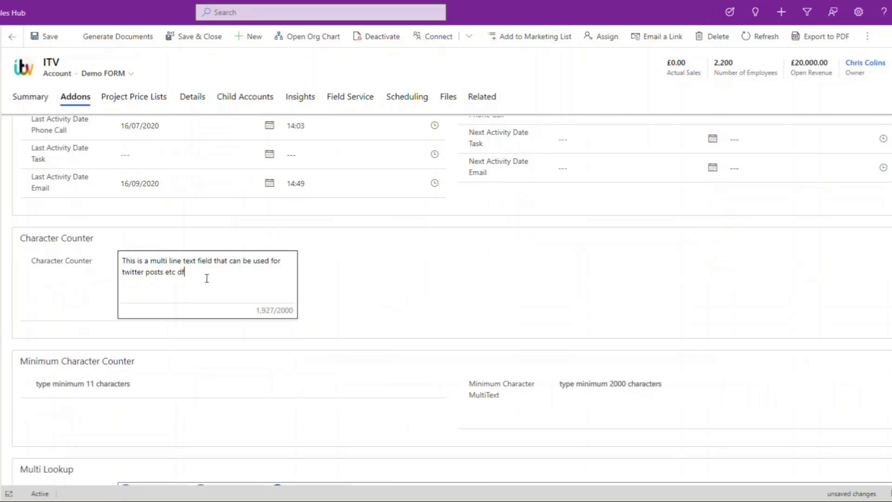
text(dfsdfsdfdsfdsfdfdsfdsfdsfdsfdsfdsfdsfdsfdsfdsfdsfdsfdsfsdfdsfdsfds)
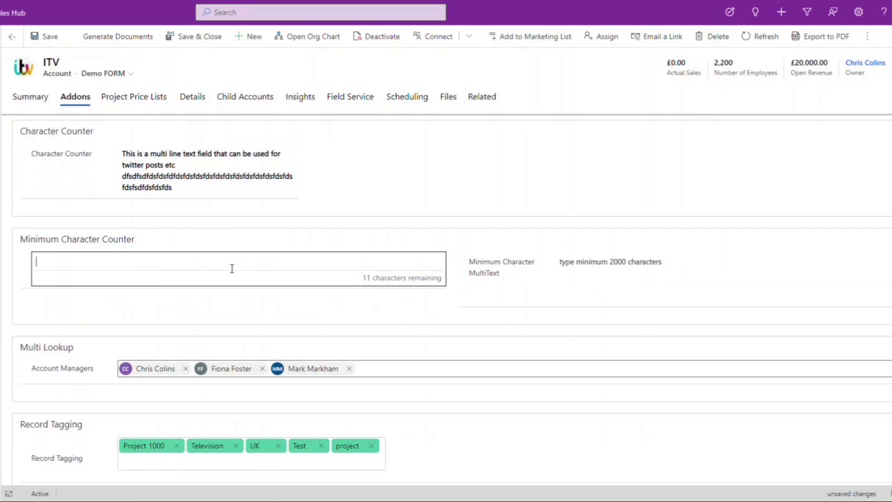
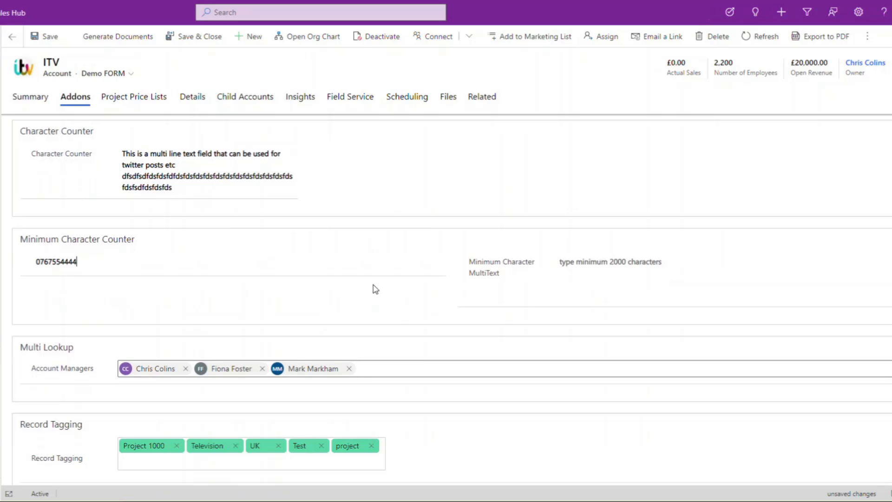
scroll(down, 3)
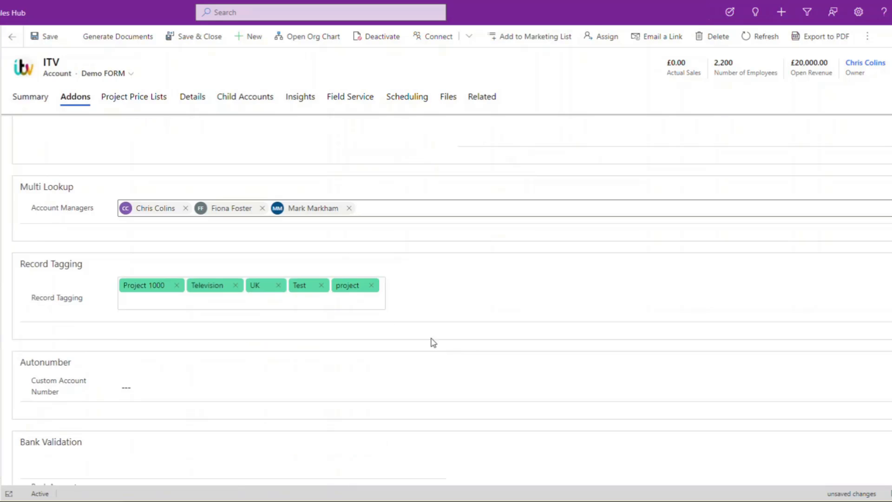
click(410, 208)
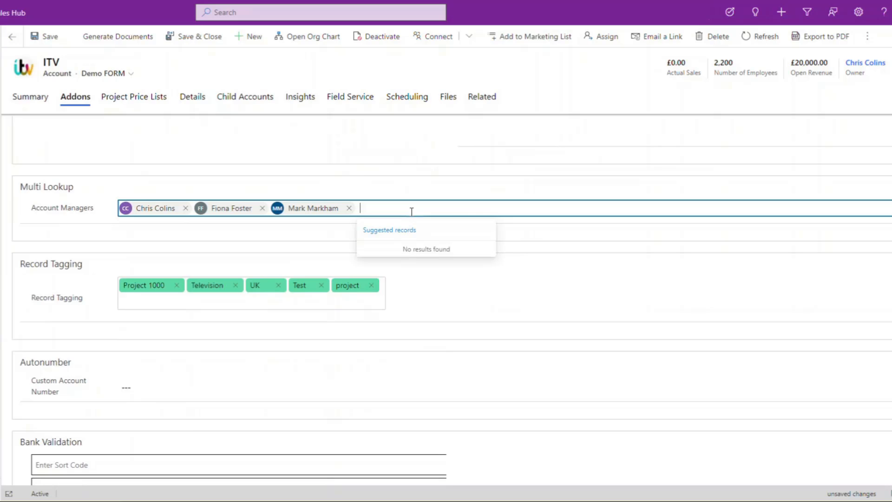
text(d)
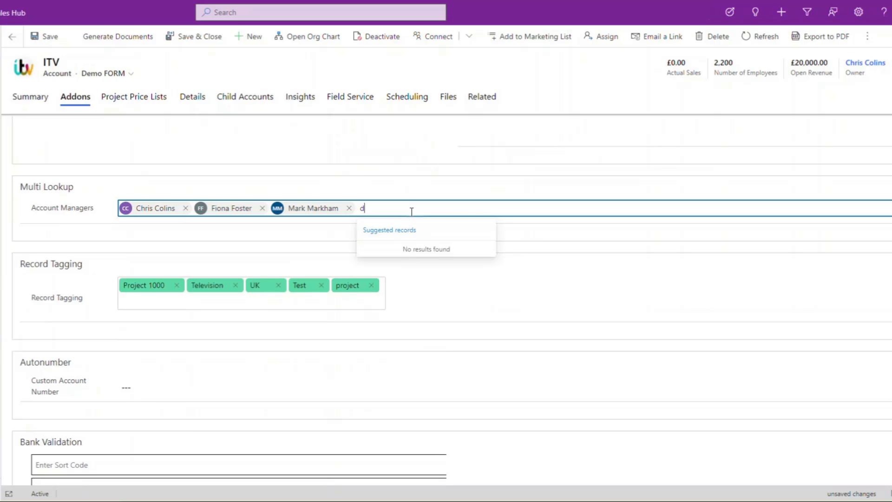
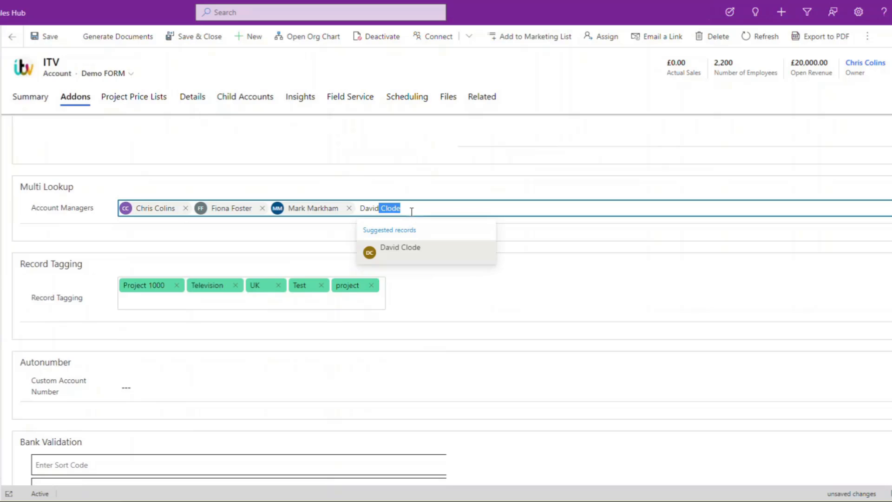
mouse_move(336, 215)
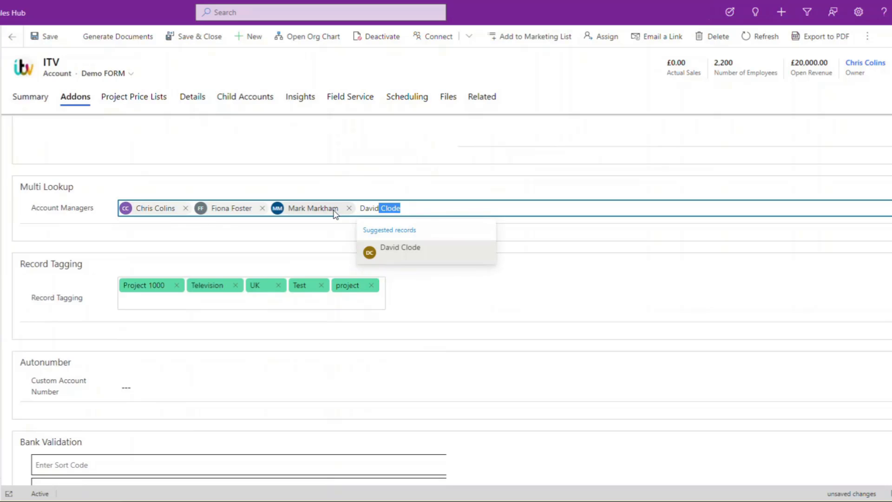
click(400, 247)
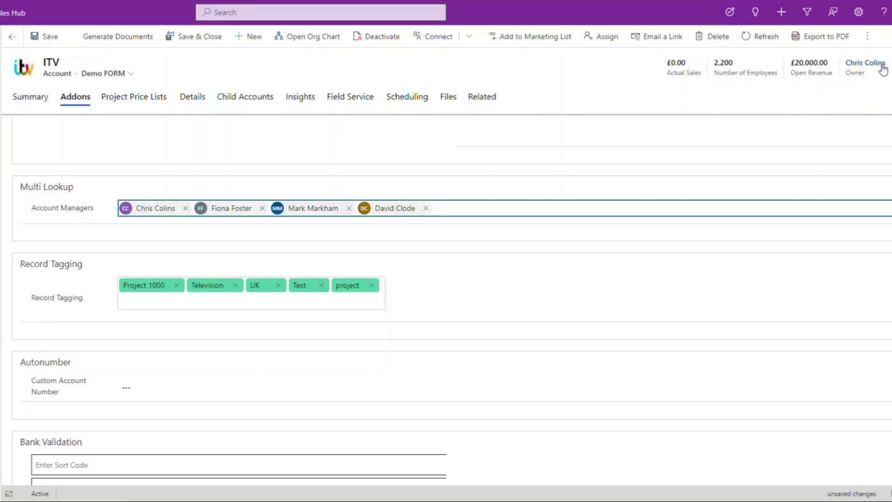
mouse_move(323, 212)
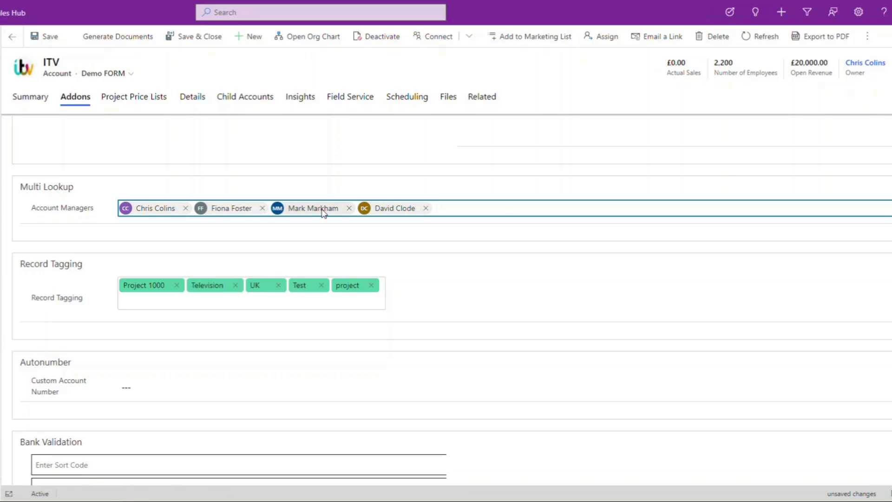
mouse_move(407, 212)
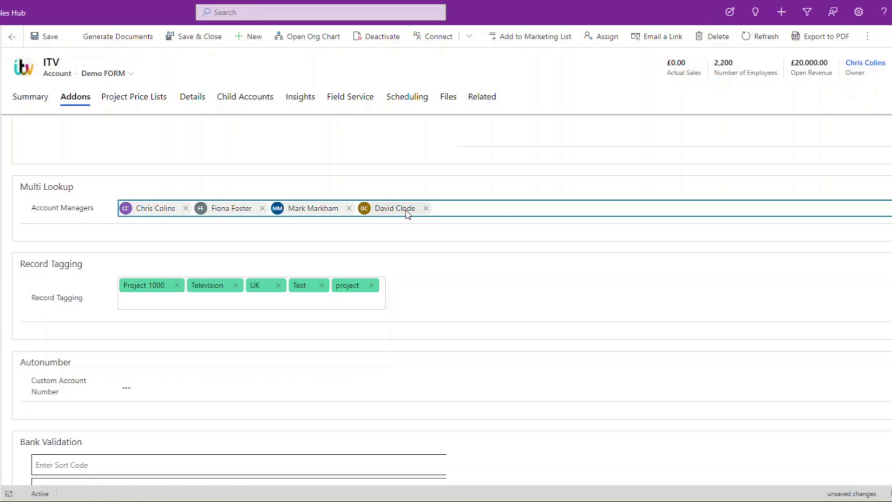
mouse_move(280, 218)
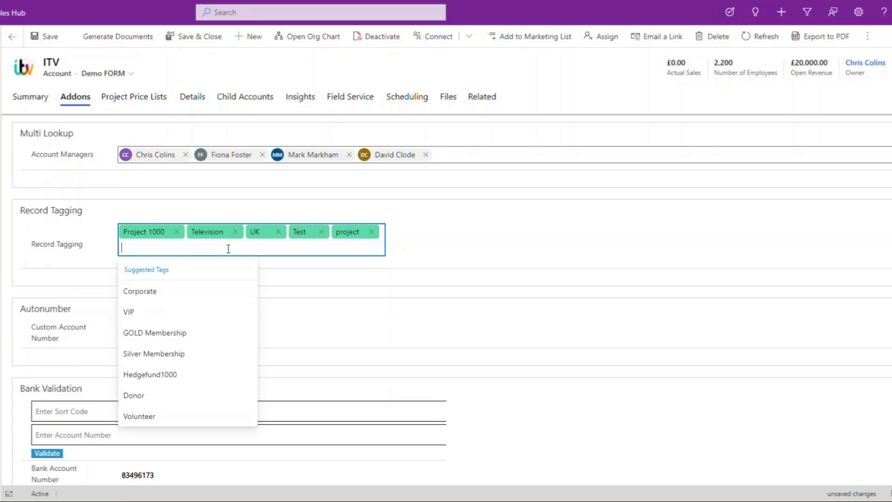
mouse_move(154, 332)
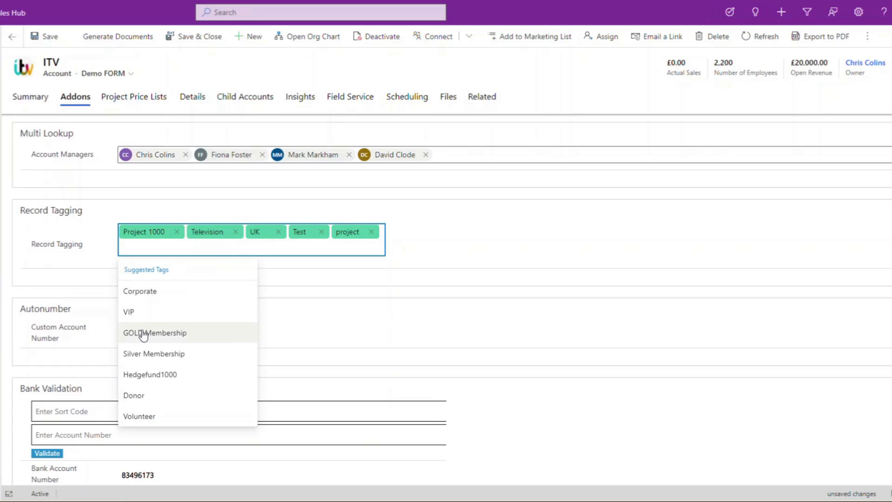
mouse_move(132, 308)
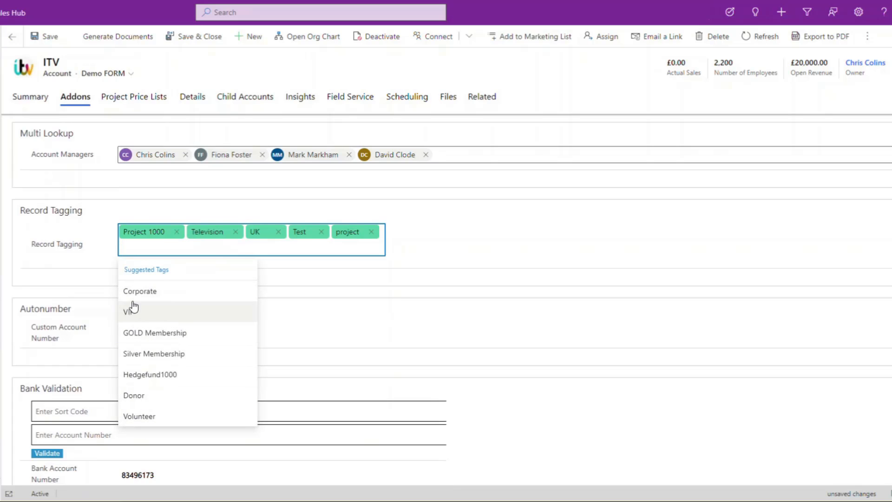
mouse_move(227, 396)
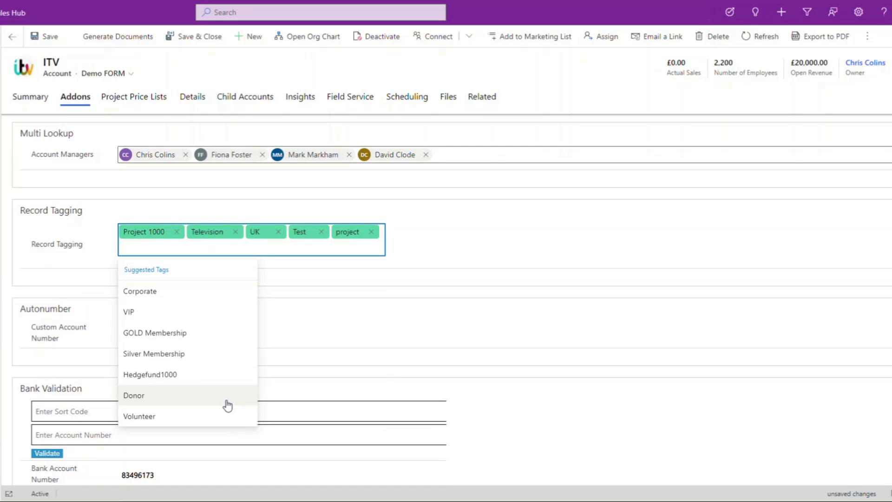
mouse_move(135, 329)
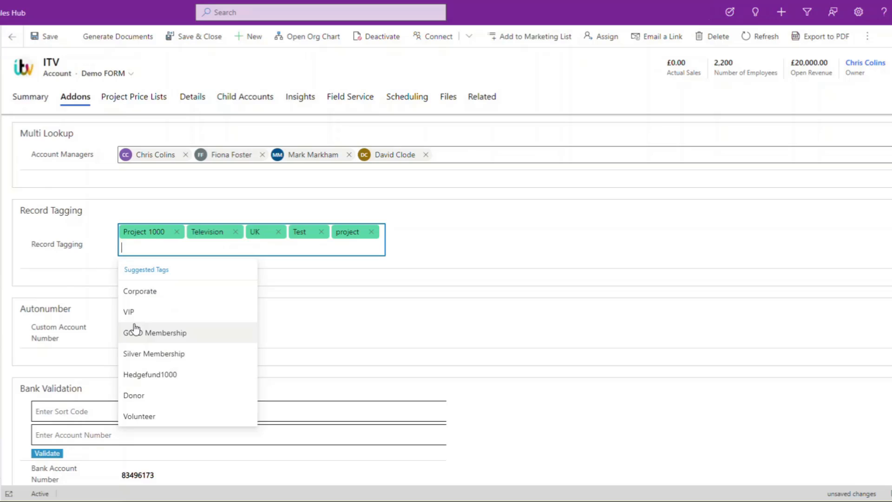
mouse_move(128, 312)
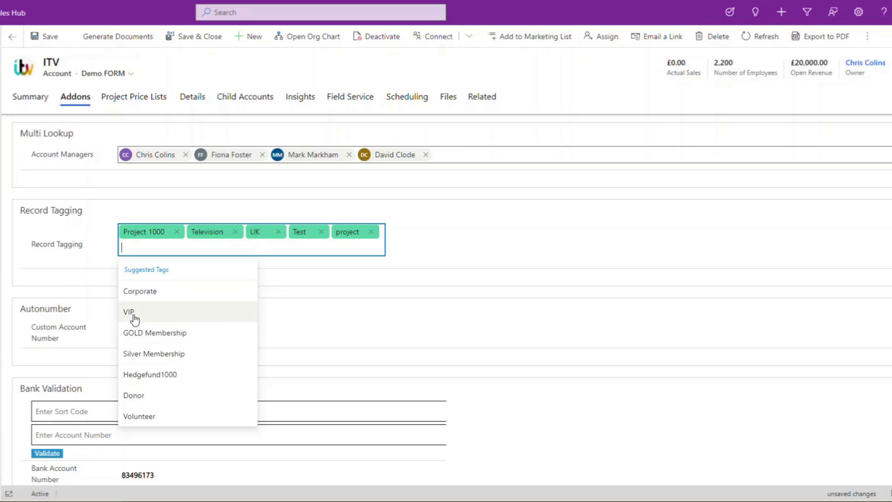
- Tag the ITV record with VIP and a new Hedge Fund 1000 tag
click(129, 312)
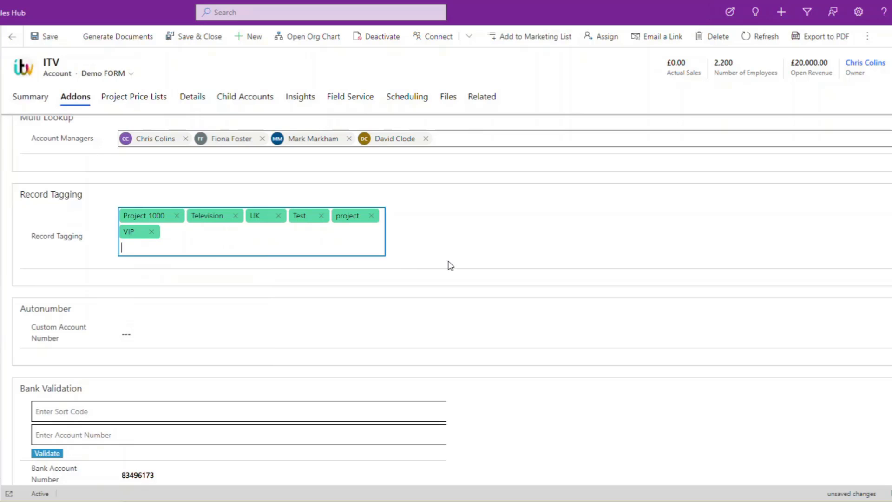
click(176, 245)
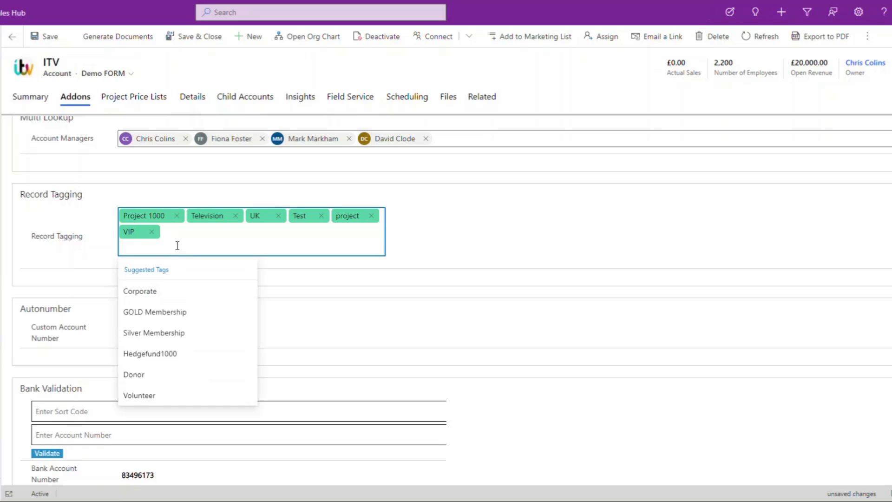
text(Hedge)
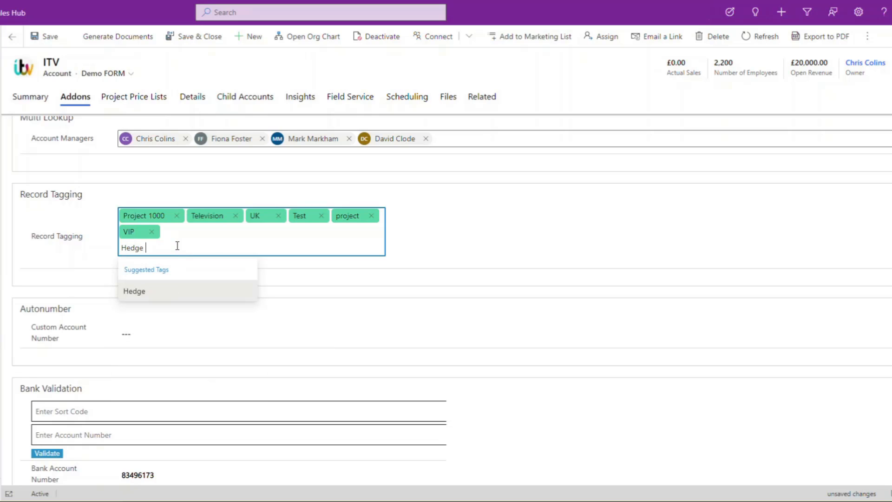
text(Fund 100)
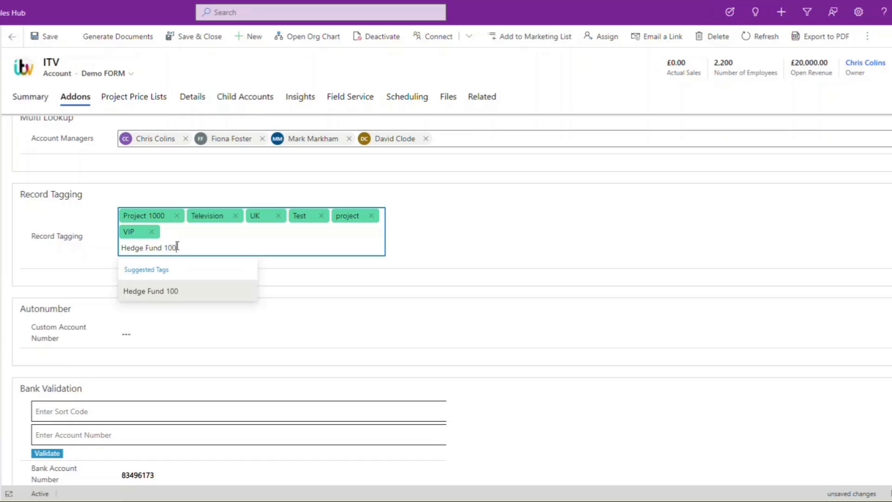
text(0)
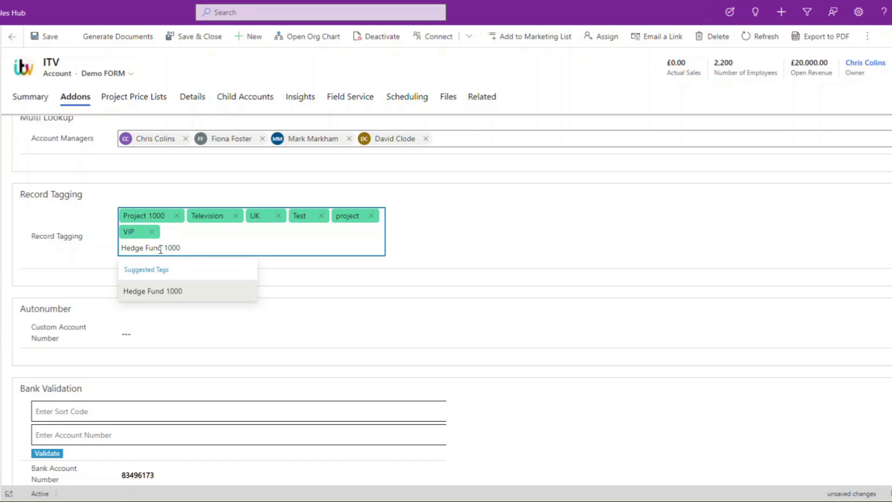
mouse_move(146, 291)
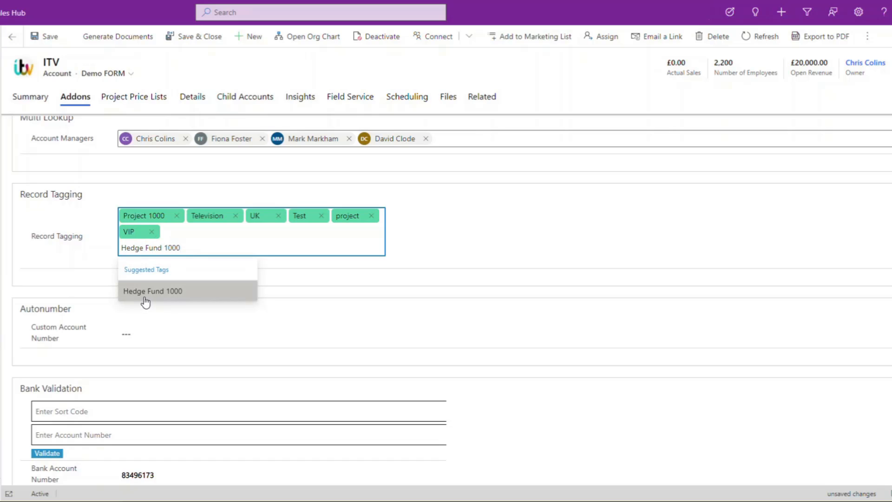
click(152, 290)
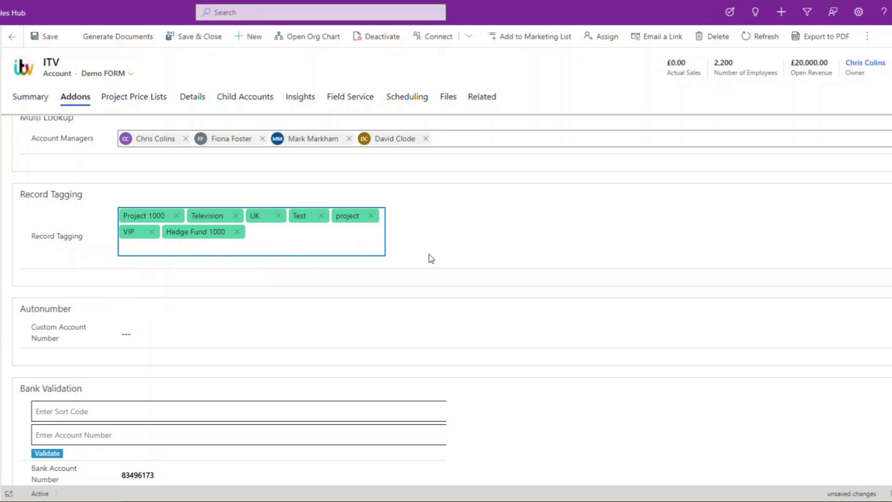
mouse_move(261, 248)
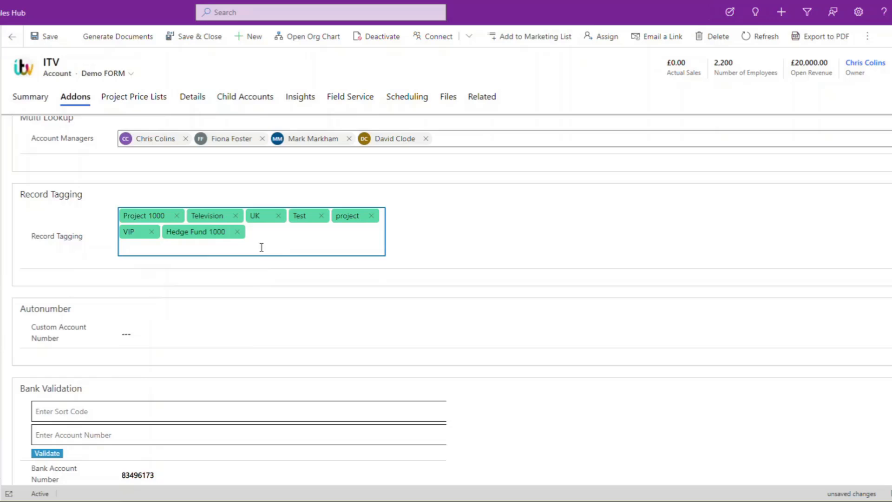
click(250, 250)
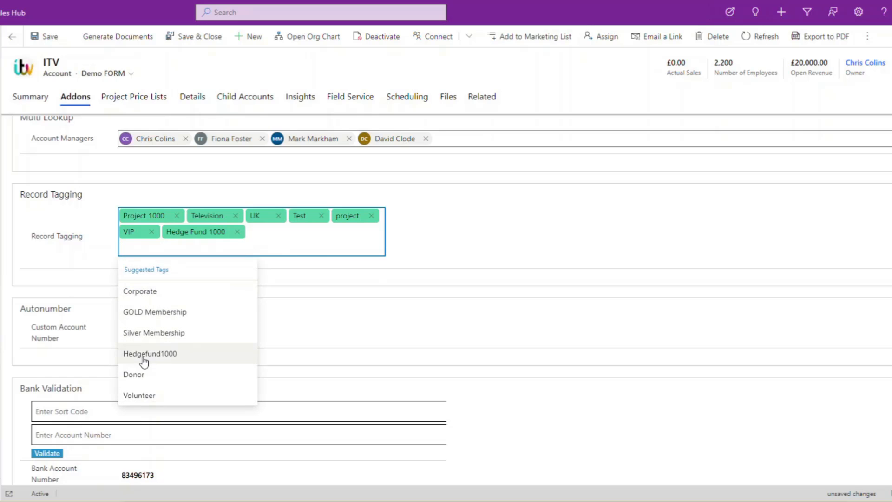
scroll(down, 3)
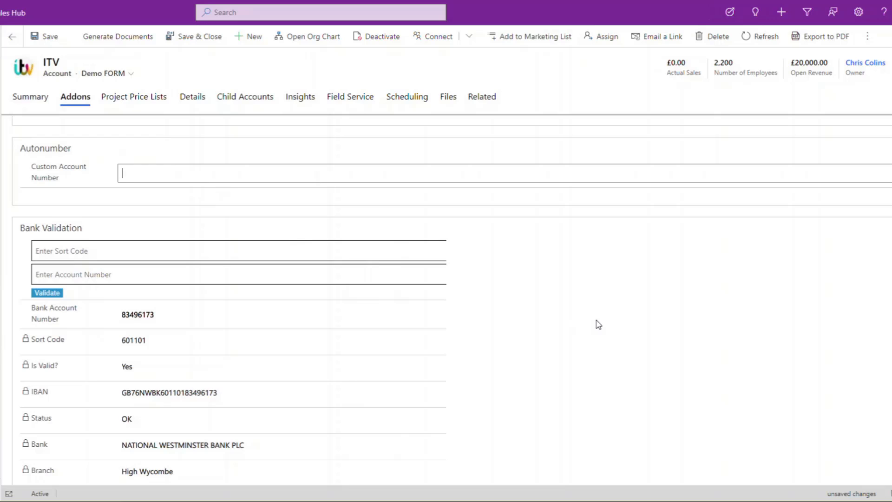
mouse_move(619, 319)
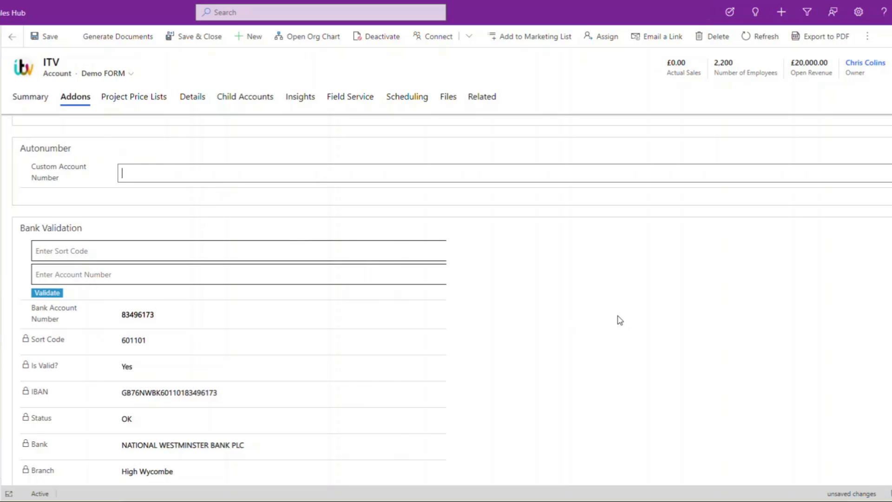
scroll(down, 3)
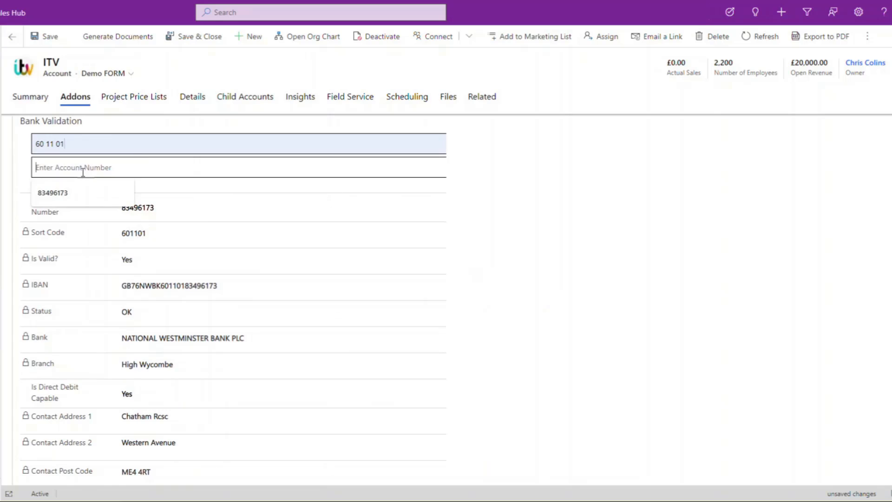
click(52, 192)
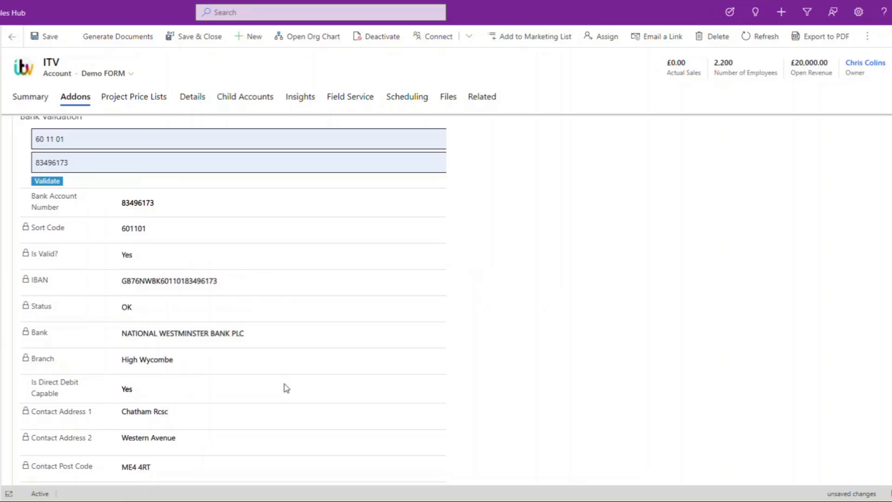
scroll(down, 3)
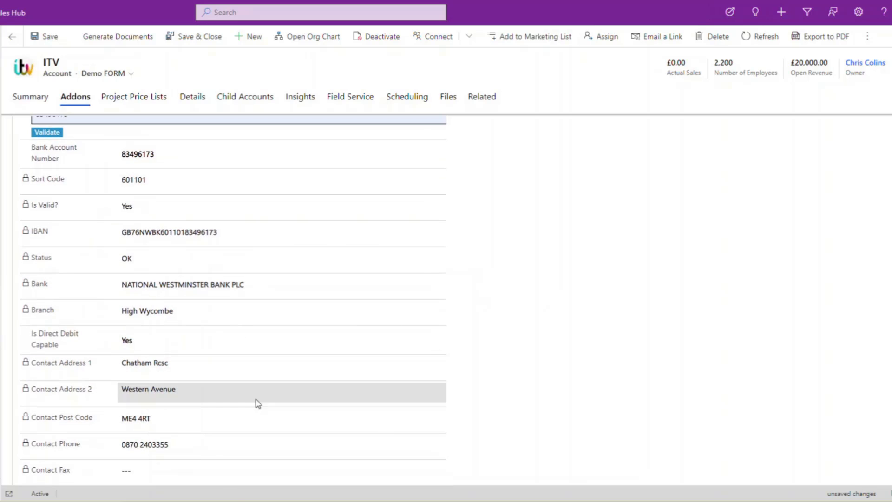
scroll(down, 3)
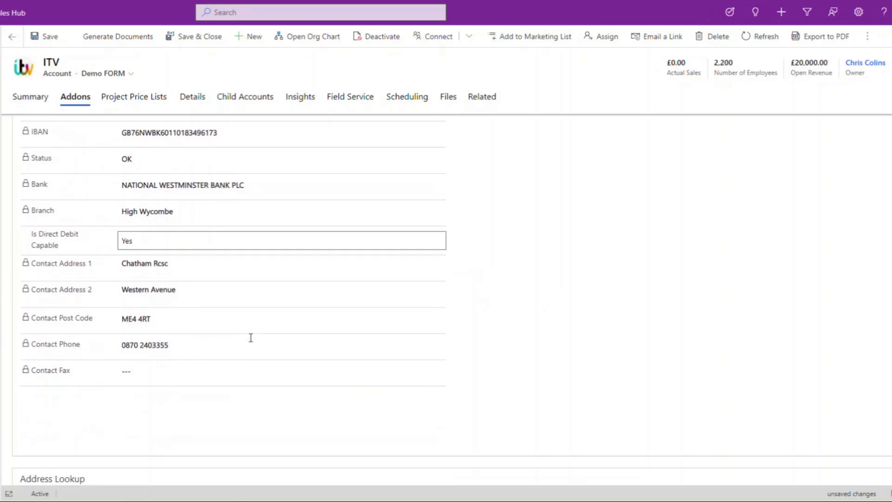
scroll(down, 3)
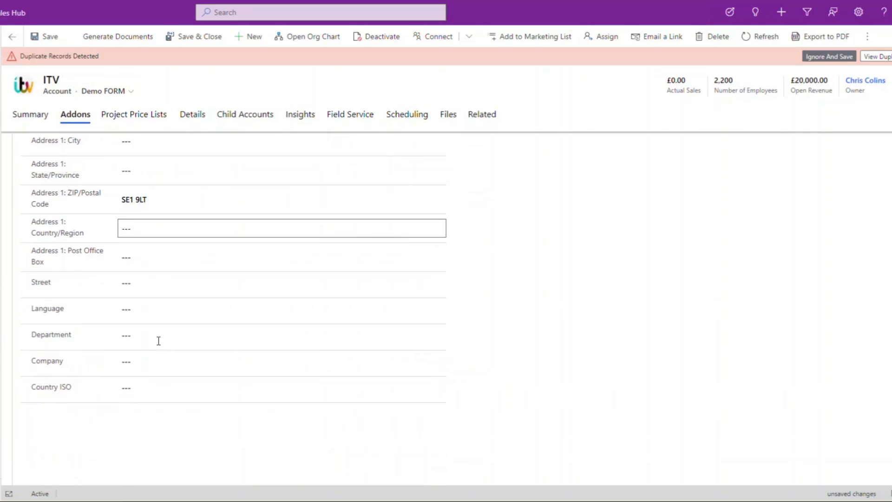
scroll(down, 3)
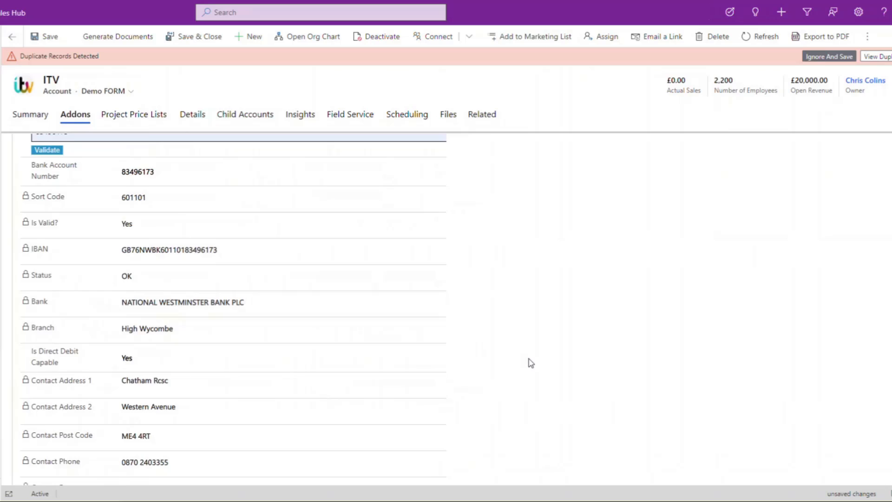
scroll(up, 3)
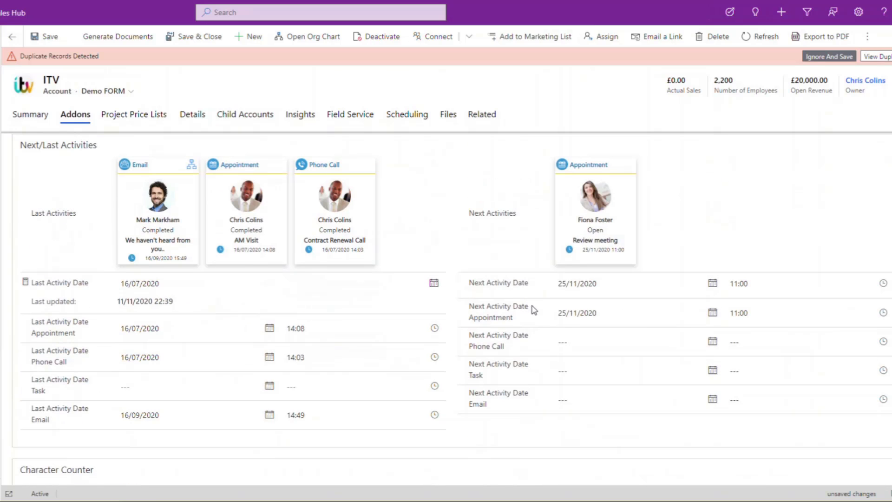
mouse_move(549, 305)
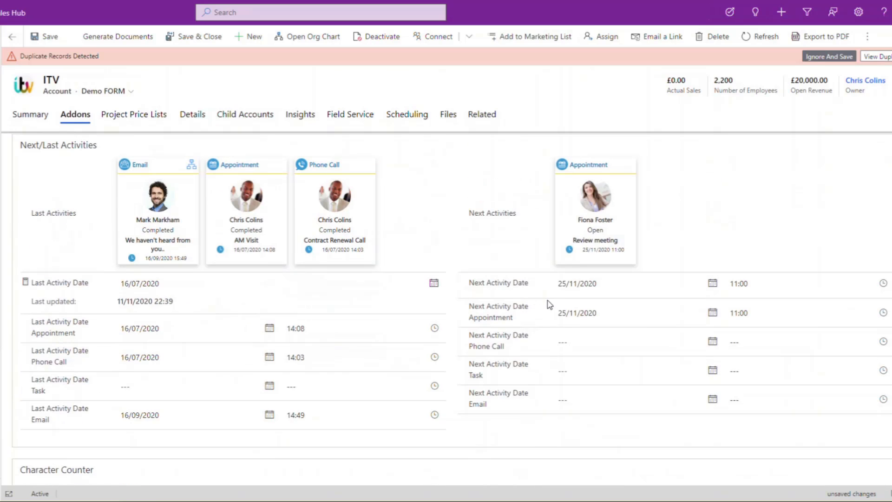